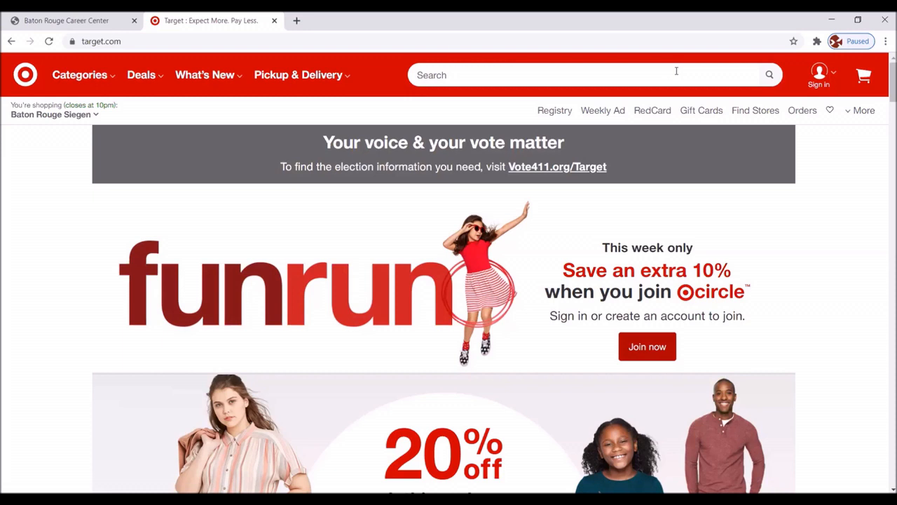
mouse_move(652, 110)
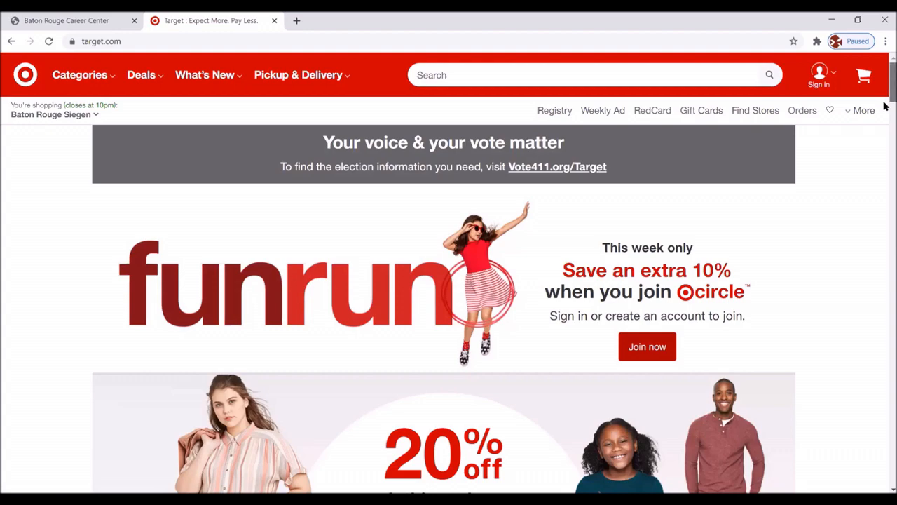
- Scroll to the Target.com footer and open its More menu listing Careers and RedCard
scroll(down, 3)
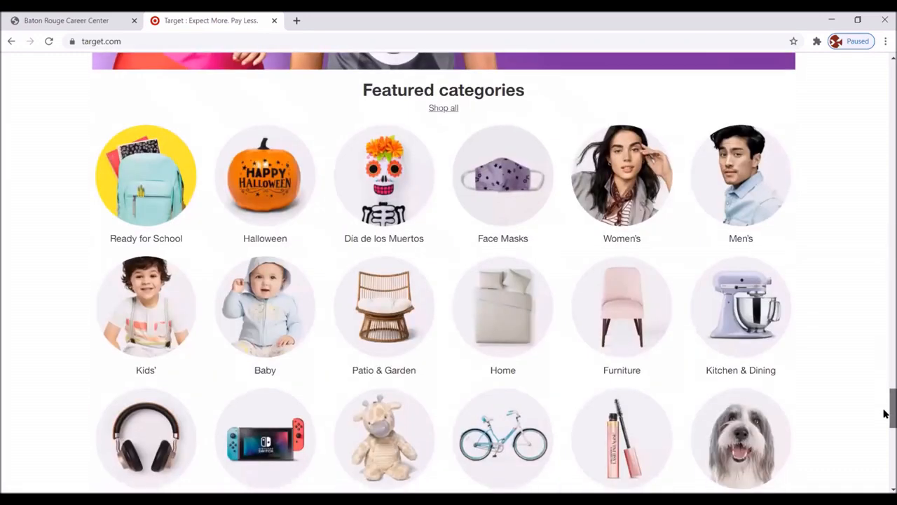
scroll(down, 3)
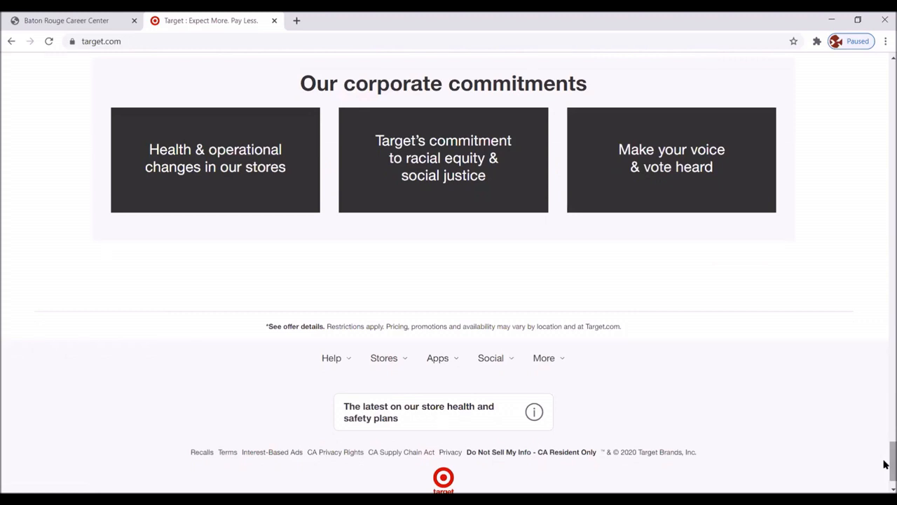
mouse_move(557, 362)
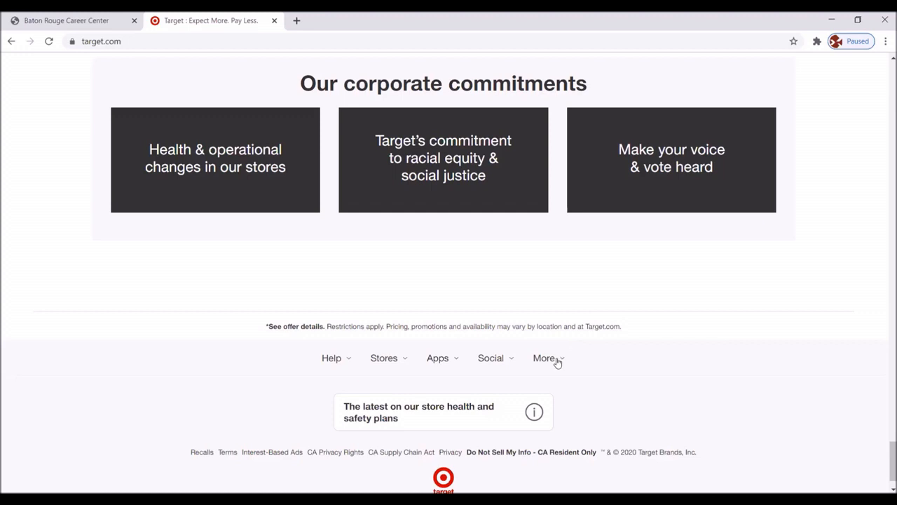
click(544, 357)
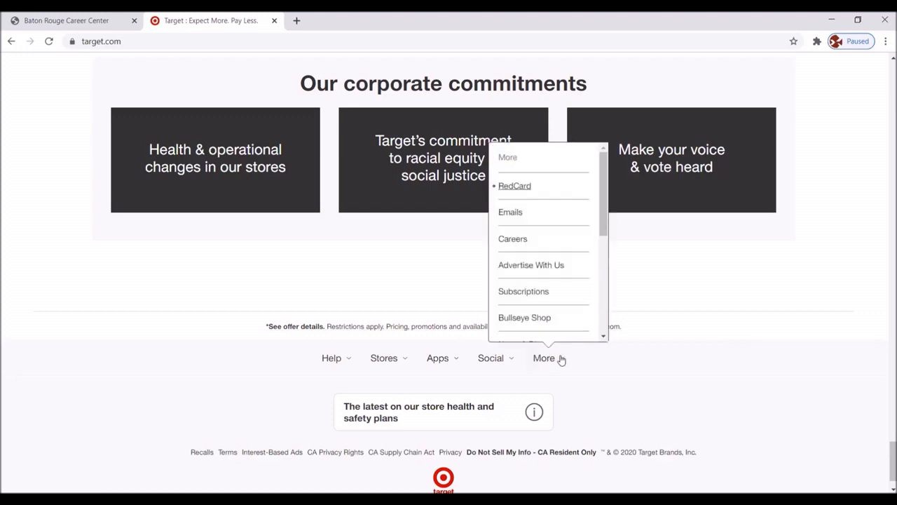
mouse_move(512, 238)
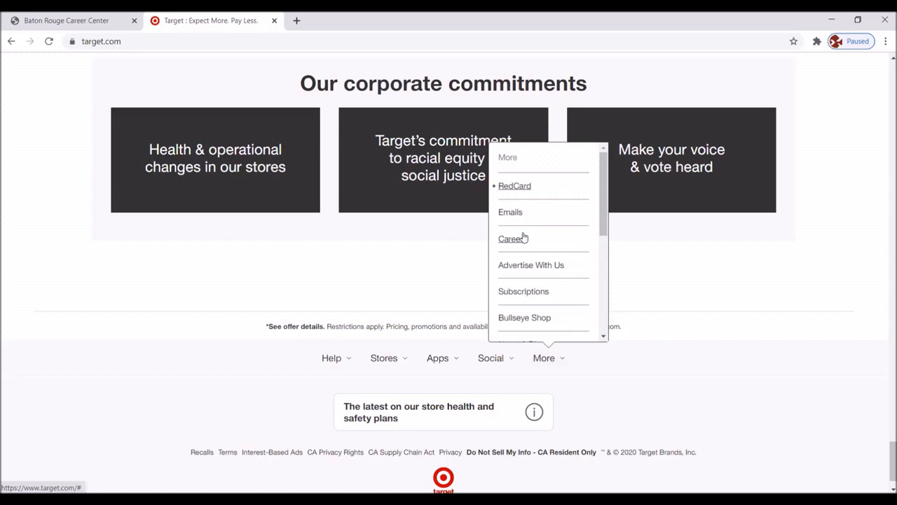
- Go to Target Careers and search for 'guest advocate' jobs
click(511, 239)
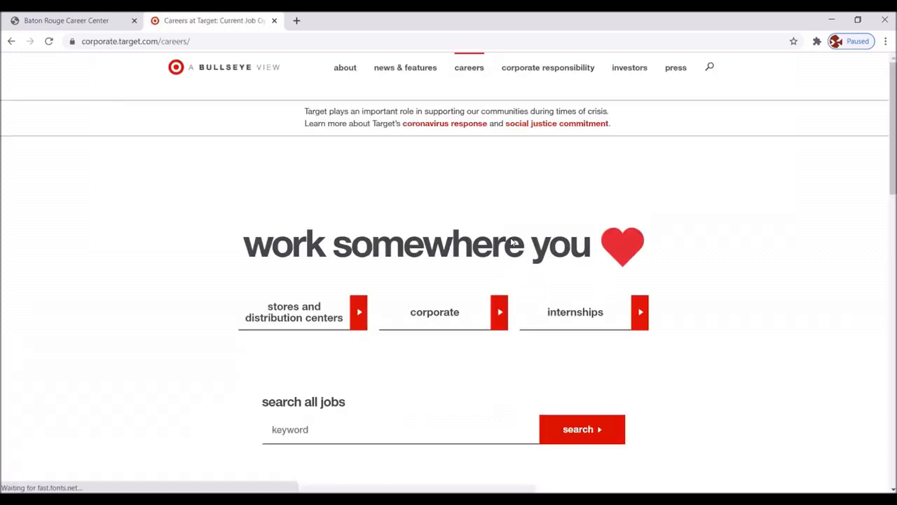
mouse_move(343, 286)
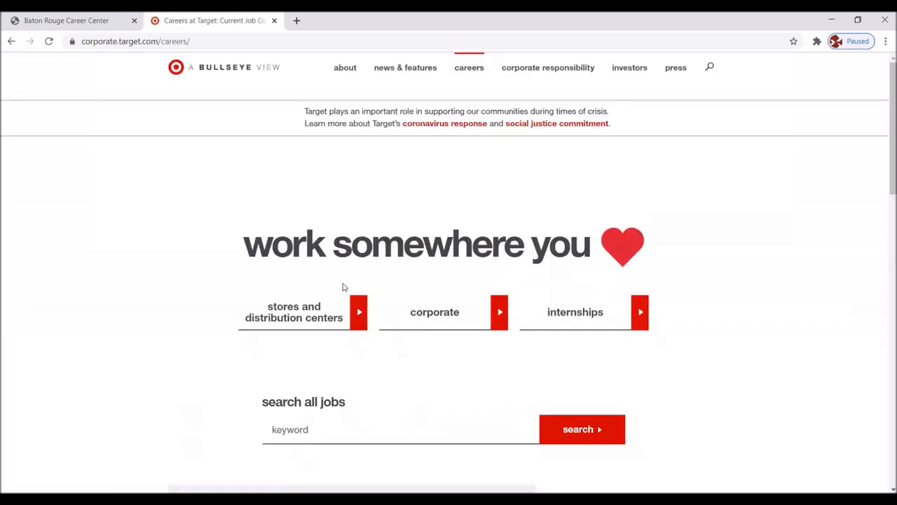
mouse_move(294, 312)
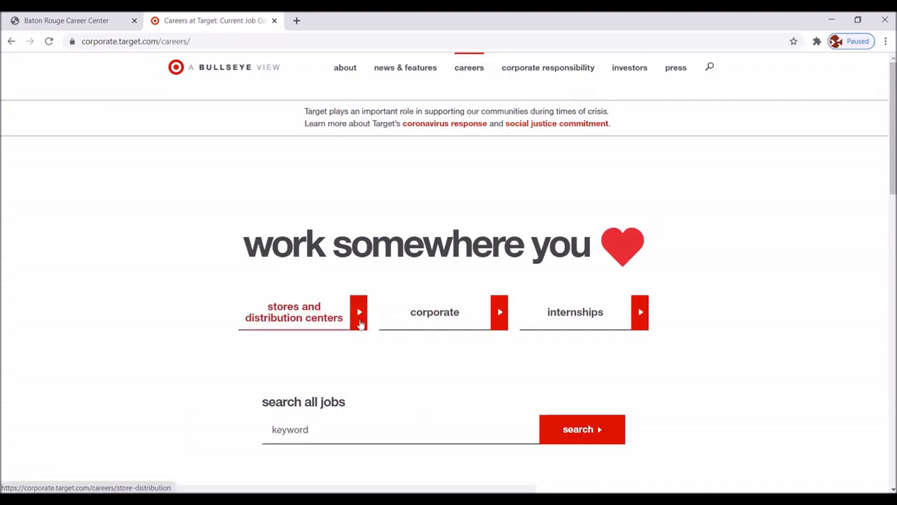
click(401, 429)
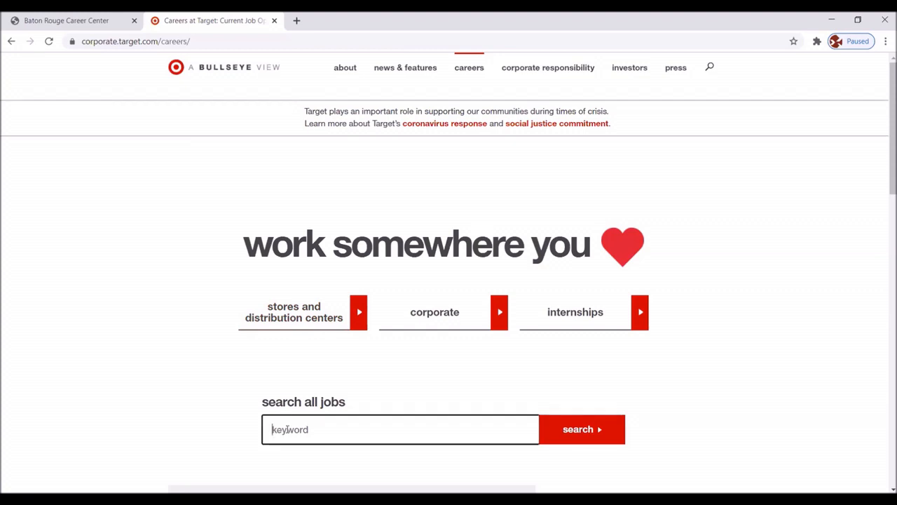
text(guest ad)
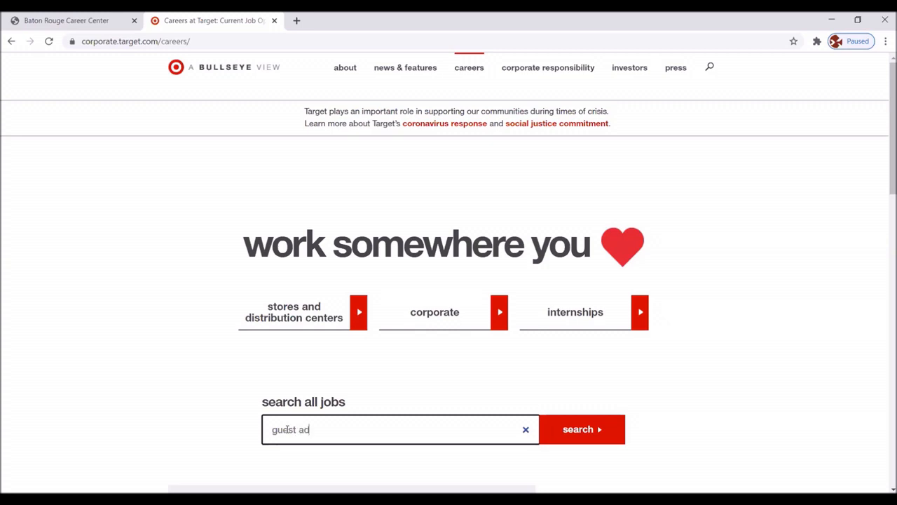
text(vocate)
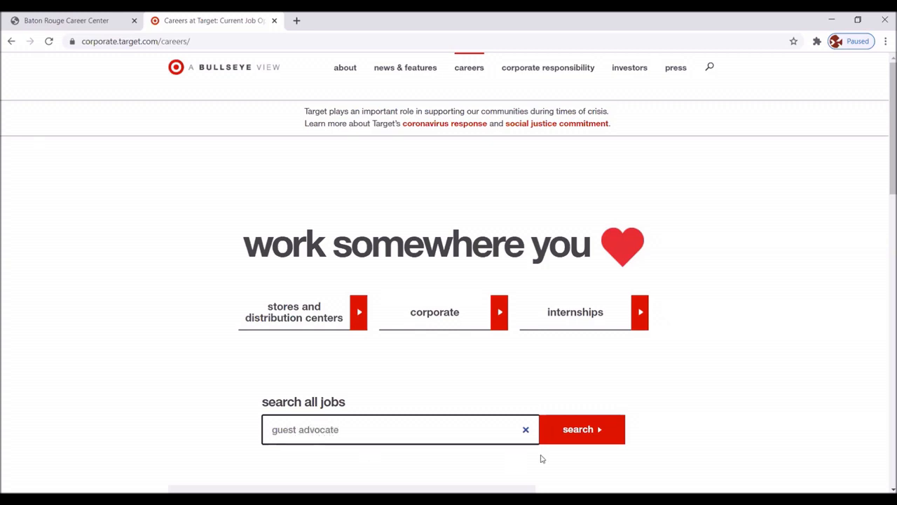
click(582, 429)
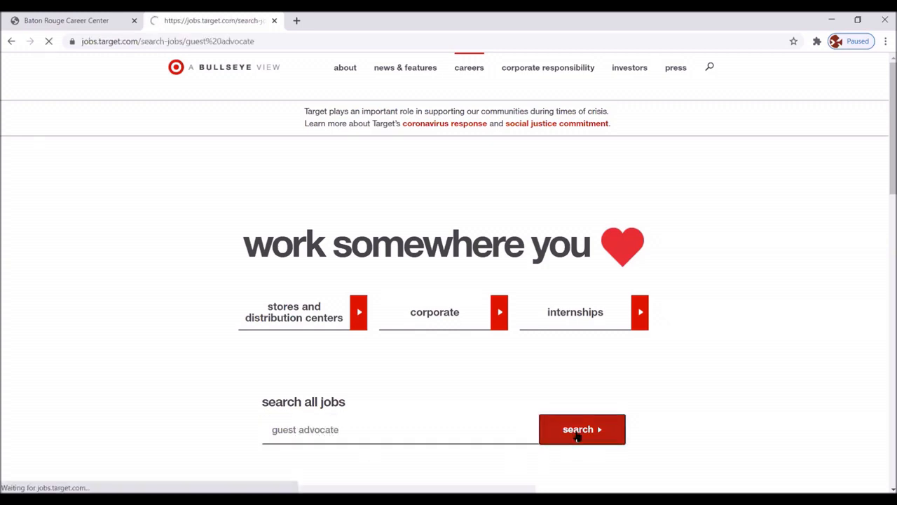
click(581, 429)
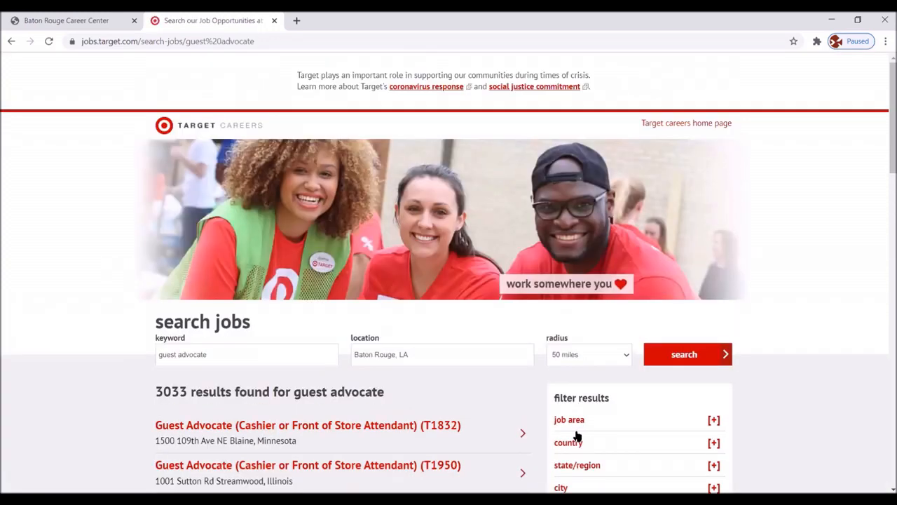
mouse_move(304, 323)
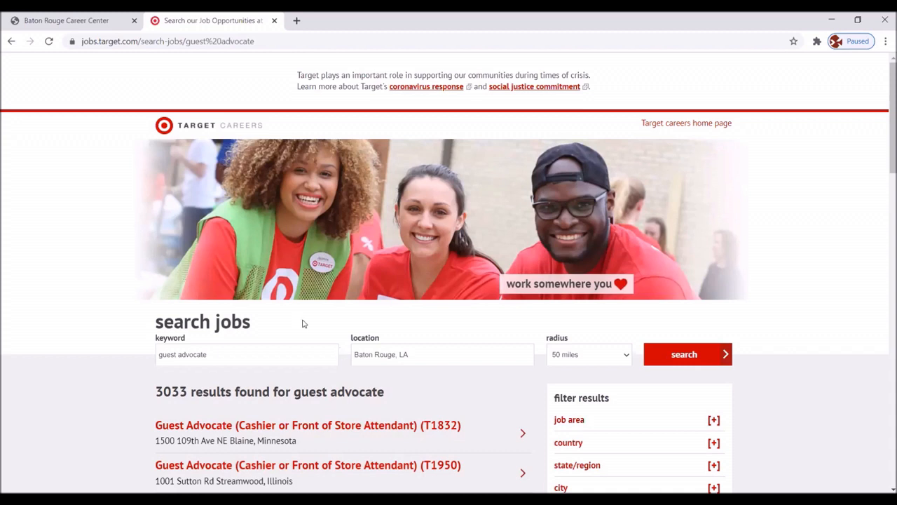
- Rerun the search near Baton Rouge, LA and review the 5 results
click(443, 354)
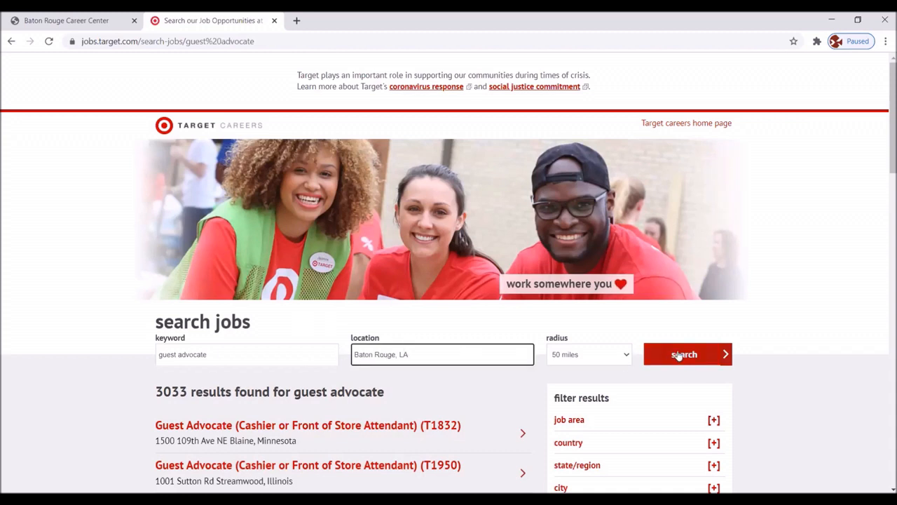
click(687, 353)
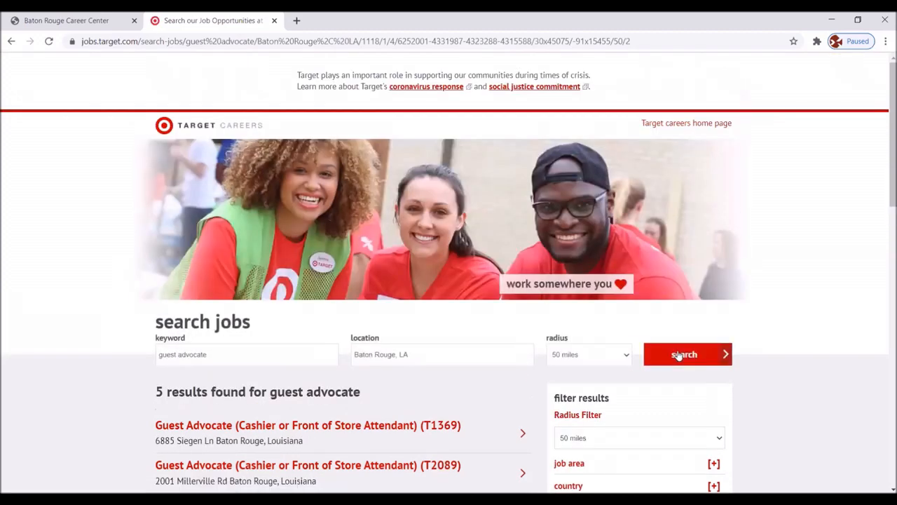
scroll(down, 3)
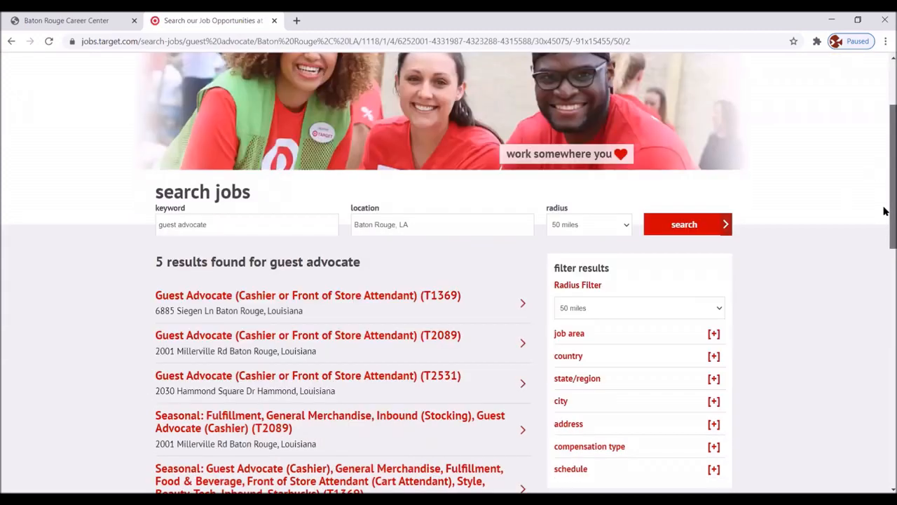
scroll(down, 3)
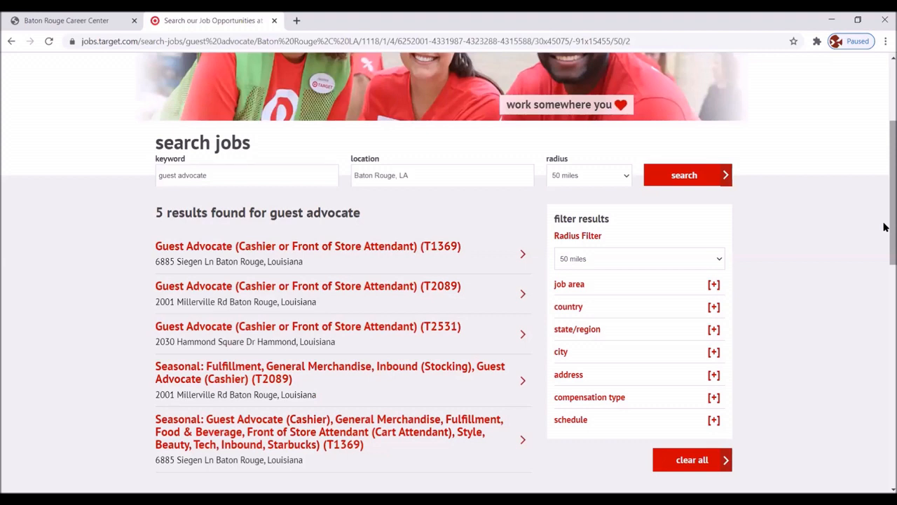
mouse_move(440, 148)
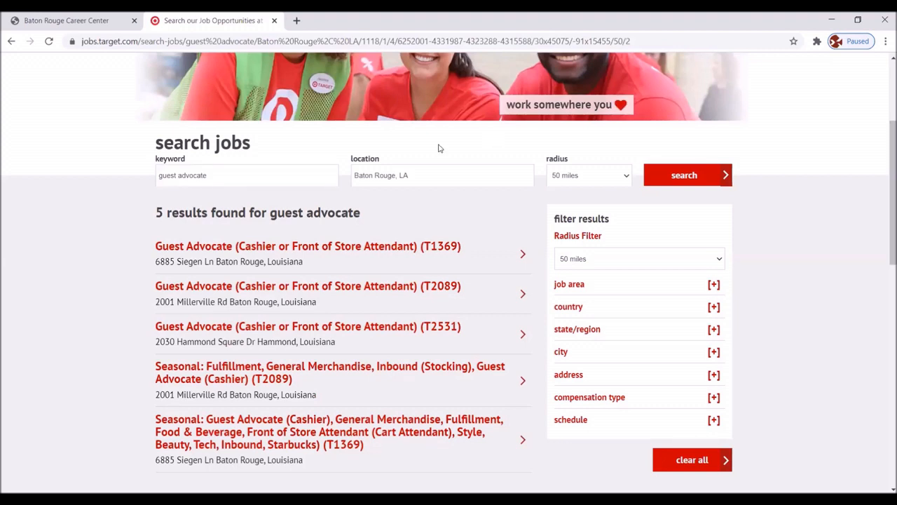
mouse_move(252, 250)
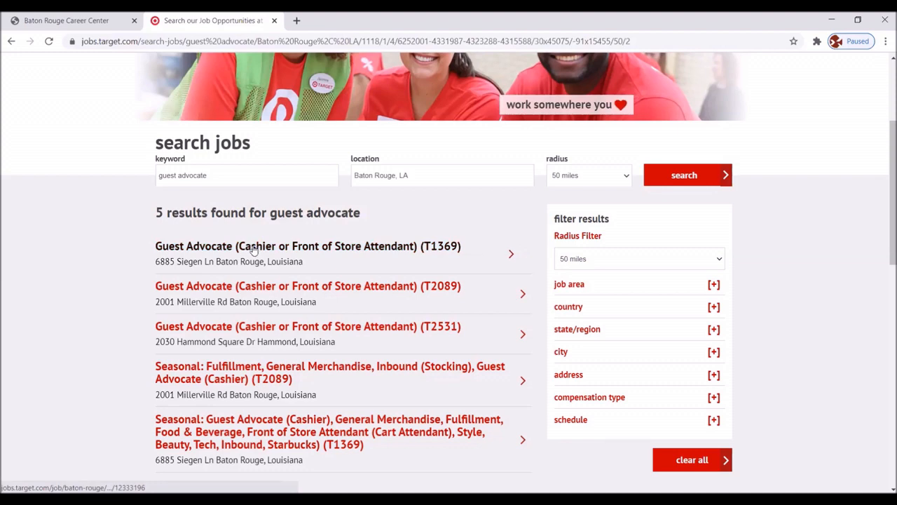
- Open the Guest Advocate (T1369) posting at 6885 Siegen Ln and read its description
click(308, 246)
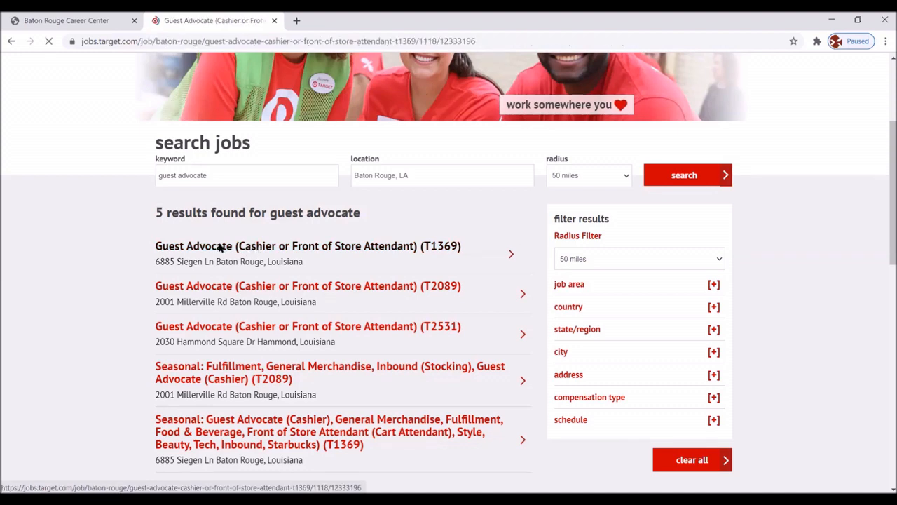
click(308, 245)
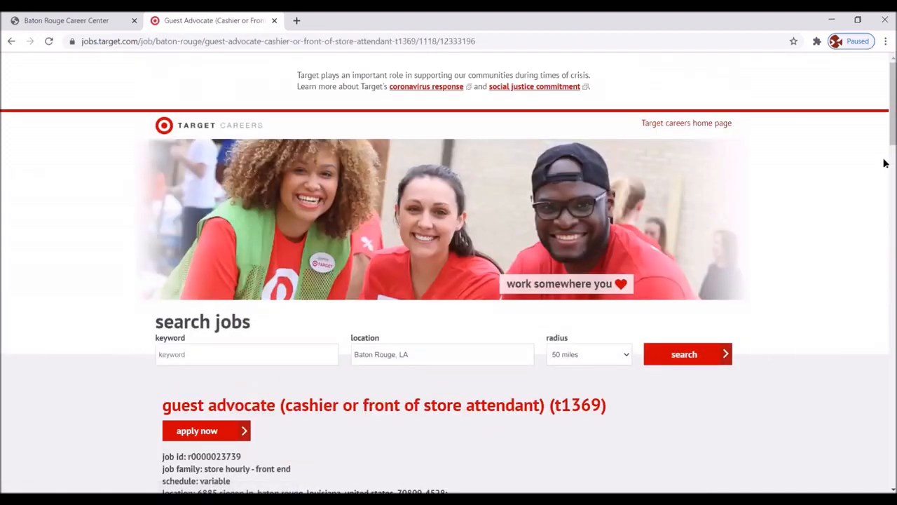
scroll(down, 3)
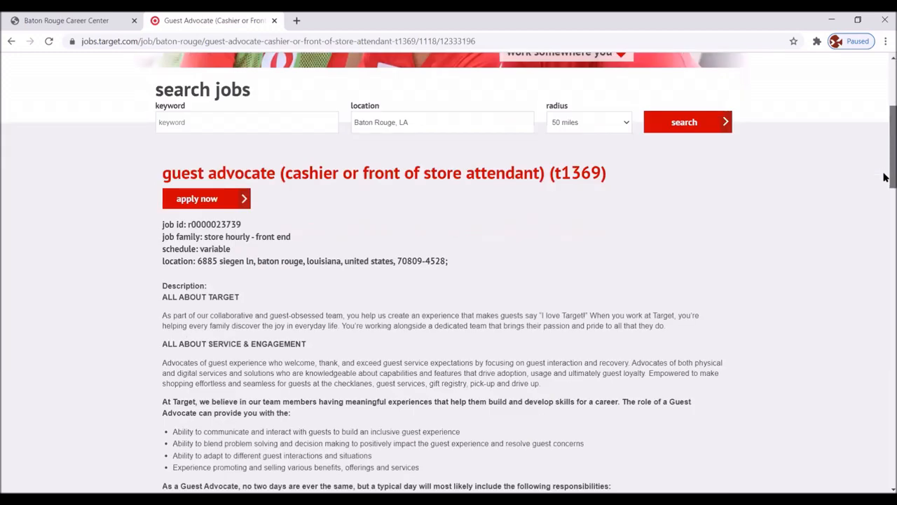
scroll(down, 3)
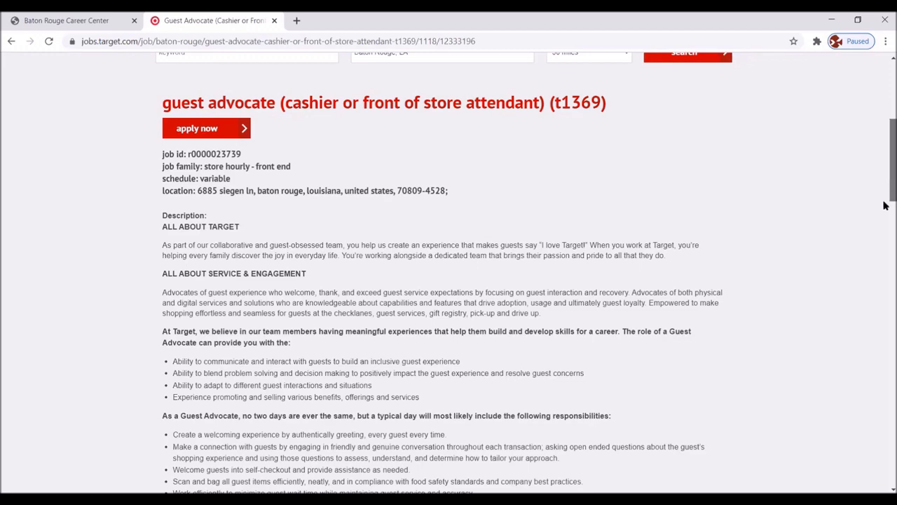
scroll(down, 3)
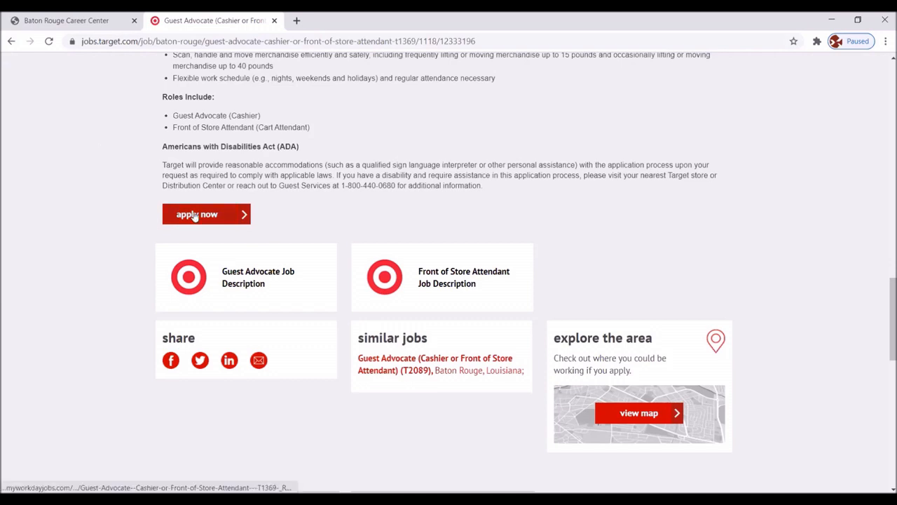
- Open the T1369 posting on Workday and scroll to its accommodations notice and Apply options
click(197, 213)
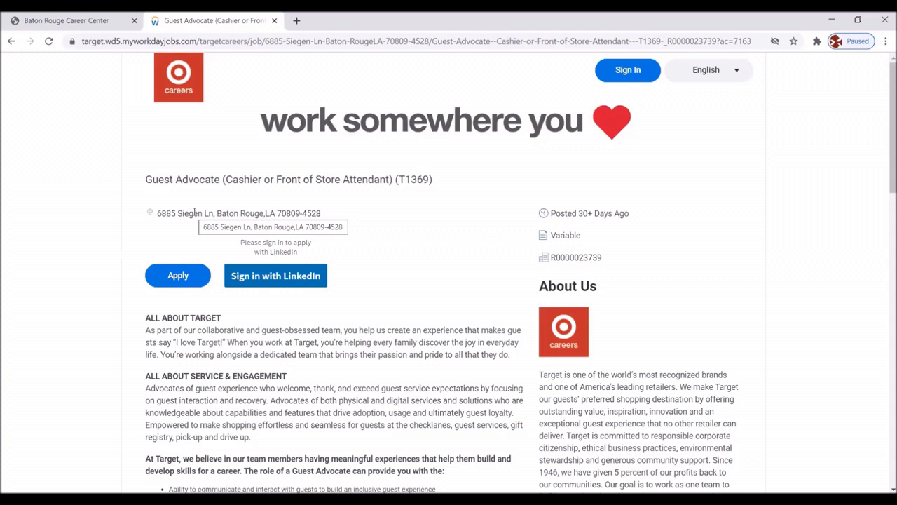
mouse_move(778, 105)
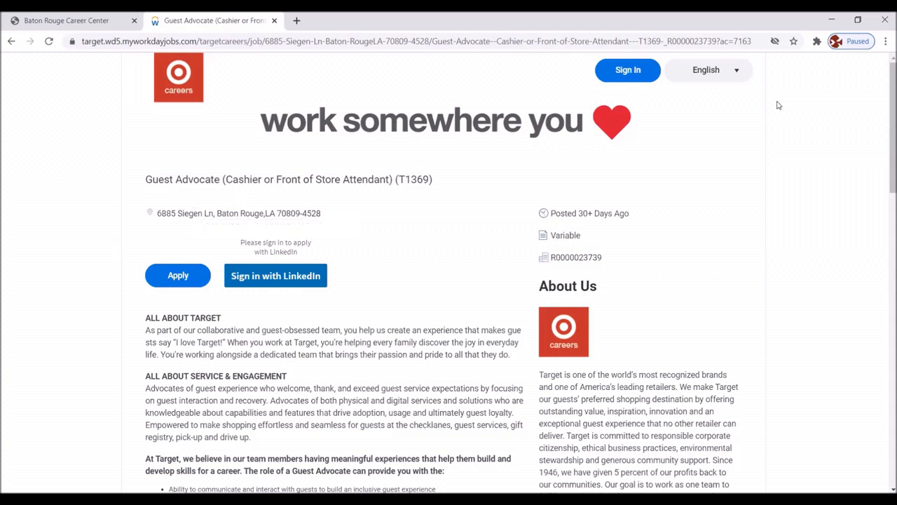
scroll(down, 3)
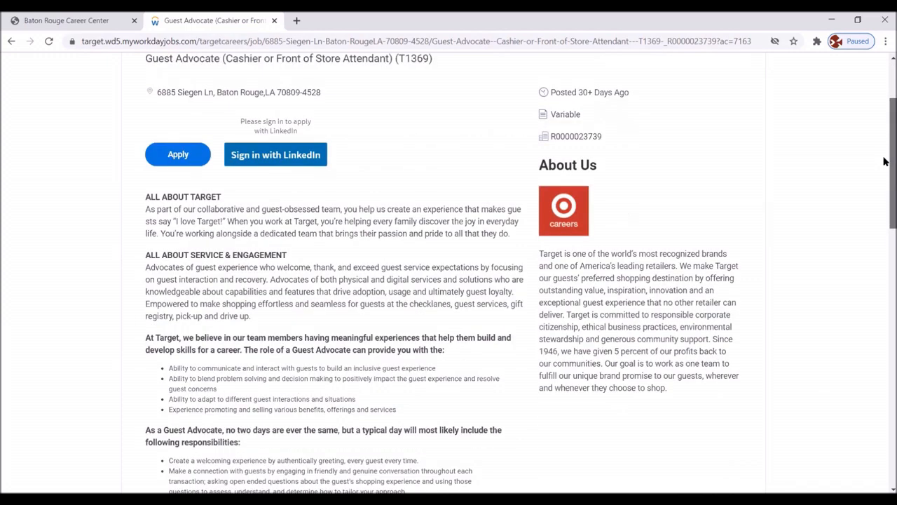
scroll(down, 3)
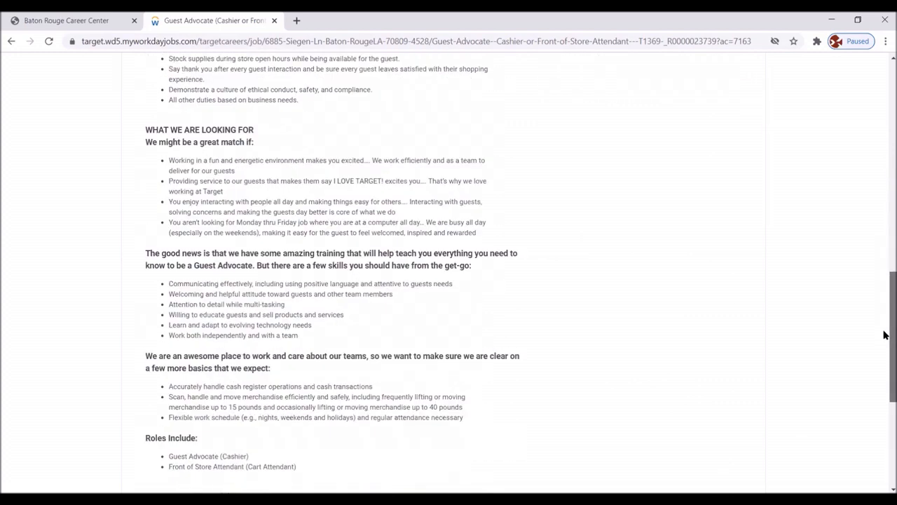
scroll(down, 3)
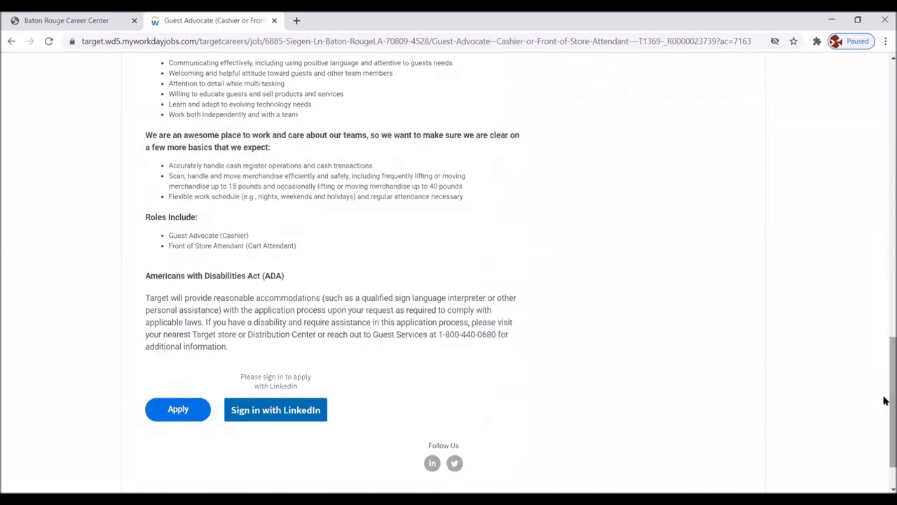
mouse_move(186, 398)
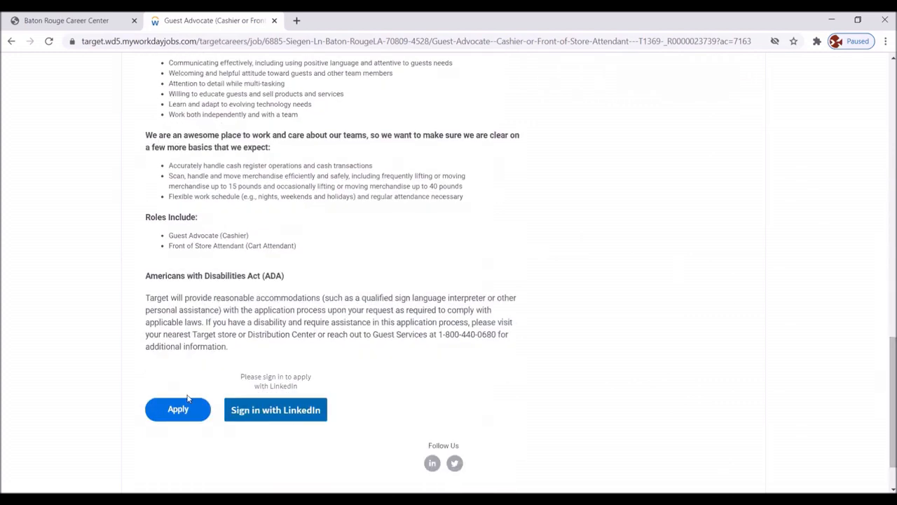
- Choose Apply on the Guest Advocate posting to reach the Workday sign-in page
click(177, 409)
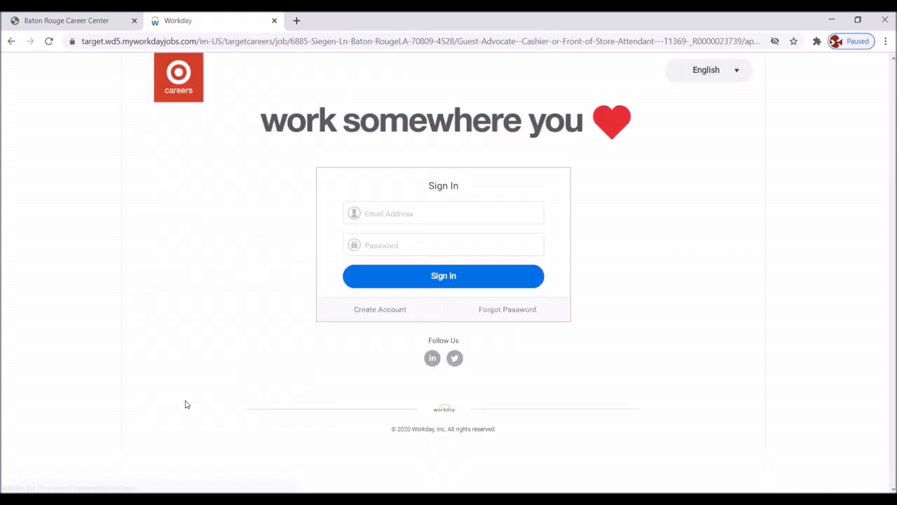
mouse_move(423, 180)
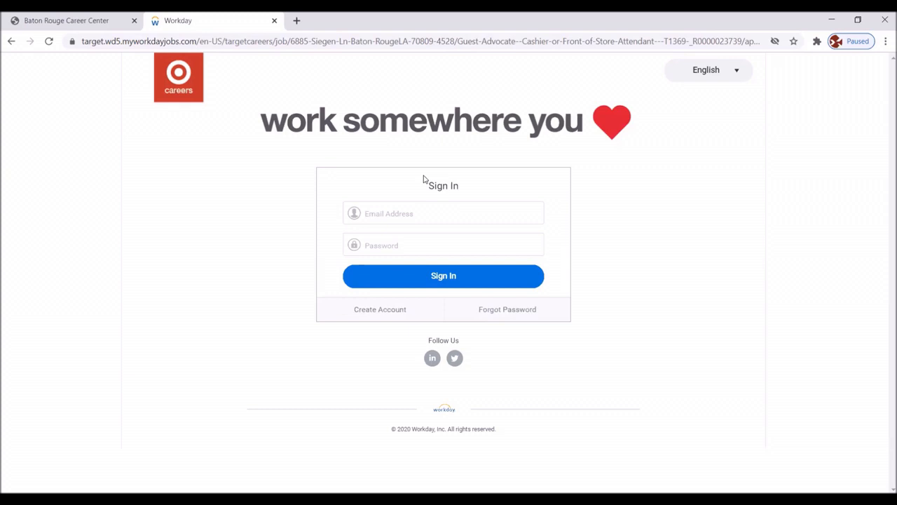
mouse_move(374, 286)
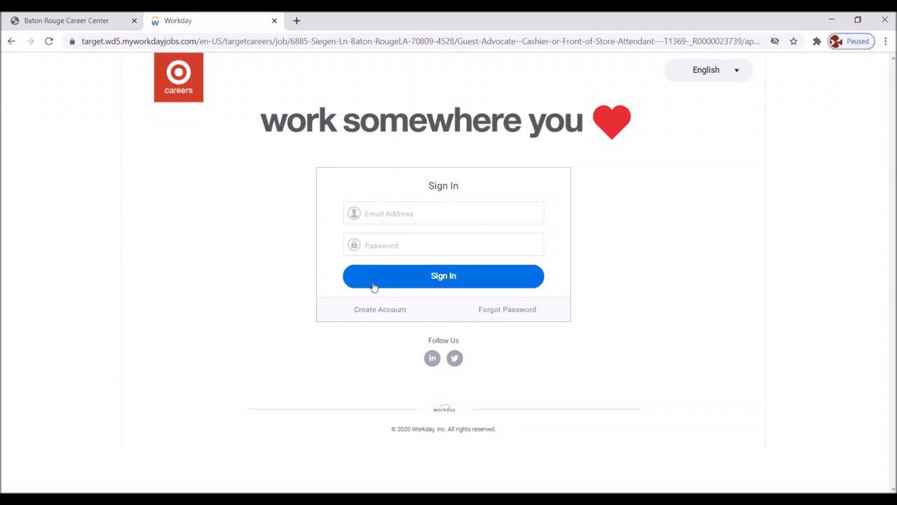
mouse_move(376, 314)
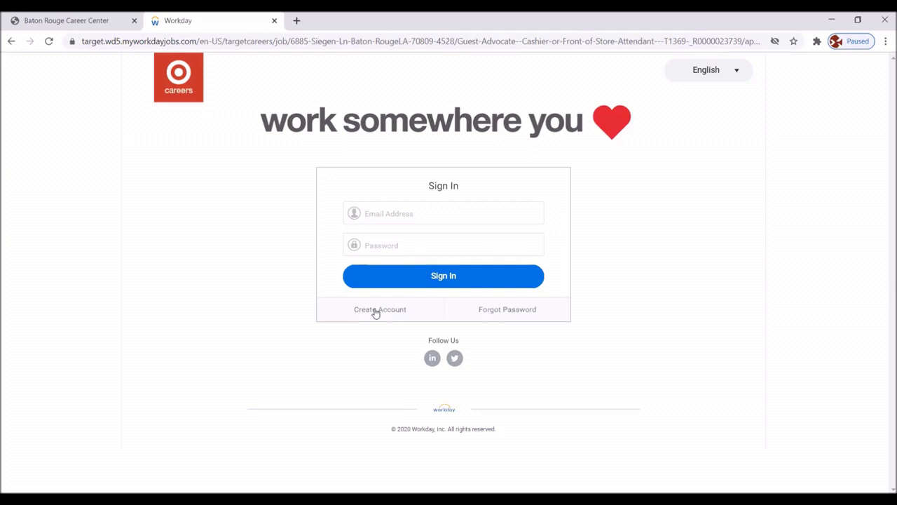
click(379, 309)
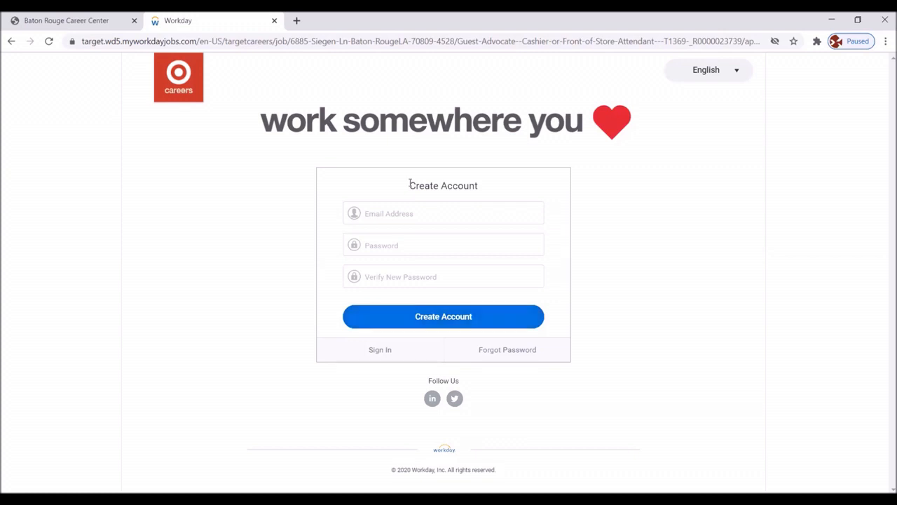
click(443, 213)
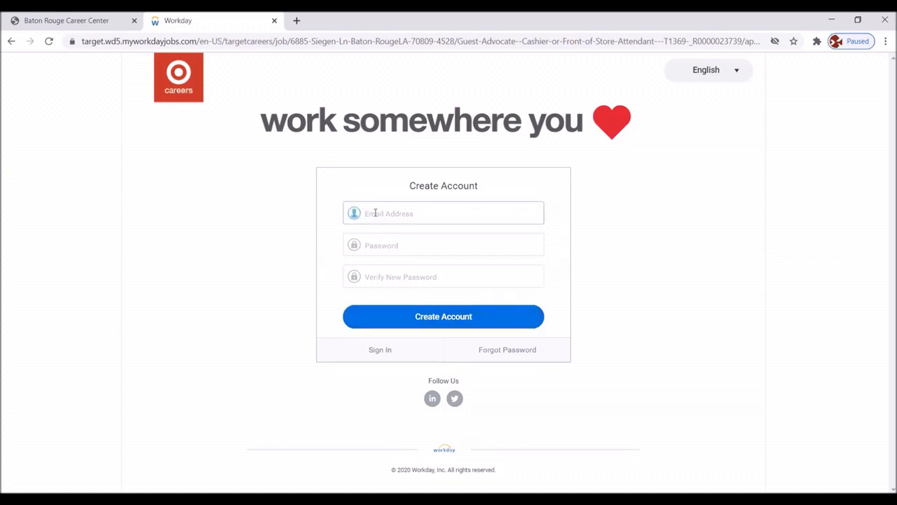
click(443, 213)
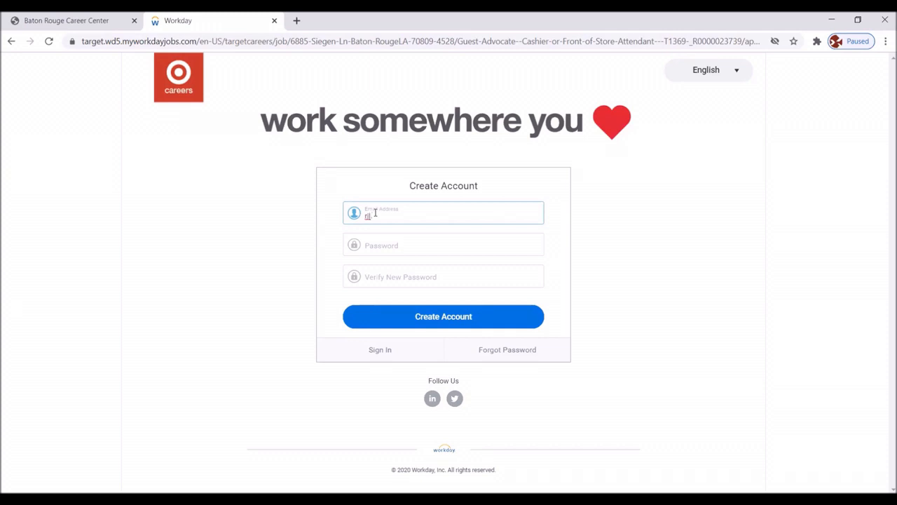
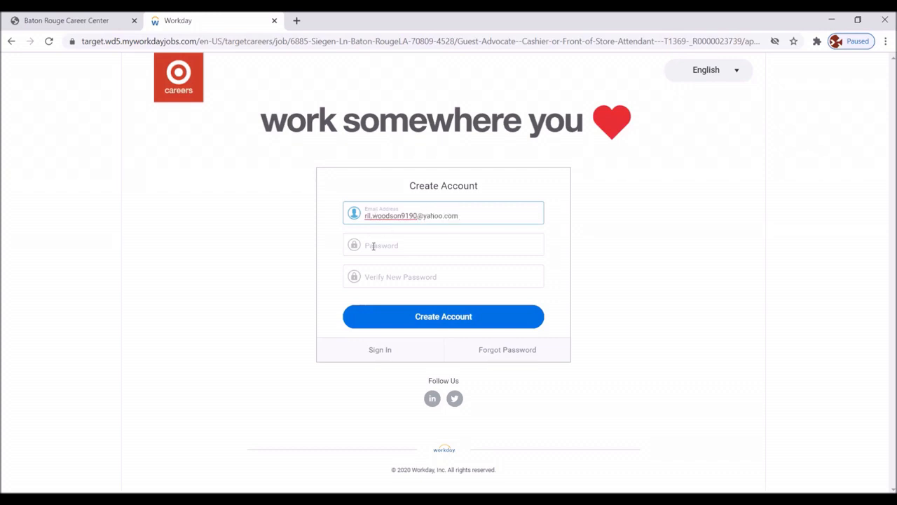
- Enter and confirm the password, then submit the new Workday account
click(443, 244)
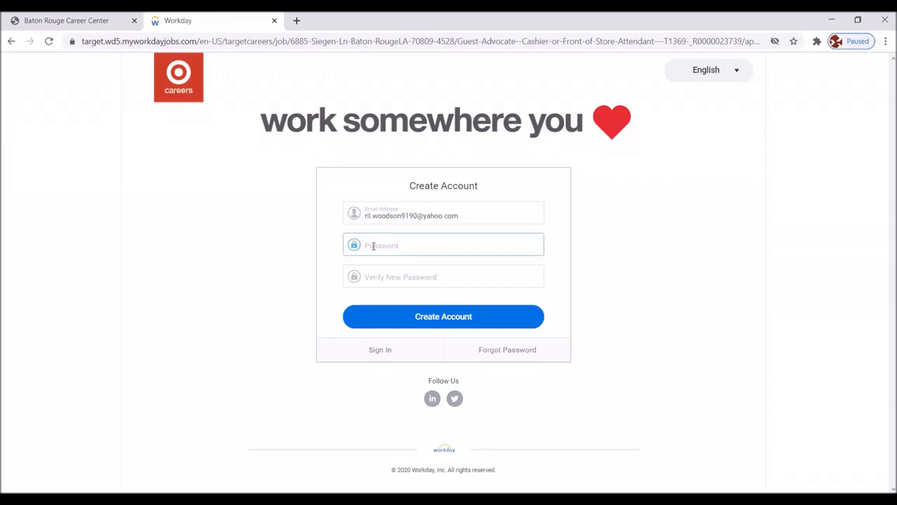
click(443, 244)
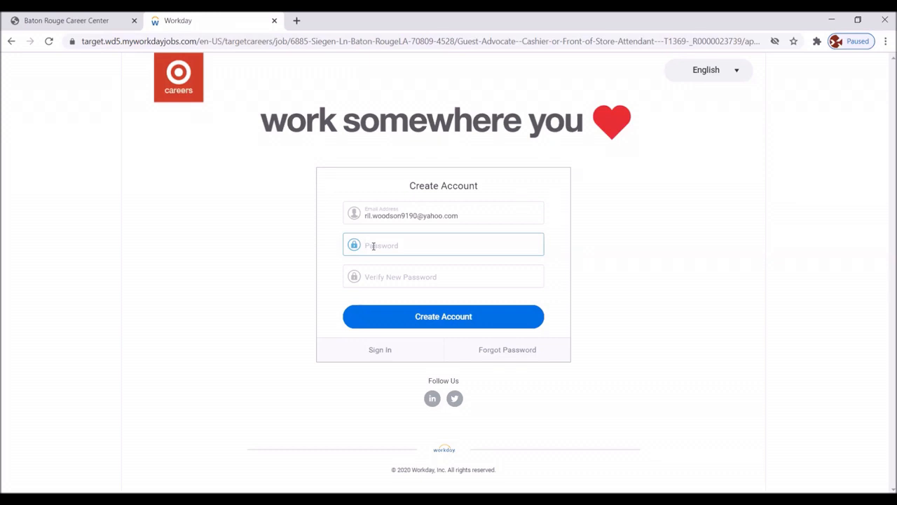
click(443, 244)
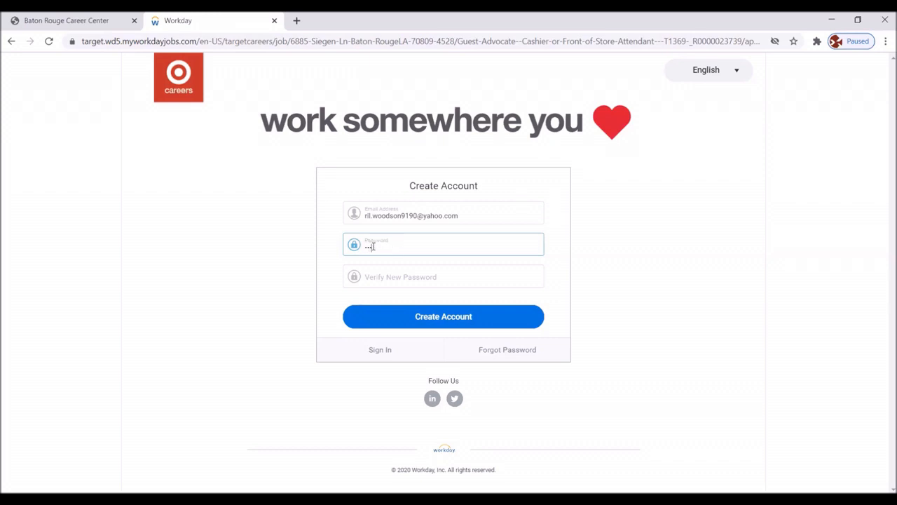
text(•)
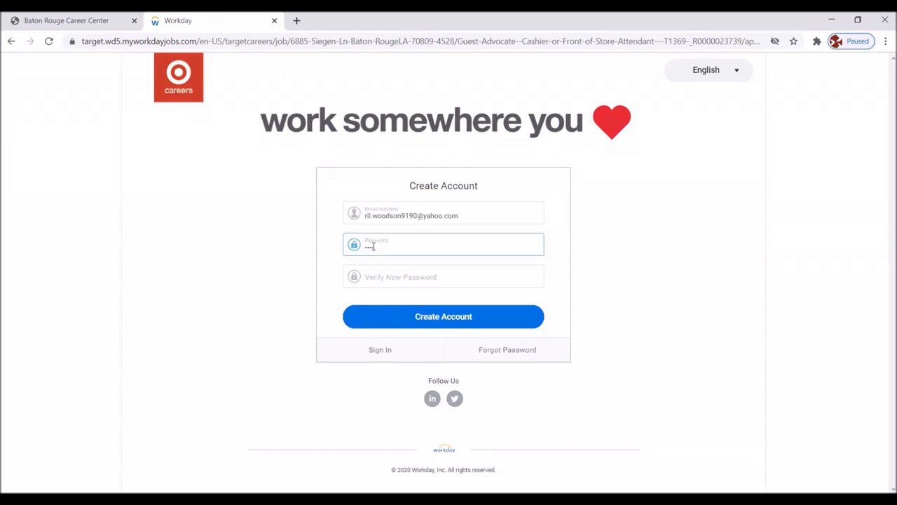
text(password)
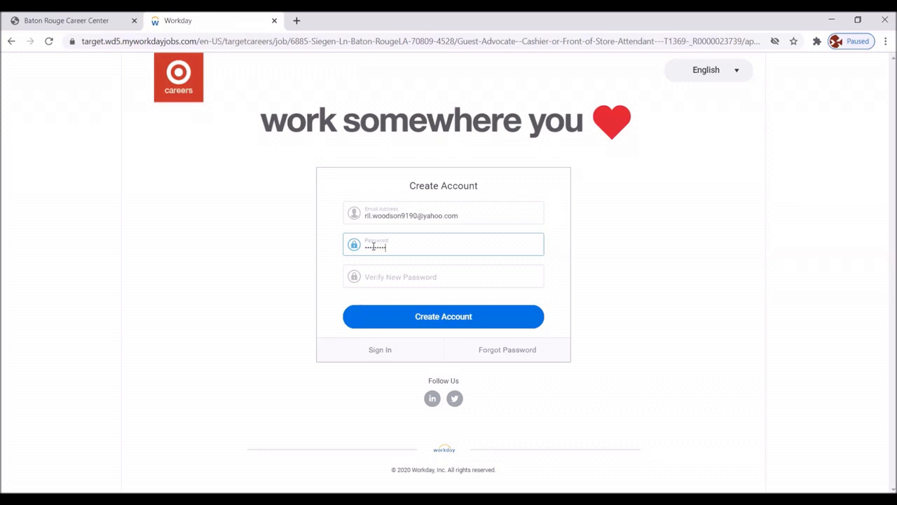
text(password)
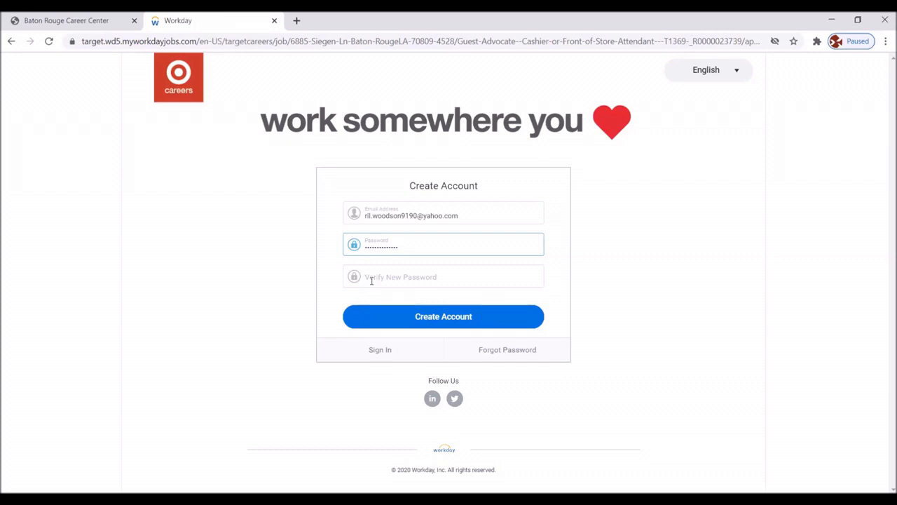
click(443, 276)
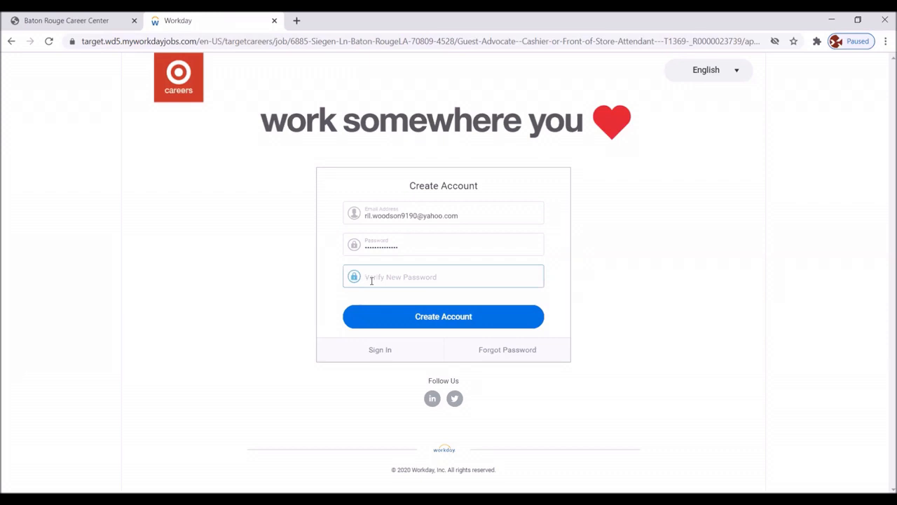
text(•)
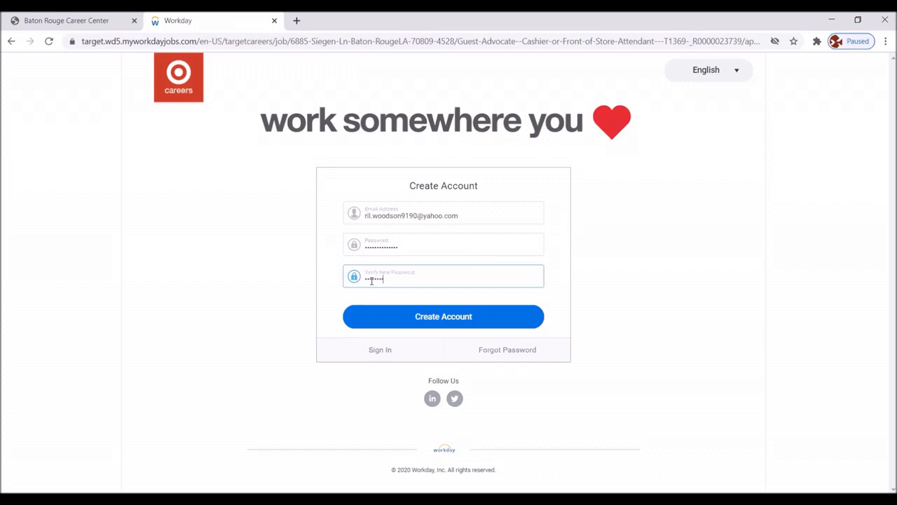
text(•••••)
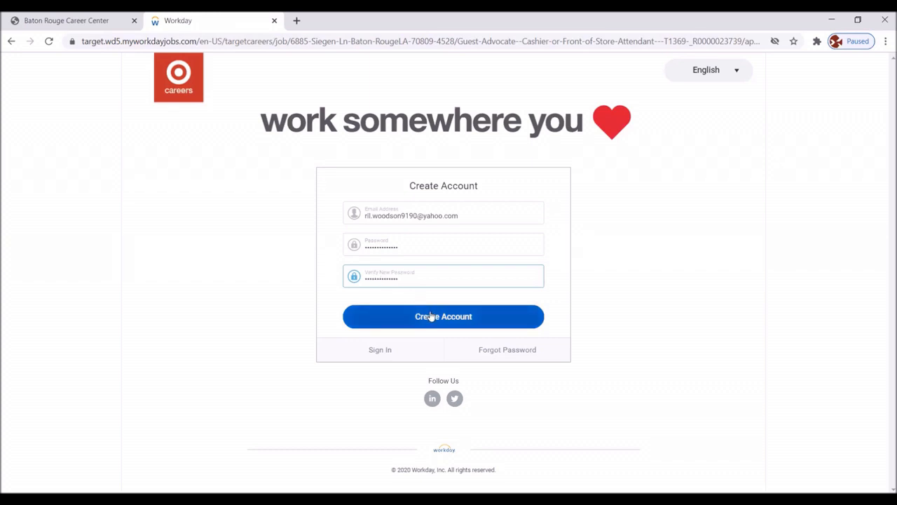
click(443, 316)
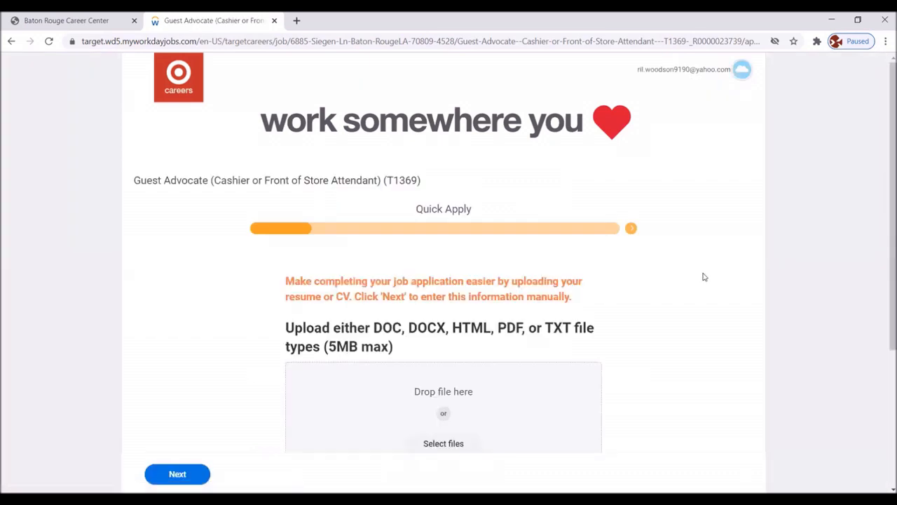
mouse_move(886, 185)
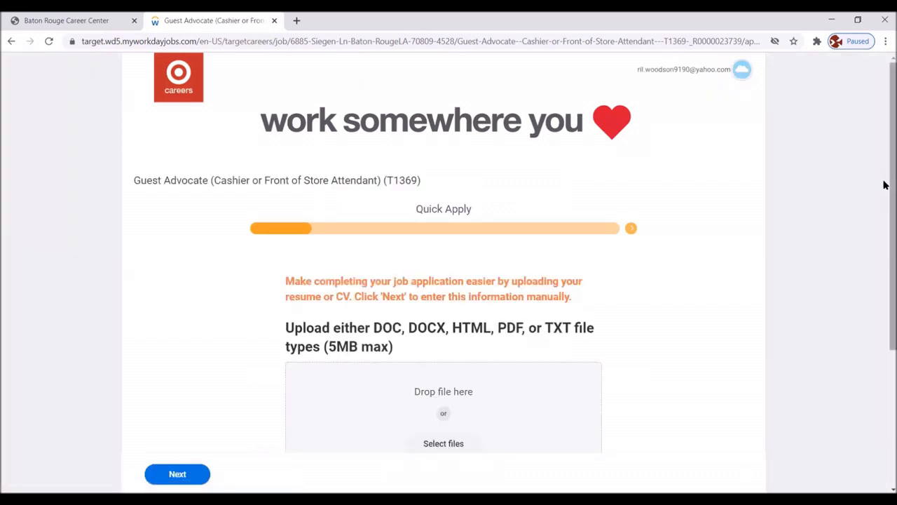
scroll(down, 3)
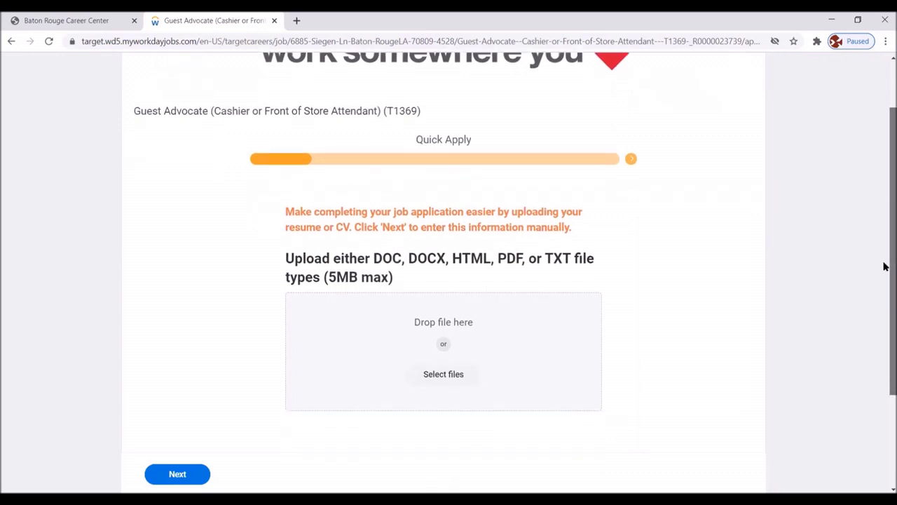
scroll(down, 3)
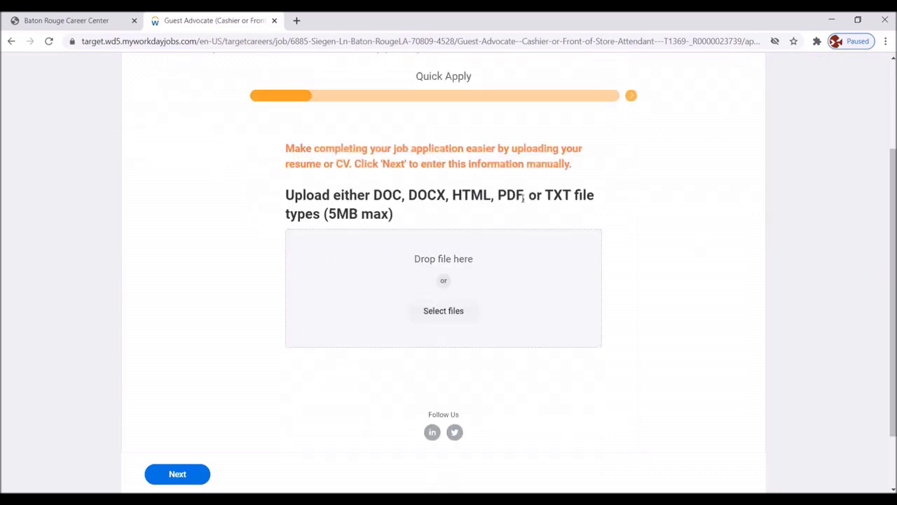
mouse_move(538, 305)
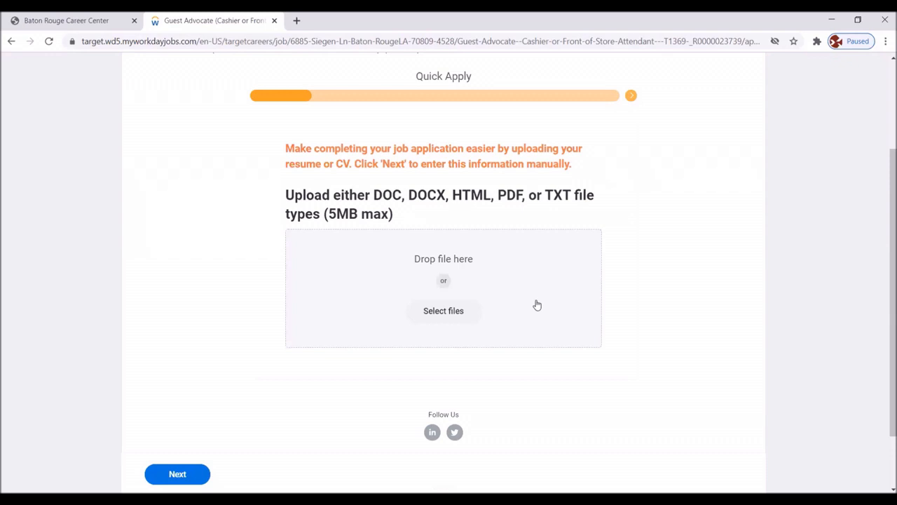
mouse_move(522, 303)
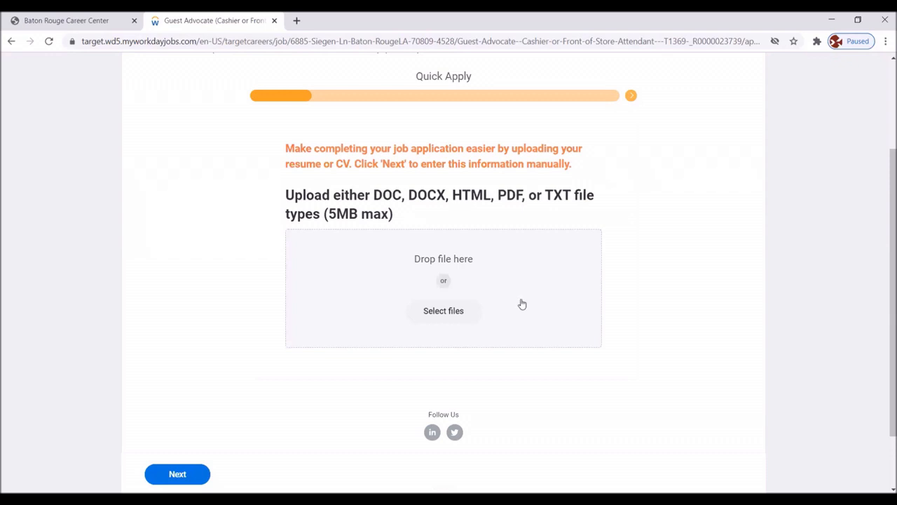
mouse_move(443, 311)
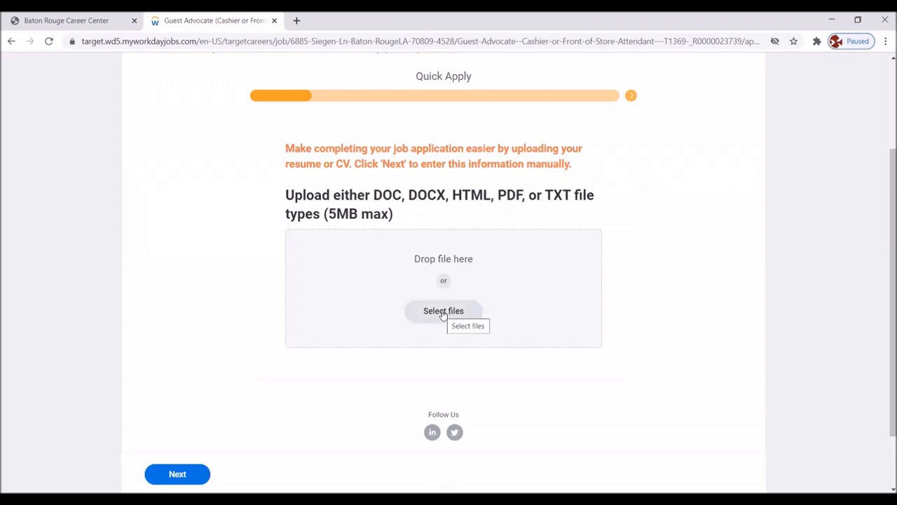
- Upload the second customer service resume file and advance to My Information
click(443, 311)
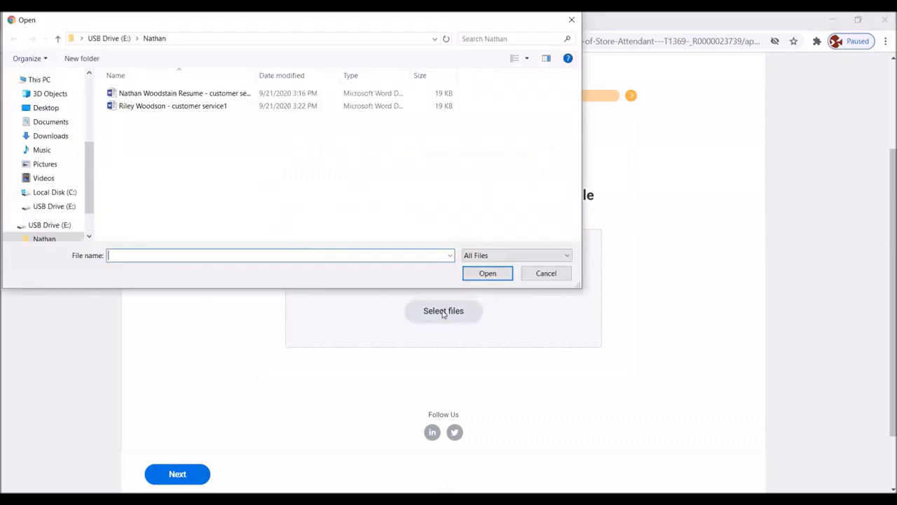
mouse_move(84, 232)
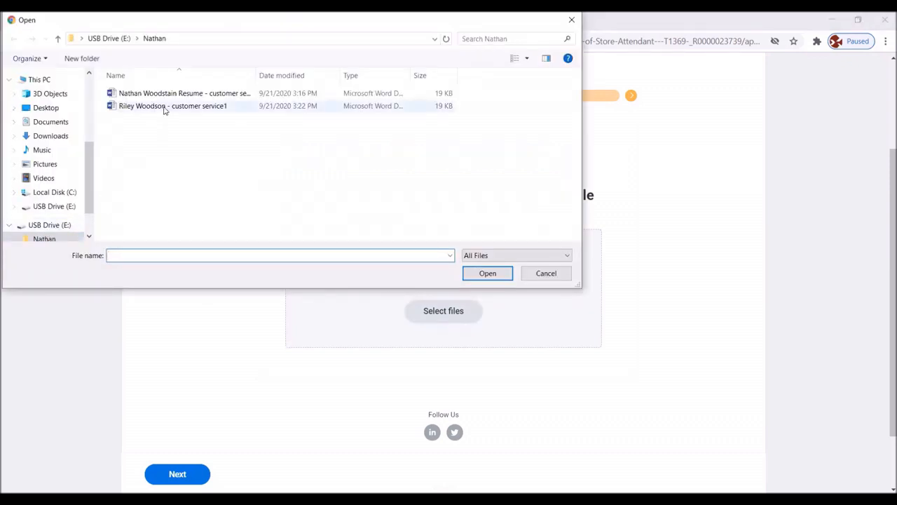
scroll(down, 3)
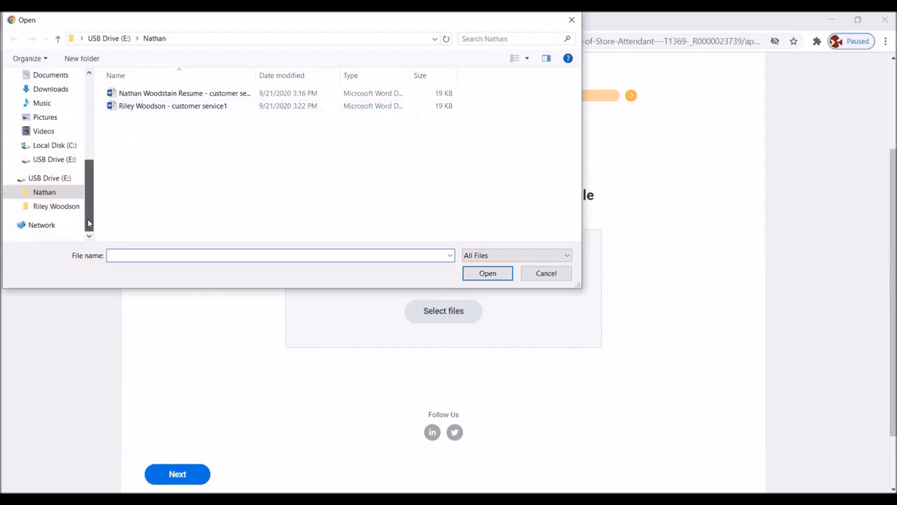
double_click(56, 206)
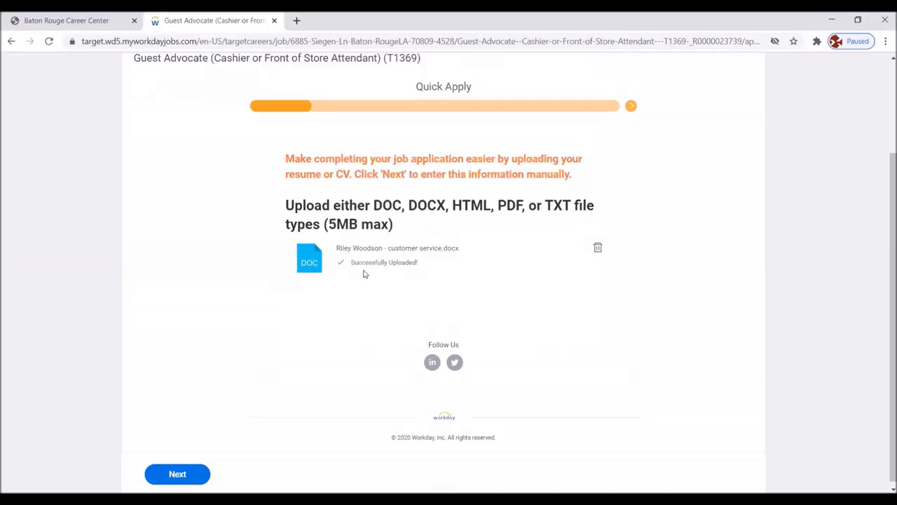
mouse_move(433, 269)
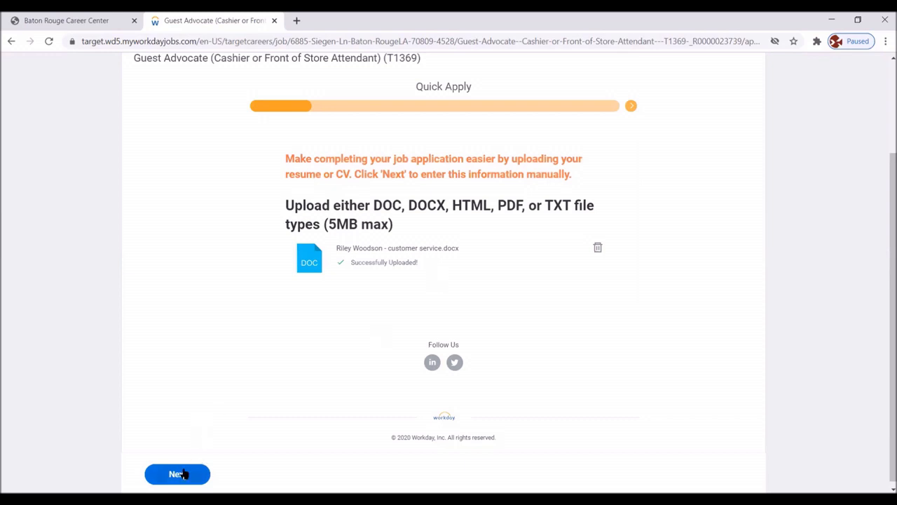
click(177, 474)
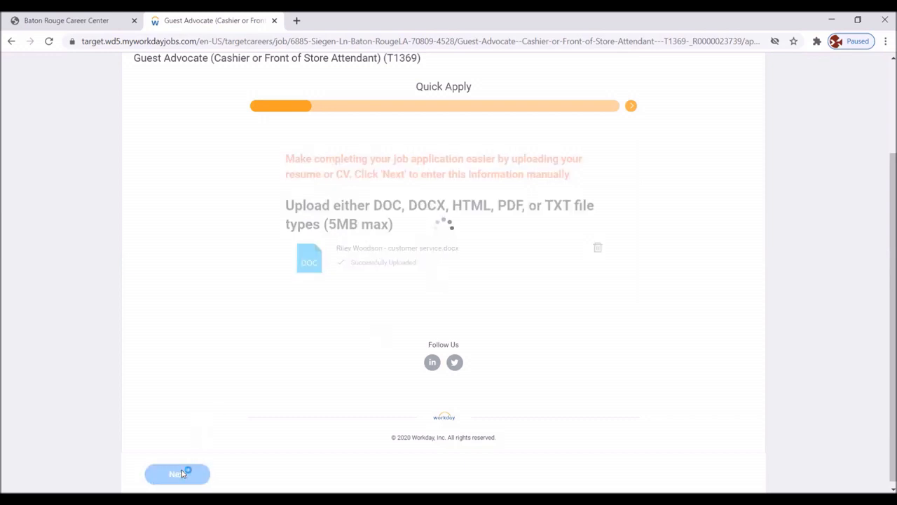
click(177, 474)
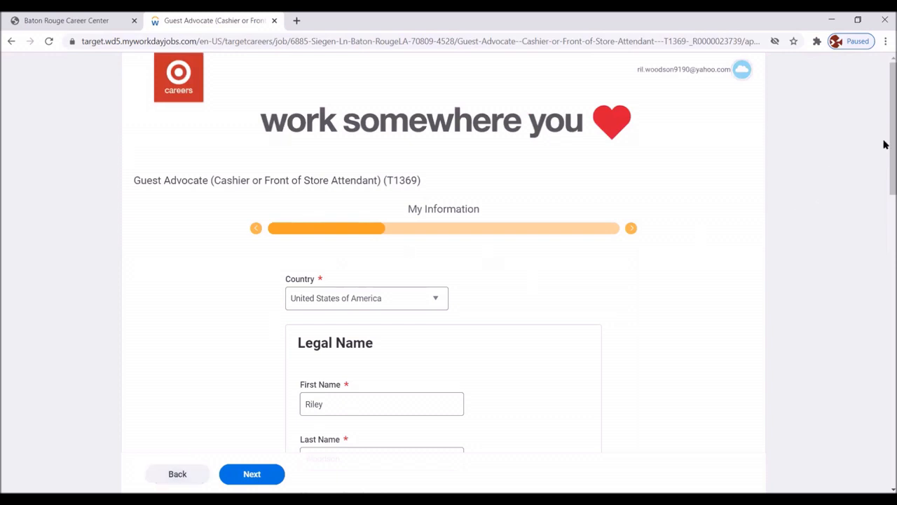
scroll(down, 3)
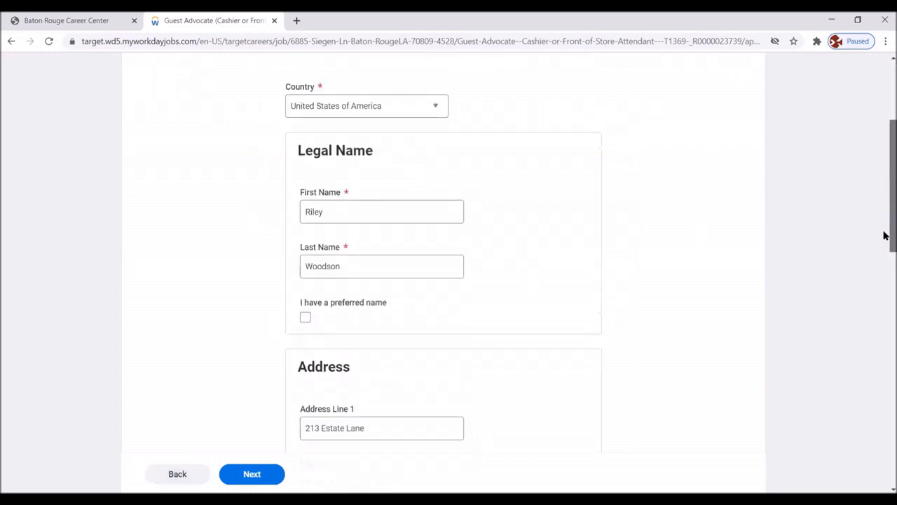
scroll(down, 3)
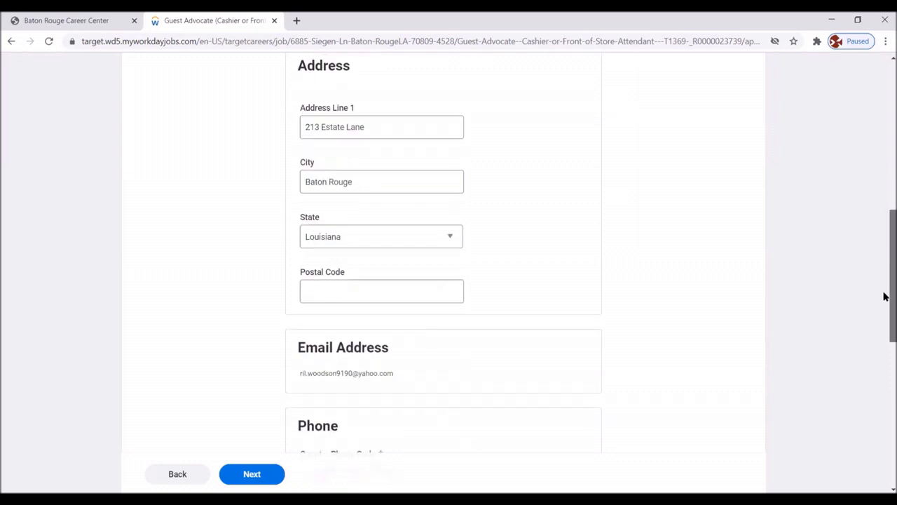
scroll(down, 3)
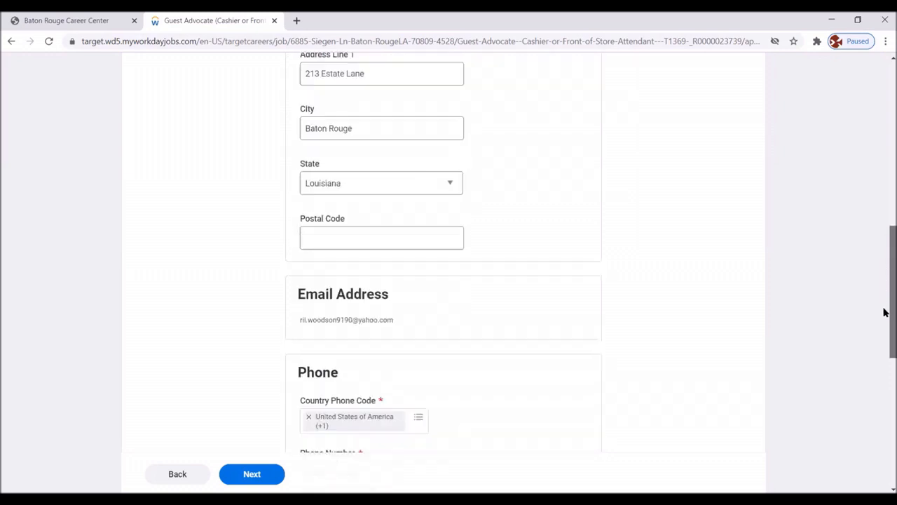
scroll(down, 3)
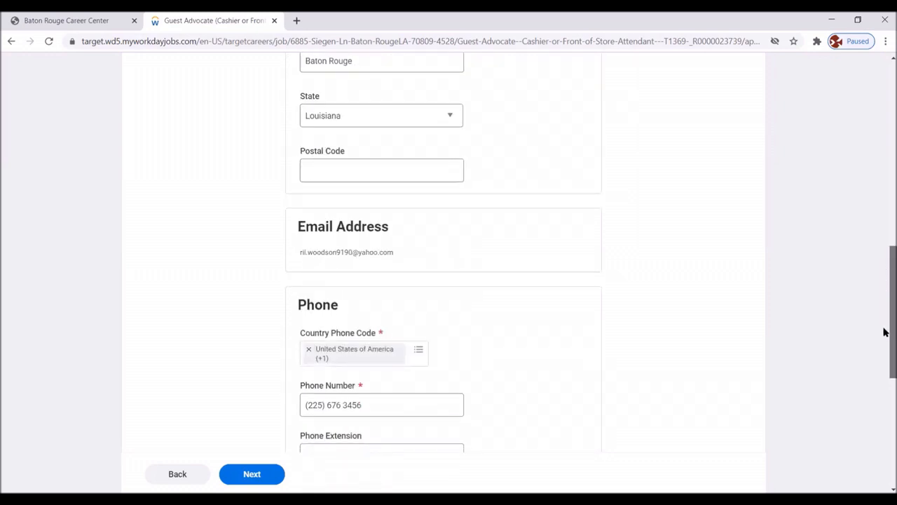
scroll(down, 3)
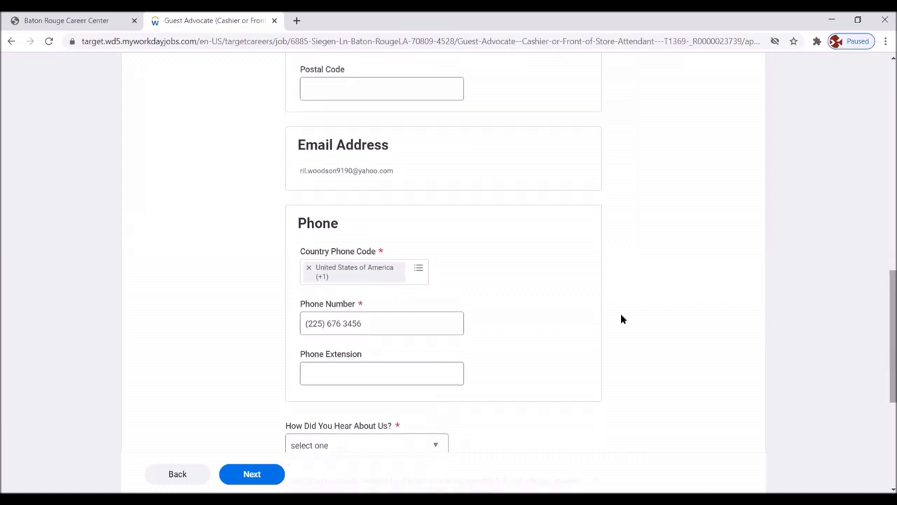
mouse_move(373, 254)
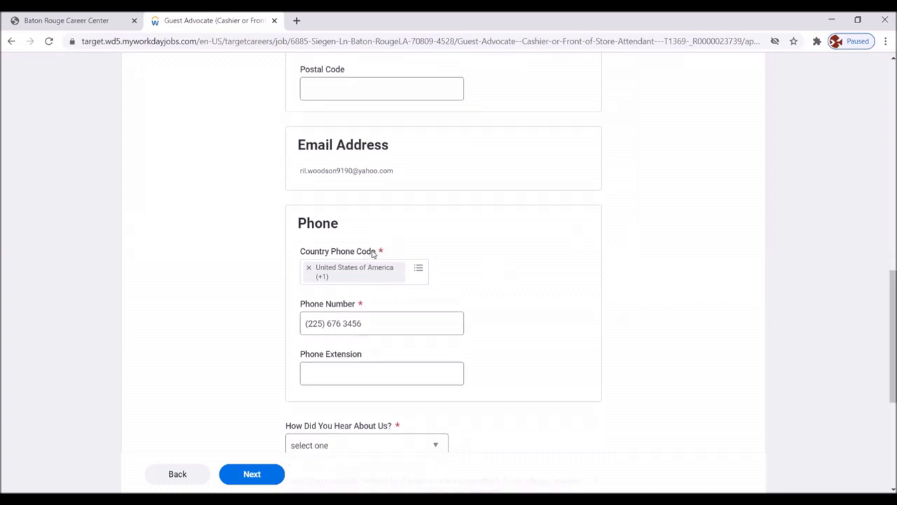
mouse_move(368, 303)
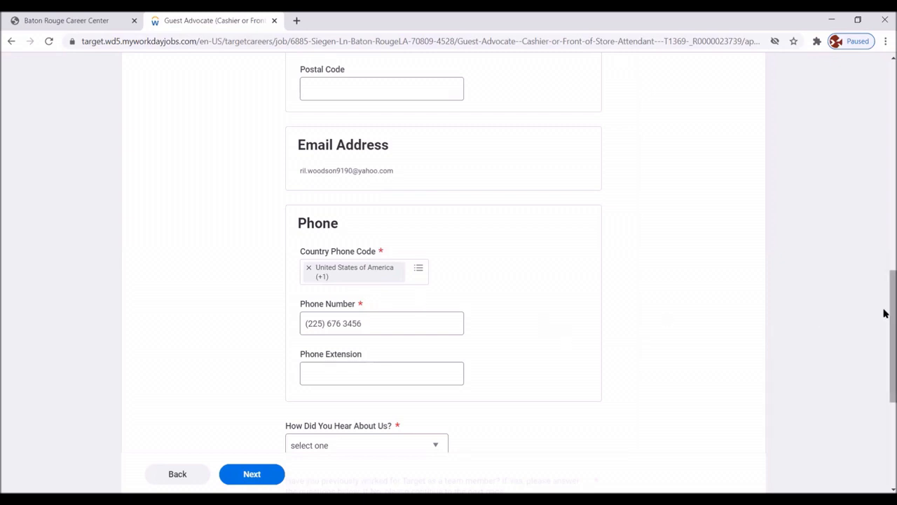
scroll(down, 3)
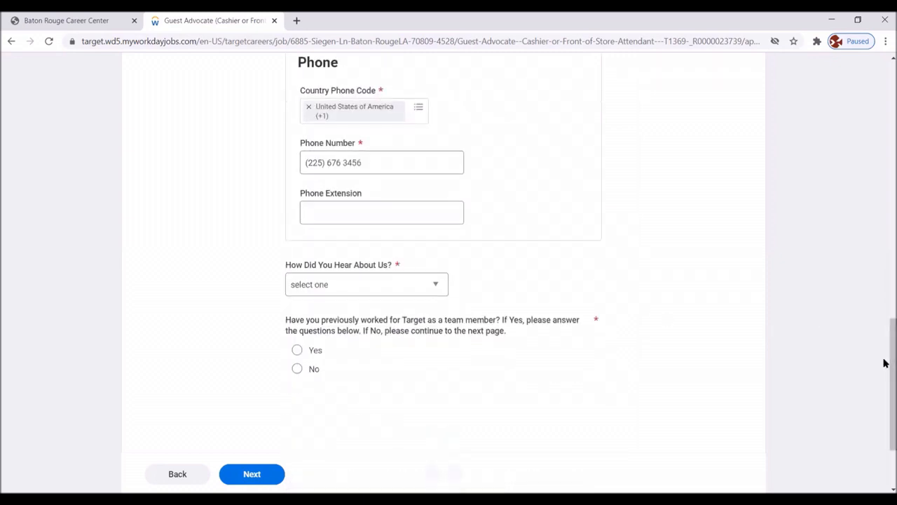
mouse_move(416, 273)
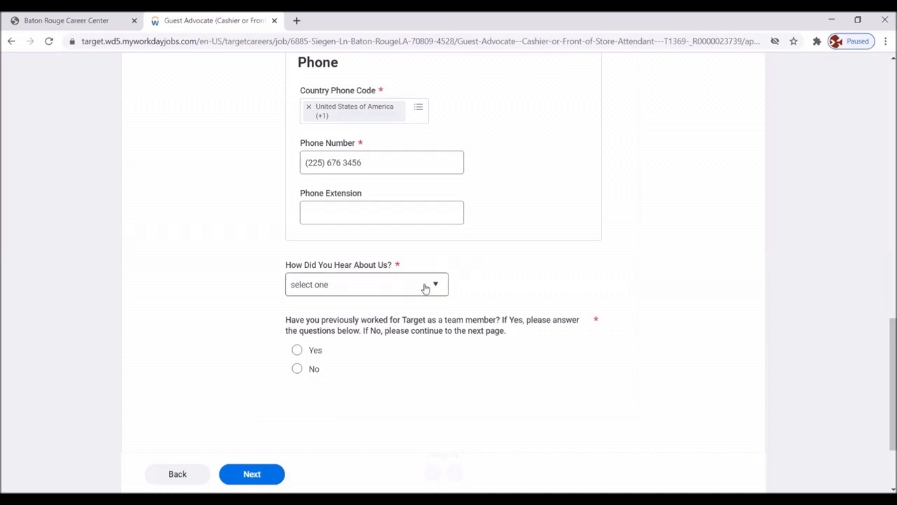
- Select Target Recruiter as the referral source and answer No to prior Target employment
click(366, 284)
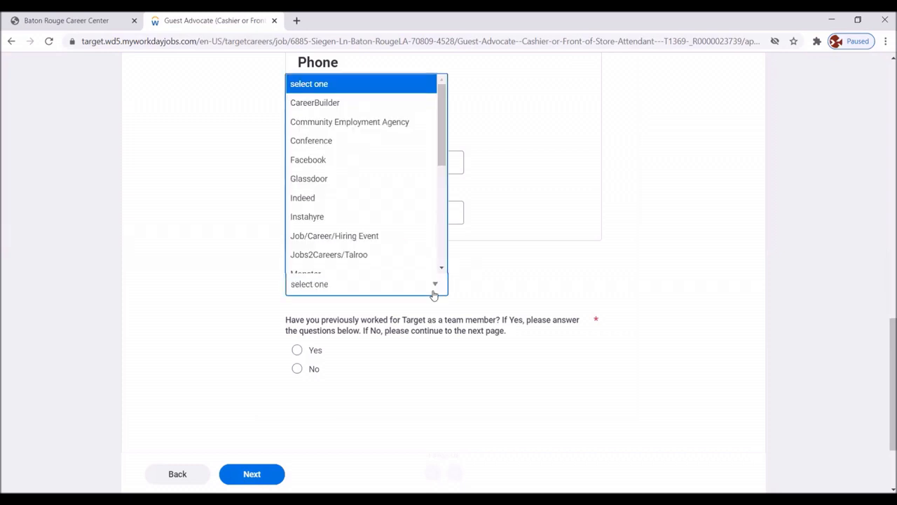
scroll(down, 3)
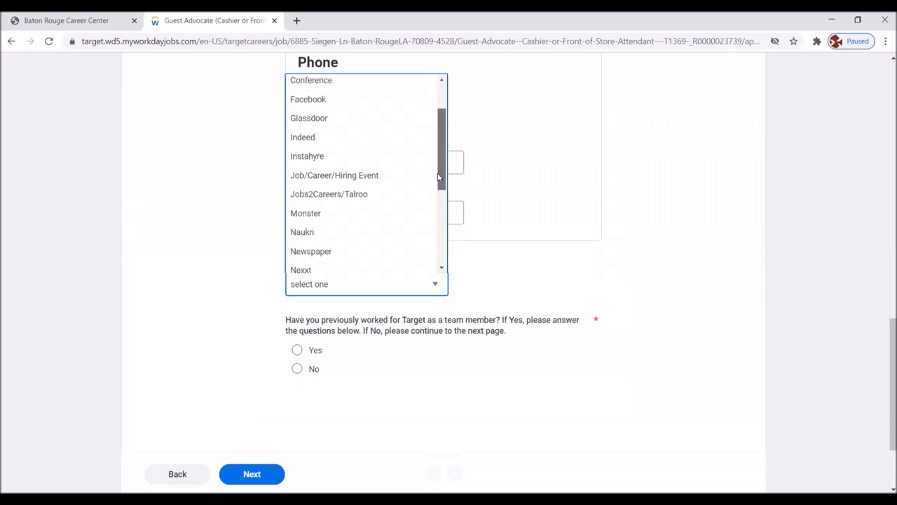
scroll(down, 3)
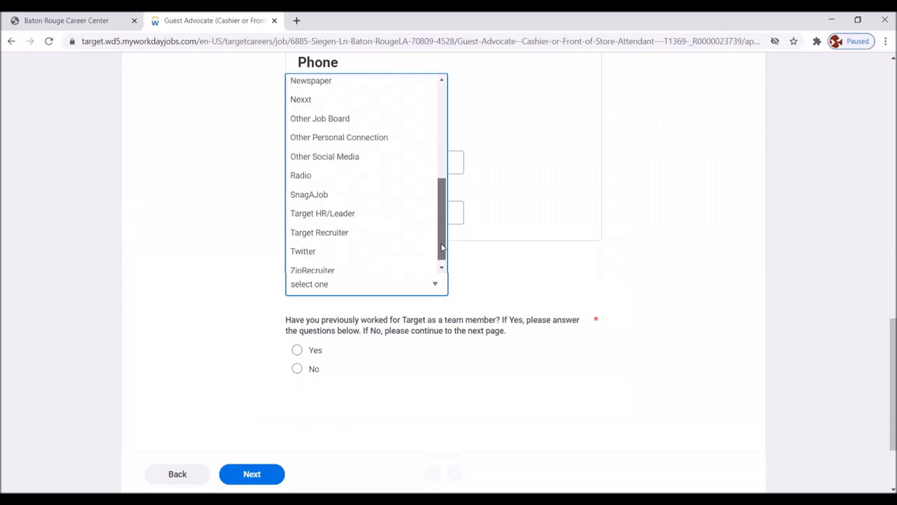
scroll(down, 3)
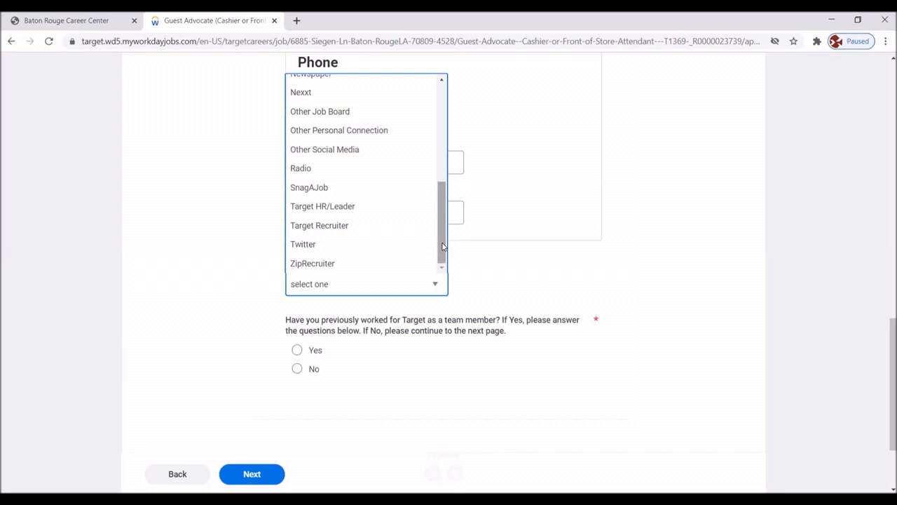
mouse_move(319, 225)
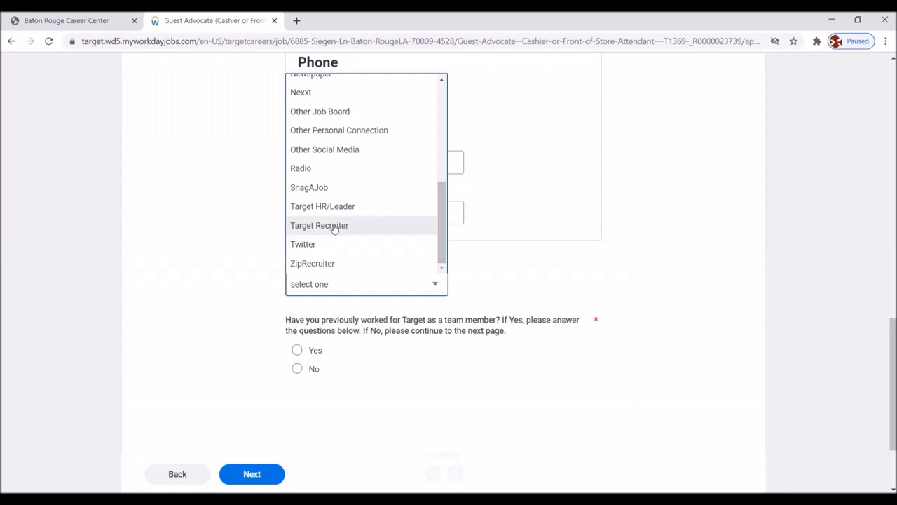
click(319, 225)
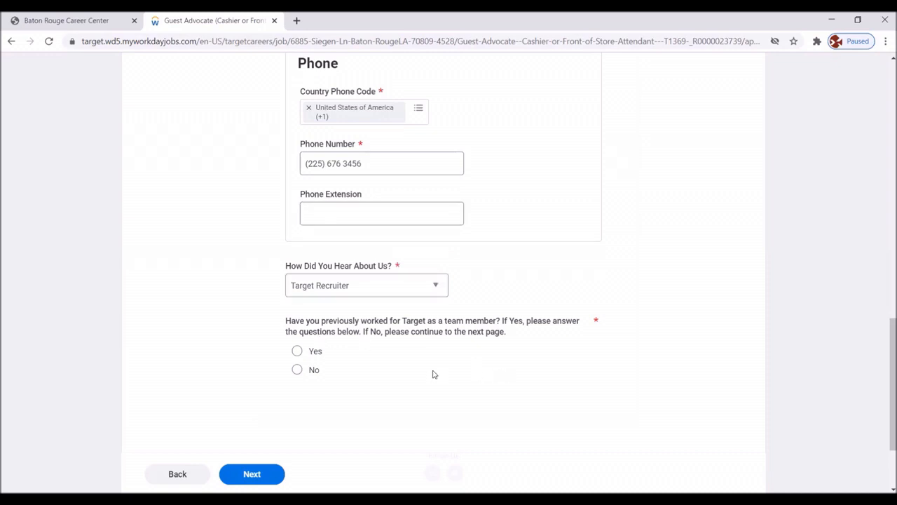
mouse_move(471, 325)
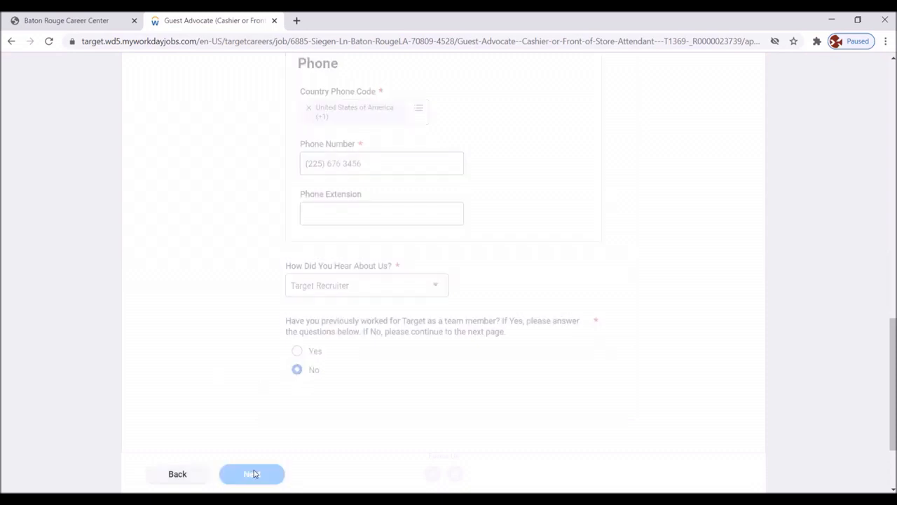
click(252, 474)
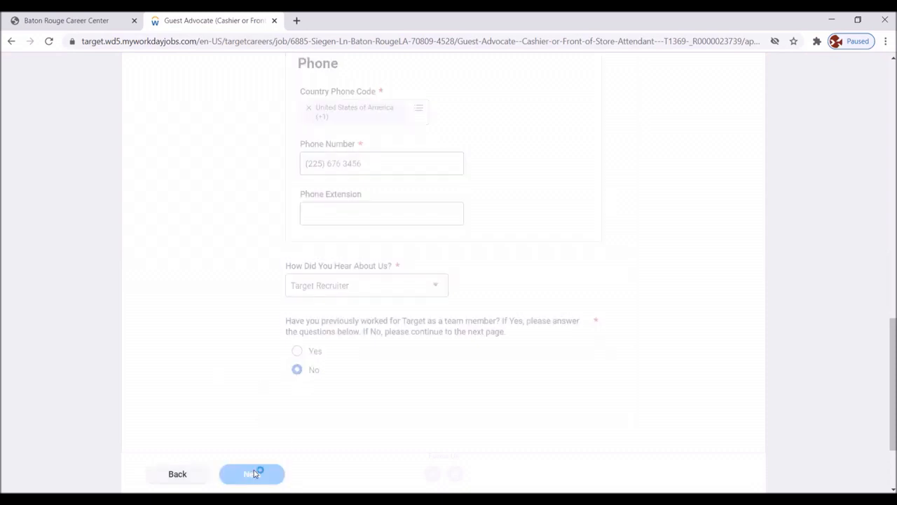
- Submit My Information and fix the all-caps ending of the first job title
click(252, 473)
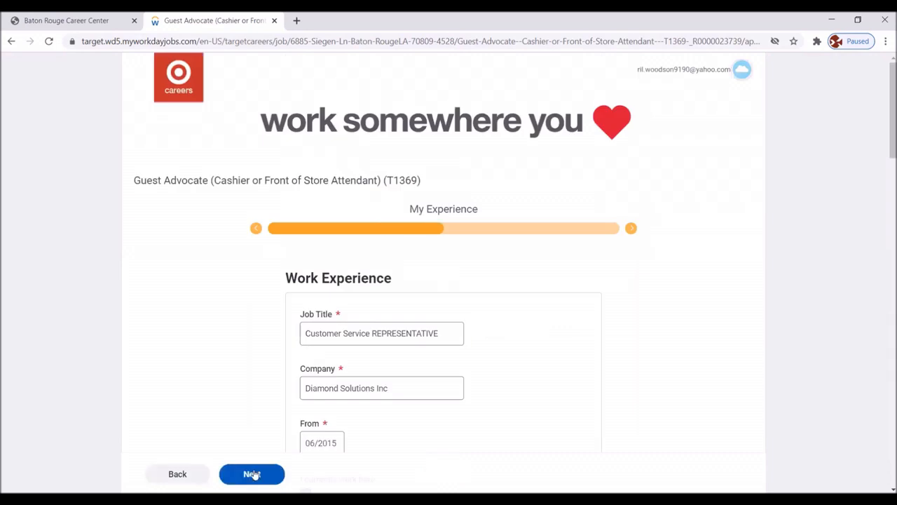
mouse_move(725, 285)
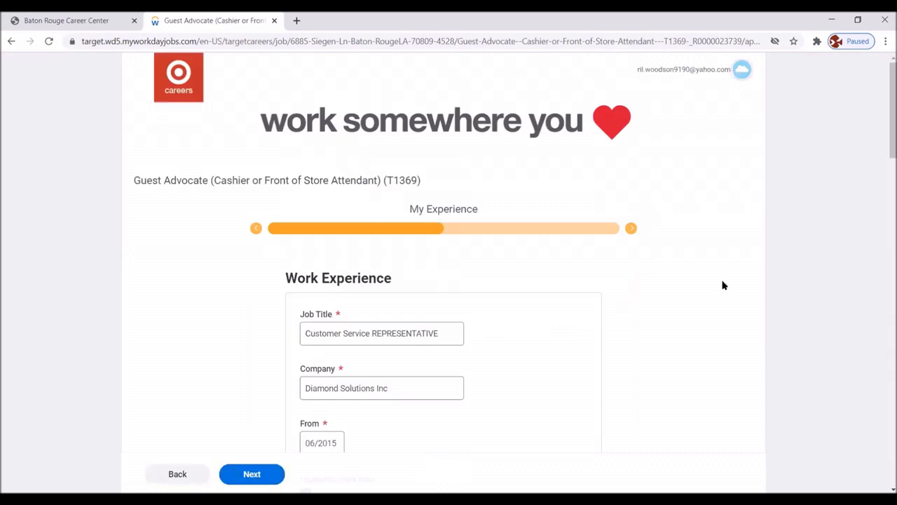
mouse_move(885, 128)
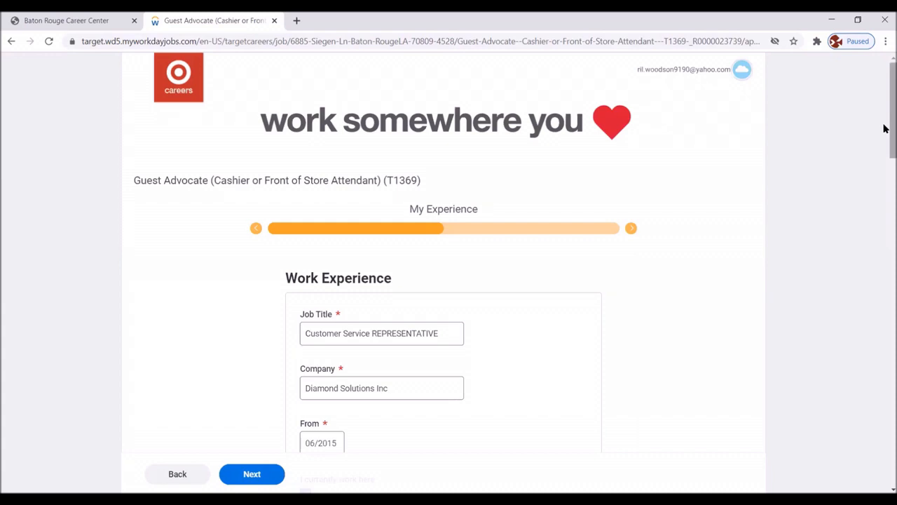
scroll(down, 3)
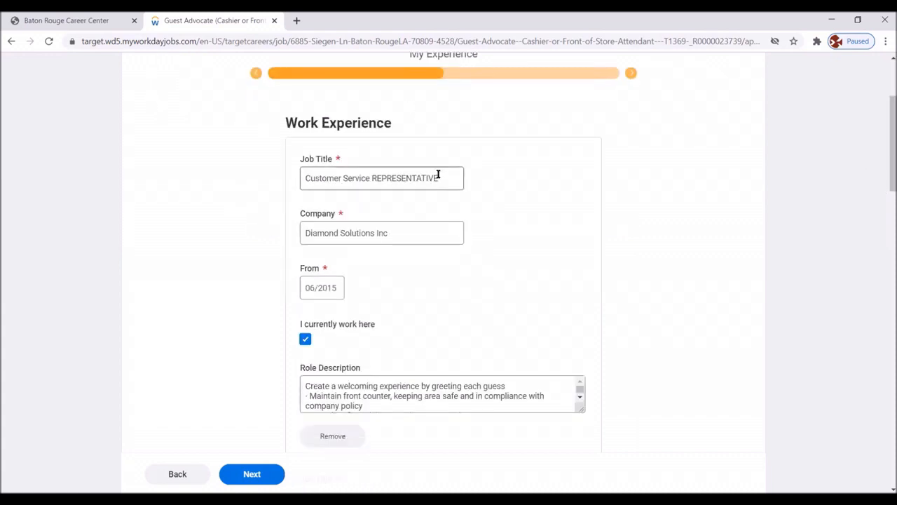
key(BackSpace)
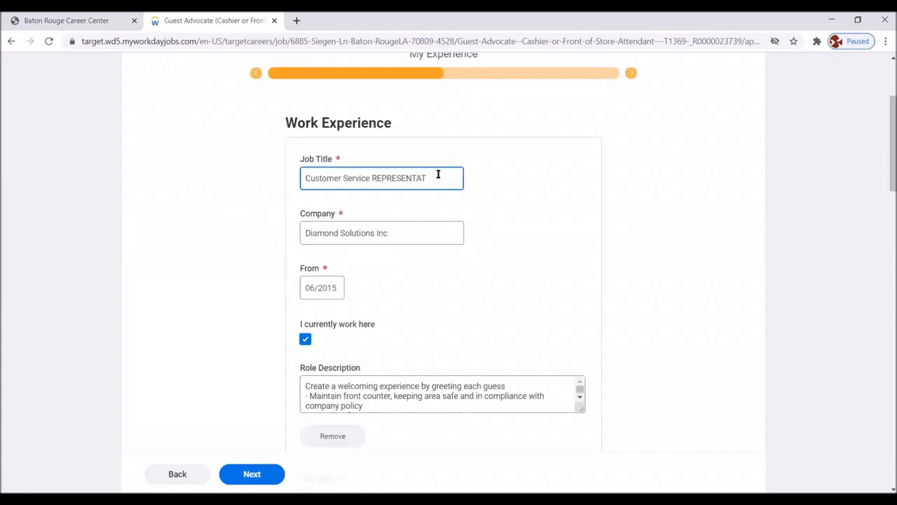
key(BackSpace)
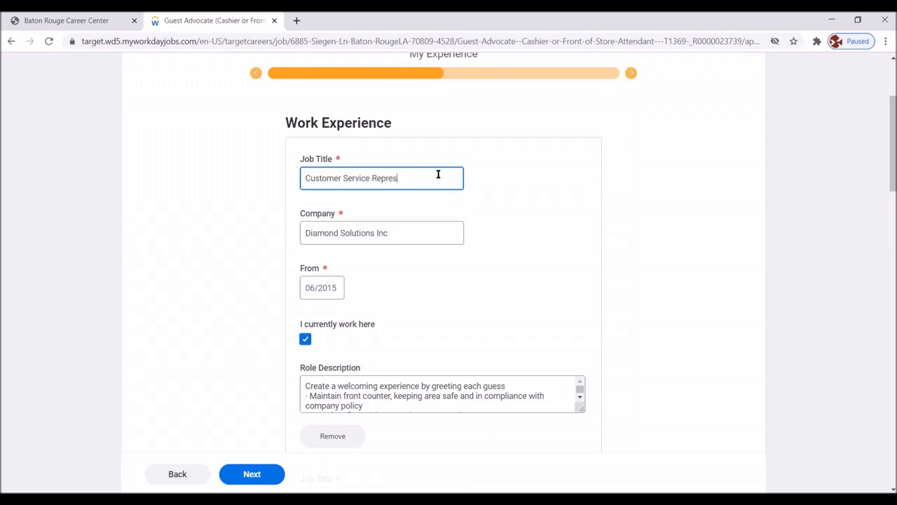
text(entative)
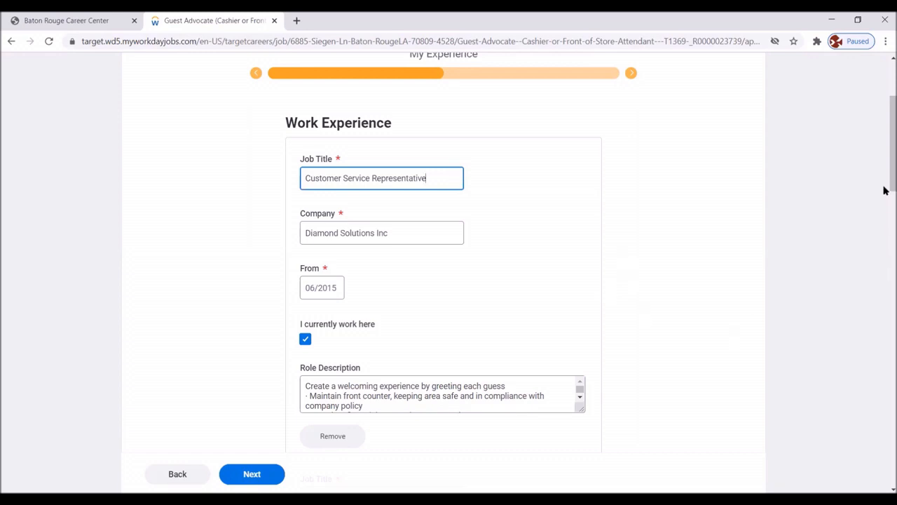
- Correct the capitalisation of the second job title
scroll(down, 3)
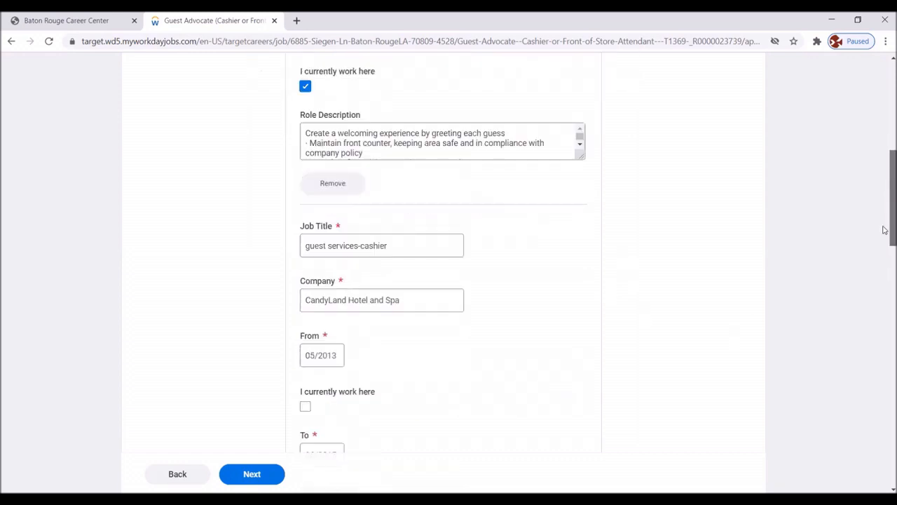
scroll(down, 3)
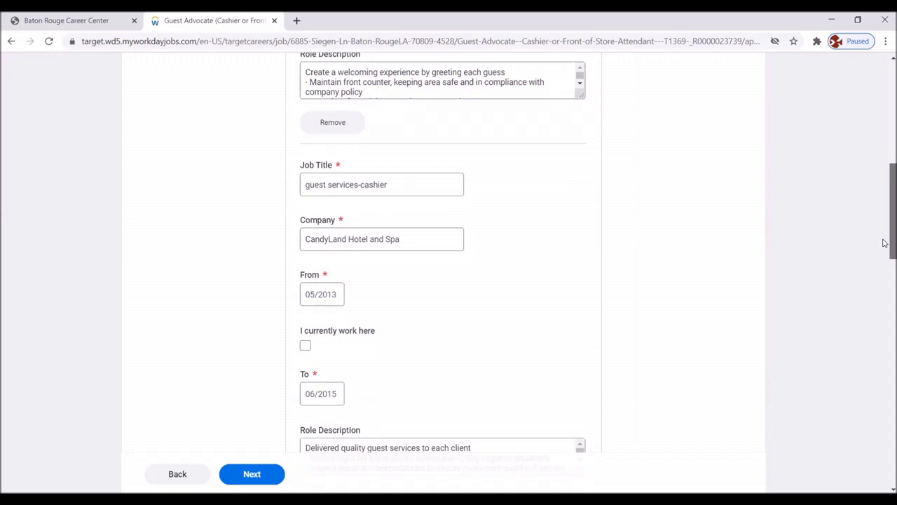
click(381, 184)
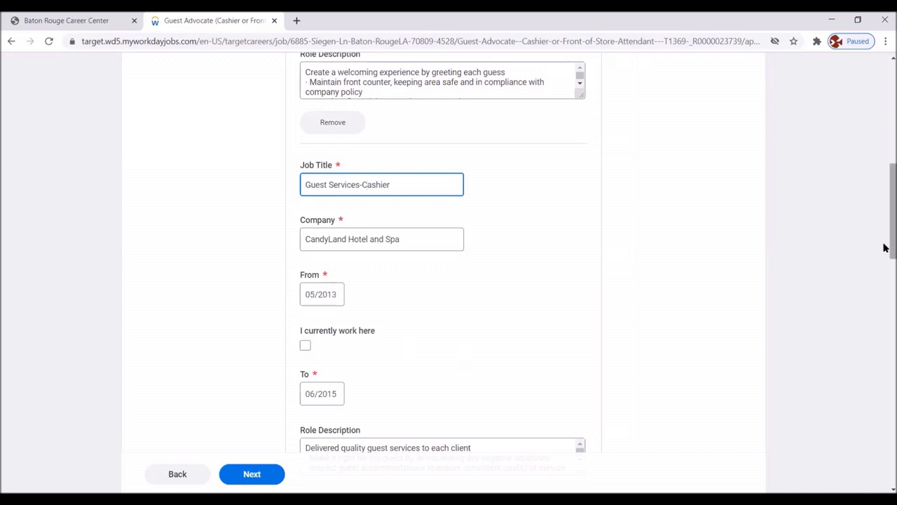
scroll(down, 3)
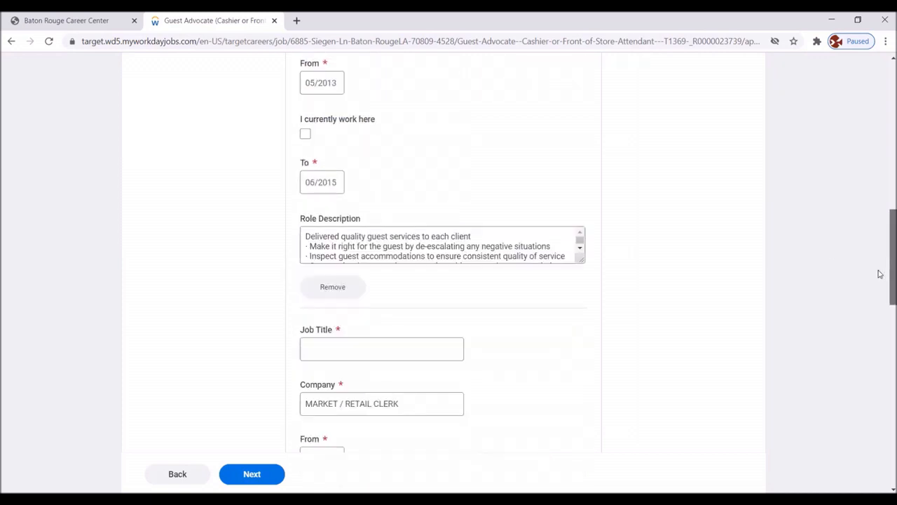
scroll(down, 3)
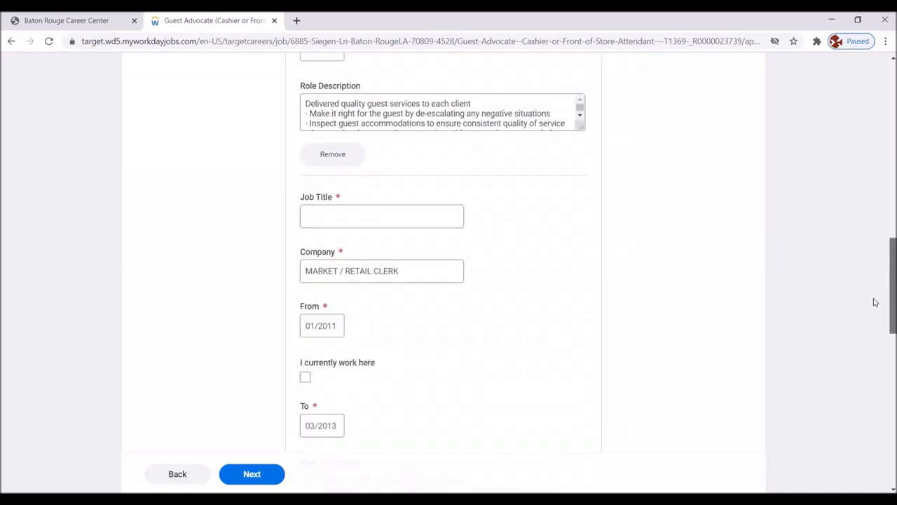
- Enter Market/Retail Clerk as the third job title
click(382, 216)
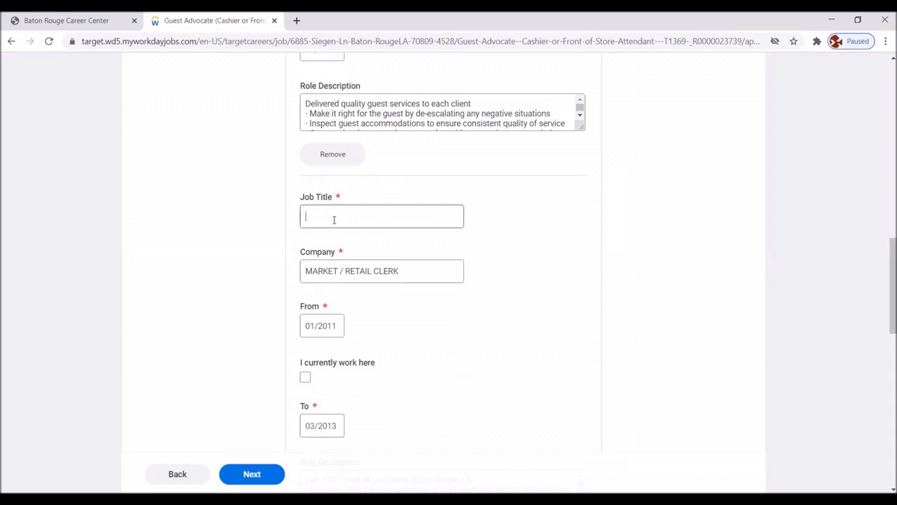
text(Market/)
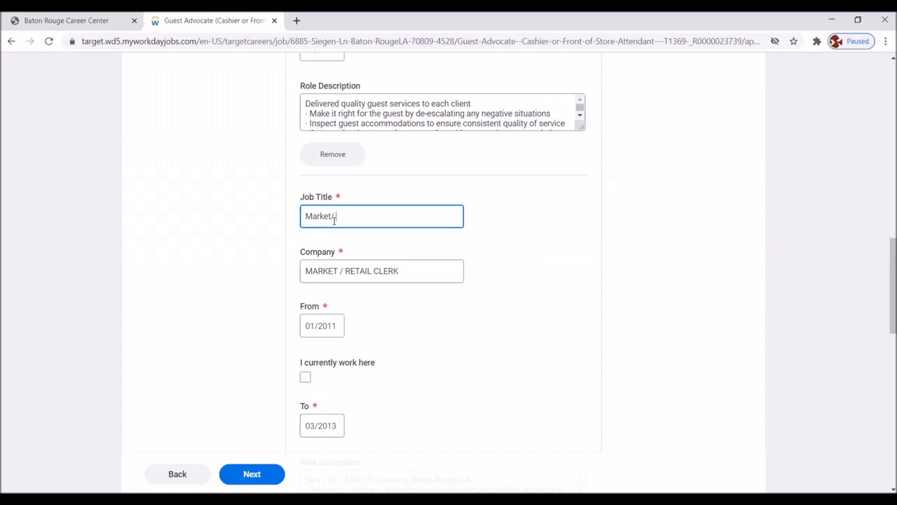
text(R)
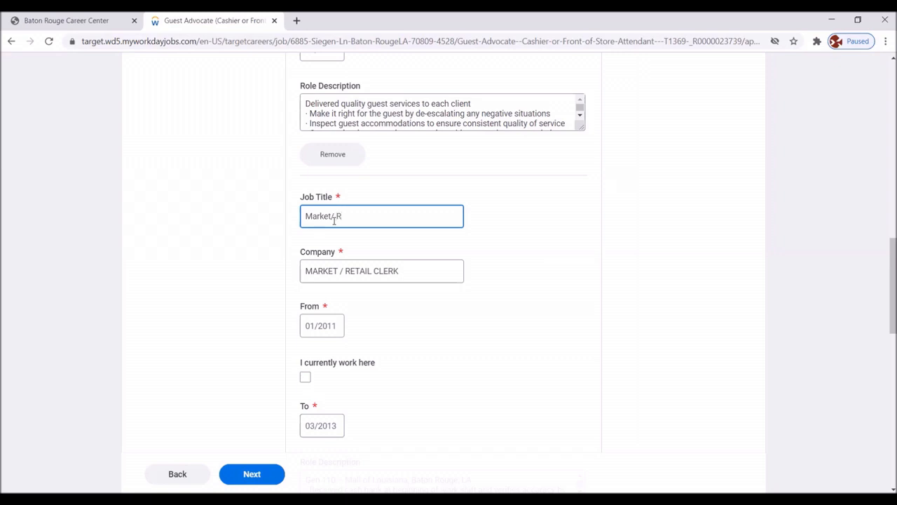
text(e)
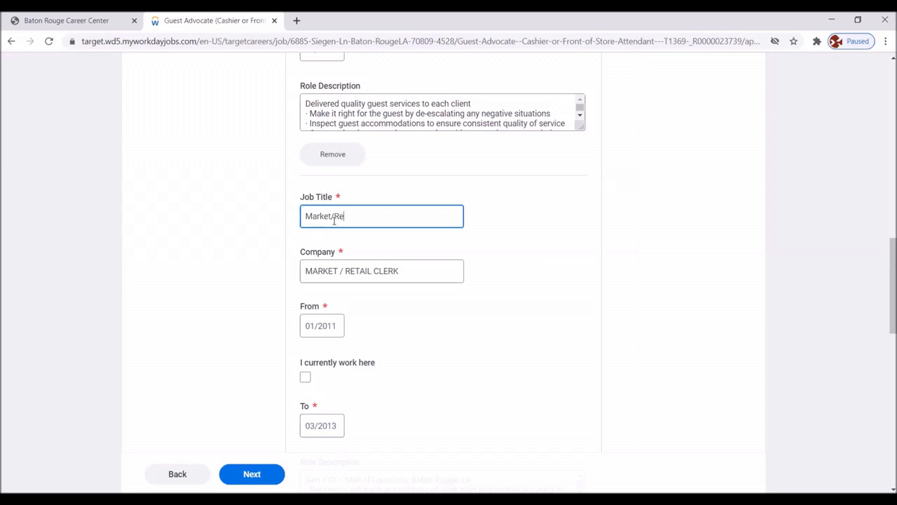
text(tail Clerk)
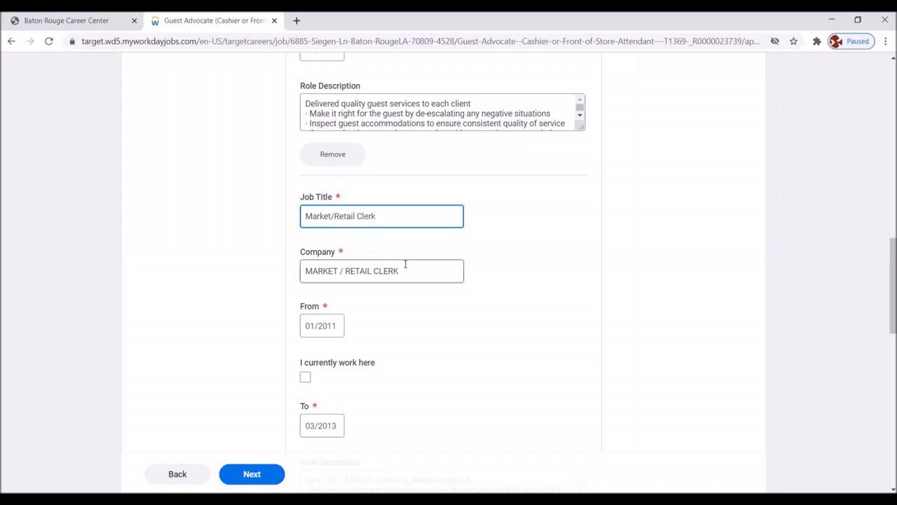
- Retype the company name as Gen 110
click(382, 270)
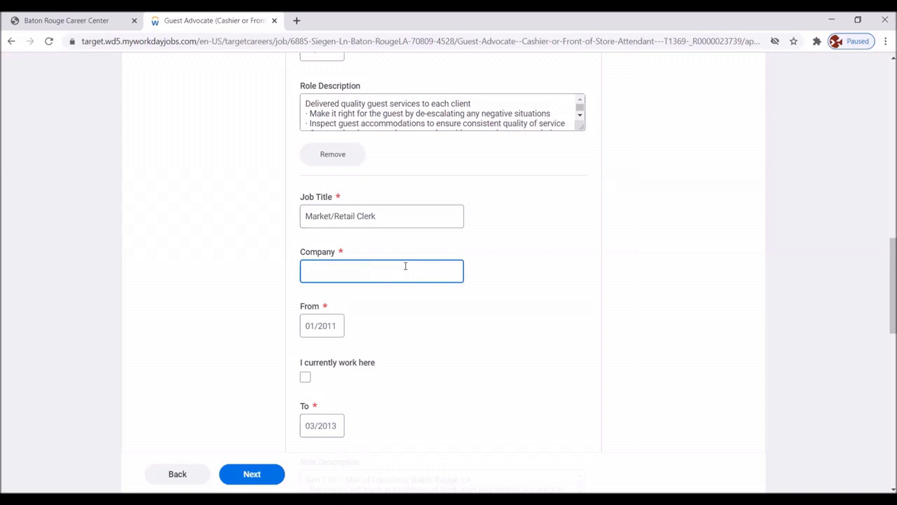
text(Gen)
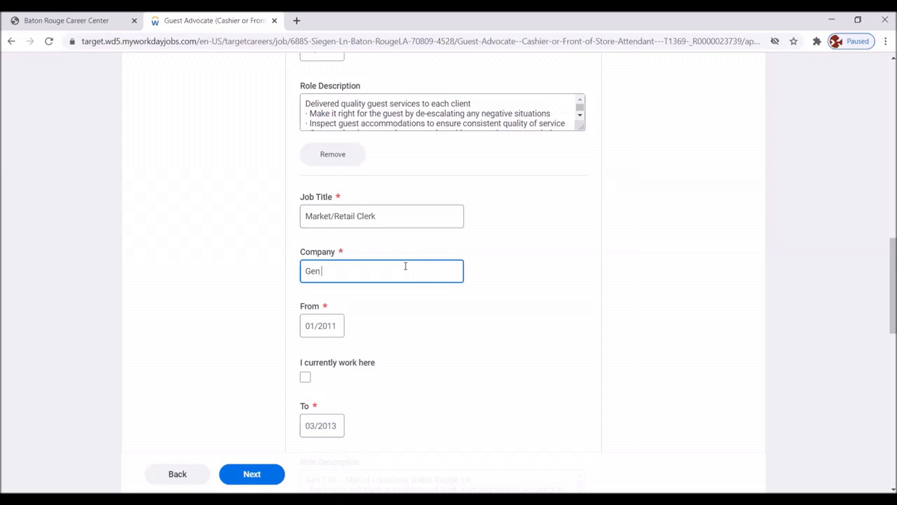
text(10)
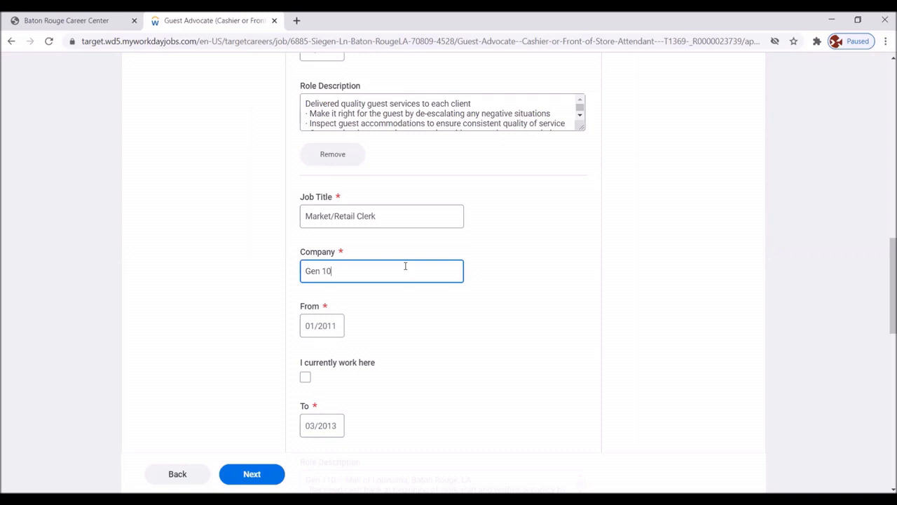
text(0)
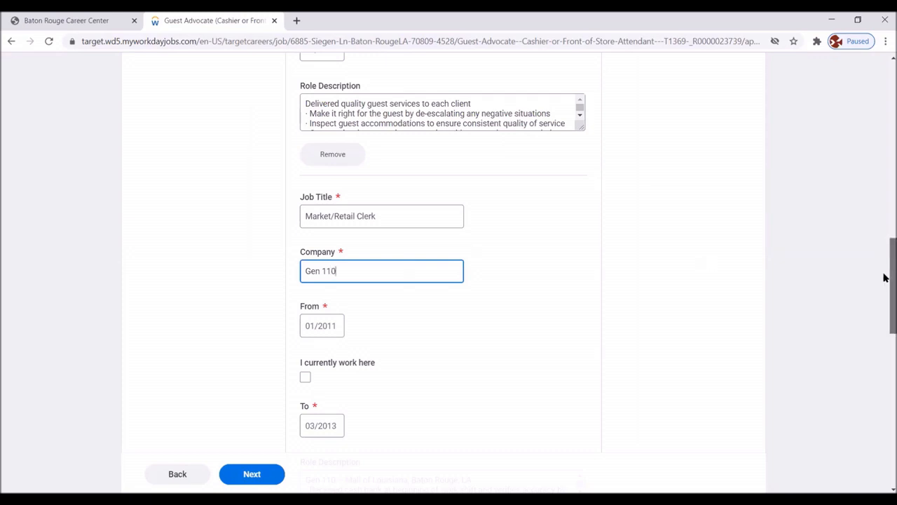
- Scroll past Education and Languages and submit the experience page with Next
scroll(down, 3)
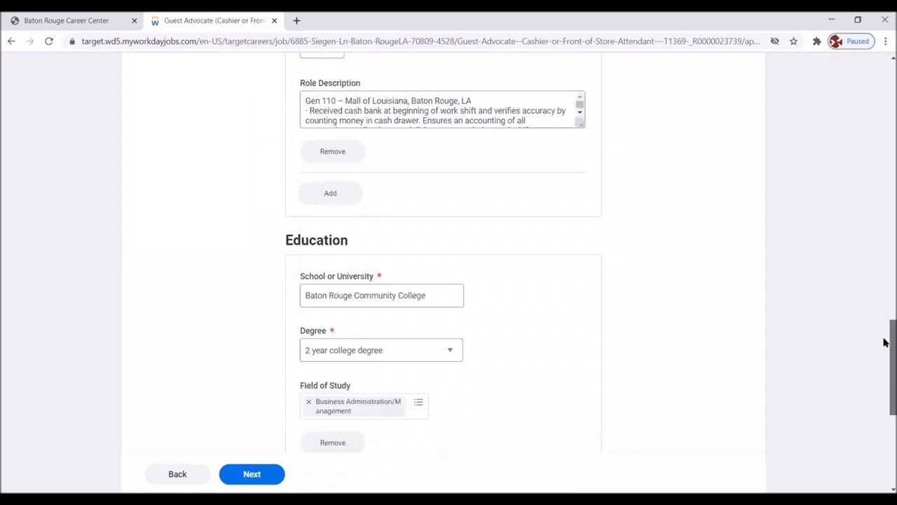
scroll(down, 3)
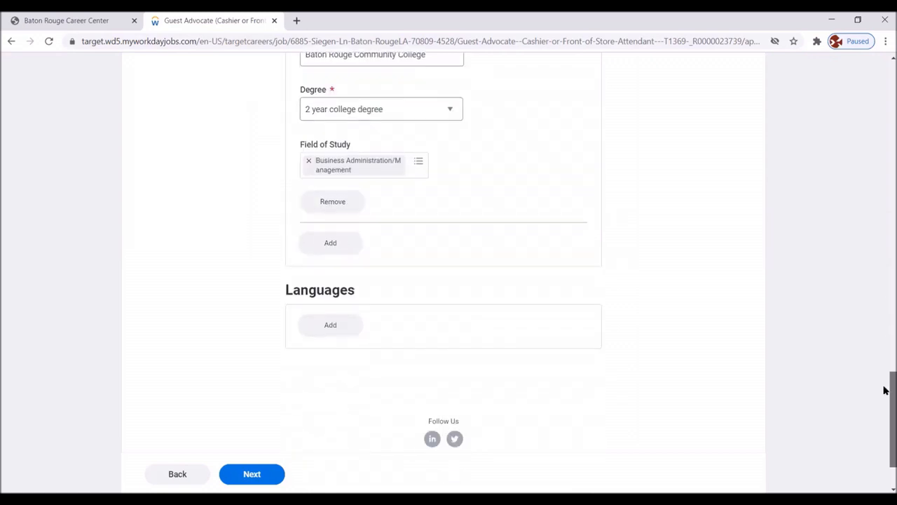
scroll(down, 3)
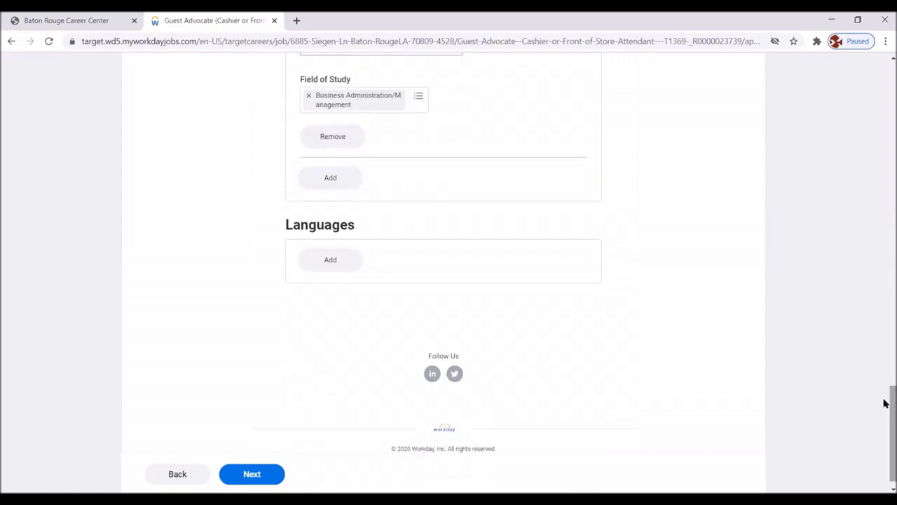
mouse_move(256, 448)
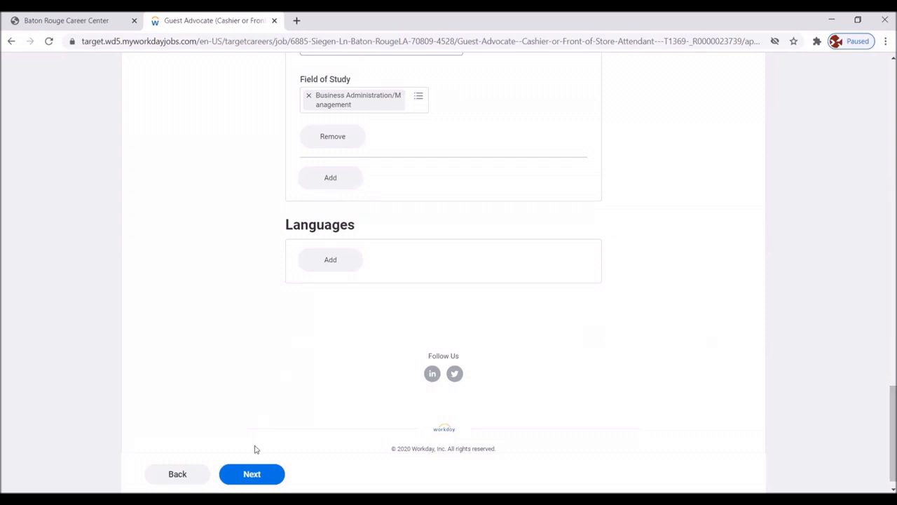
click(252, 474)
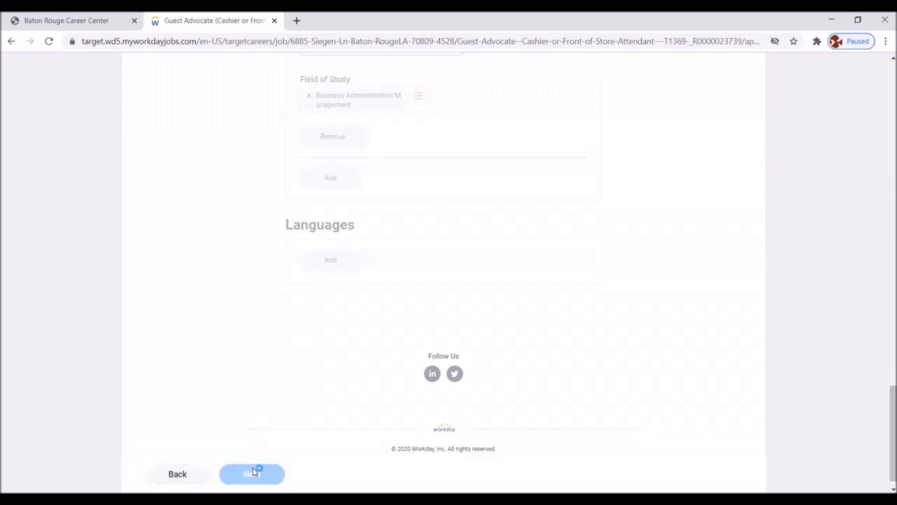
- Continue to Application Questions and answer Yes to work authorization and proof of eligibility
click(252, 474)
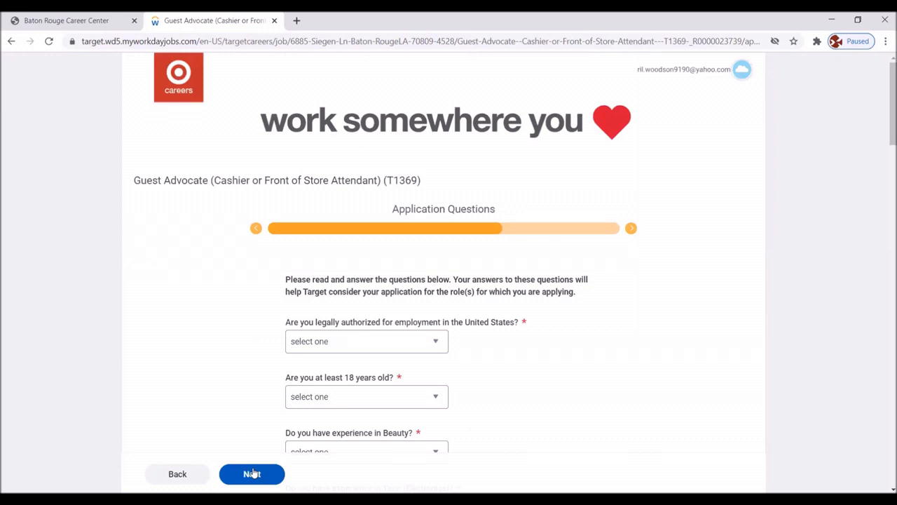
mouse_move(455, 461)
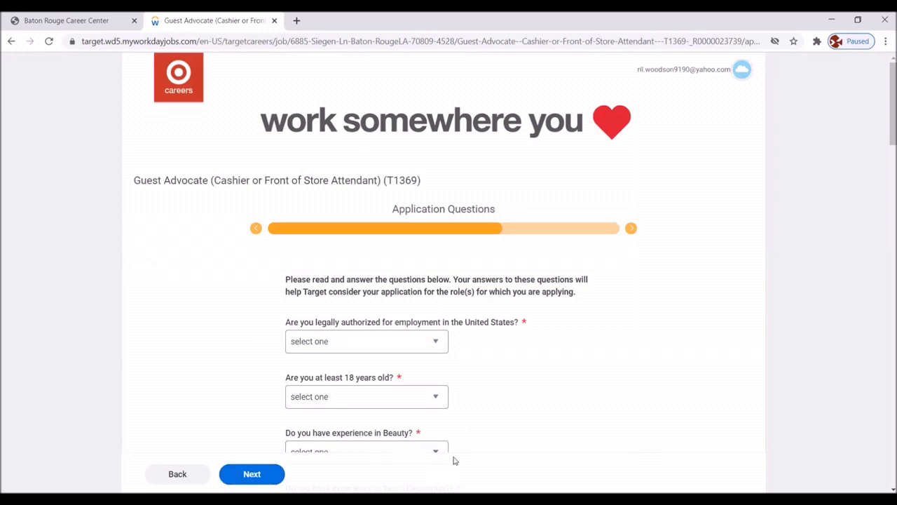
mouse_move(529, 359)
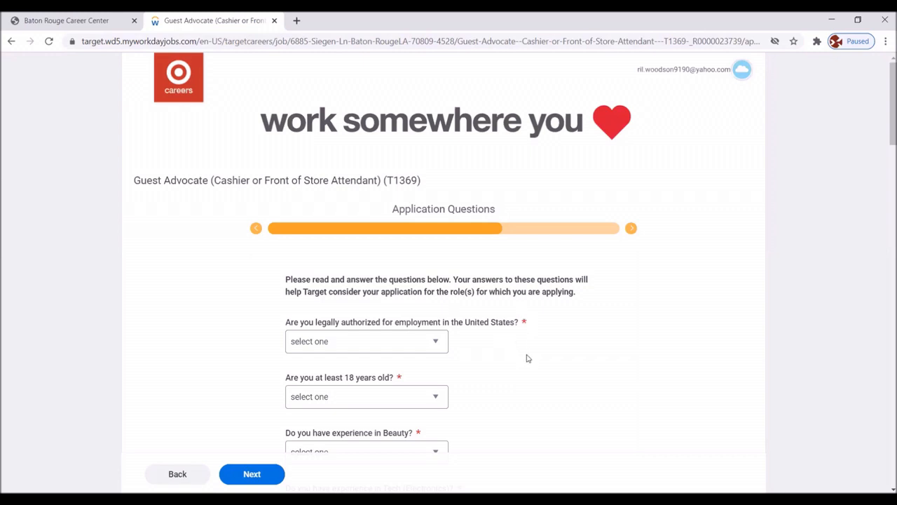
mouse_move(362, 341)
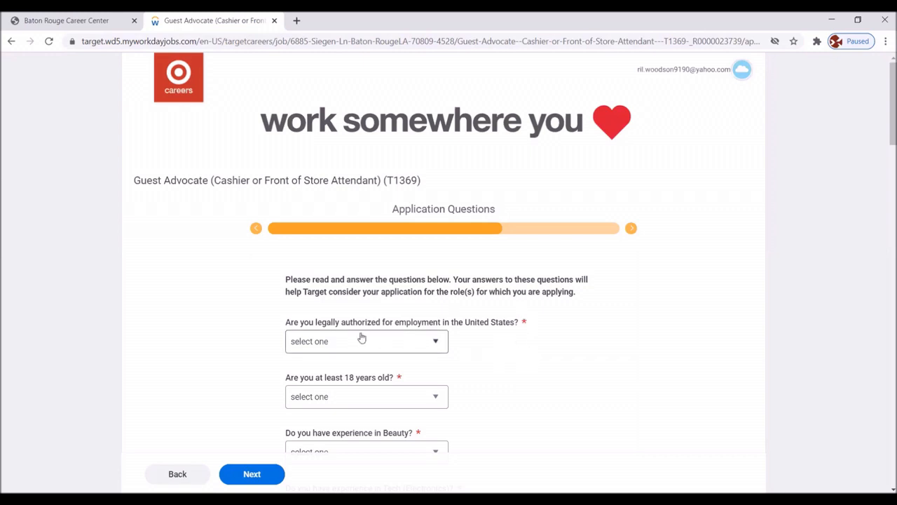
mouse_move(497, 322)
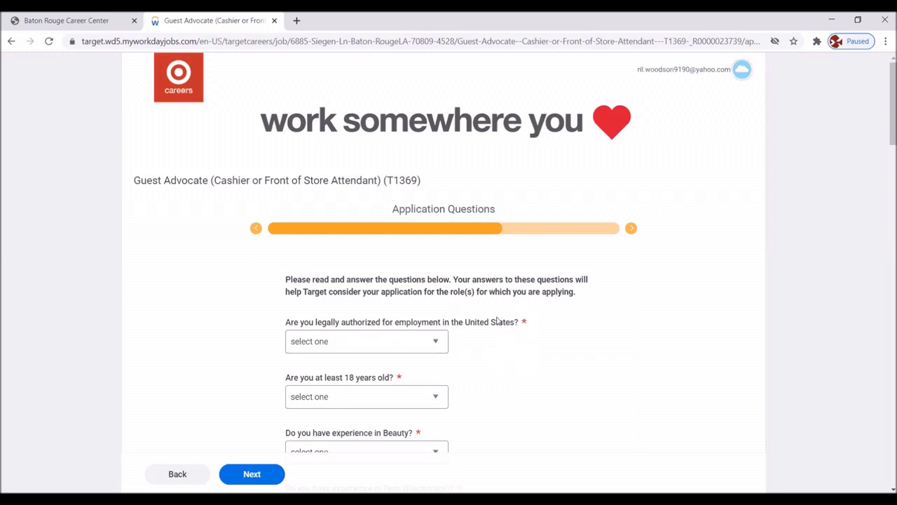
click(365, 342)
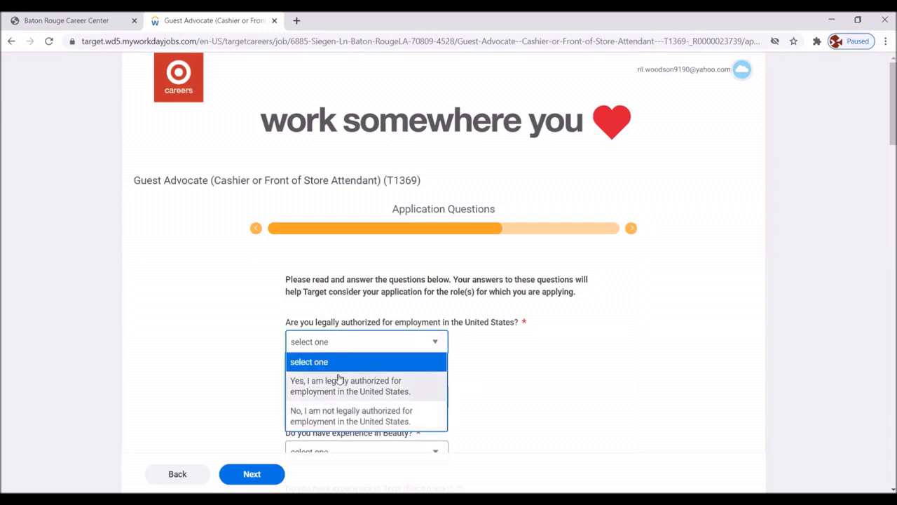
click(351, 385)
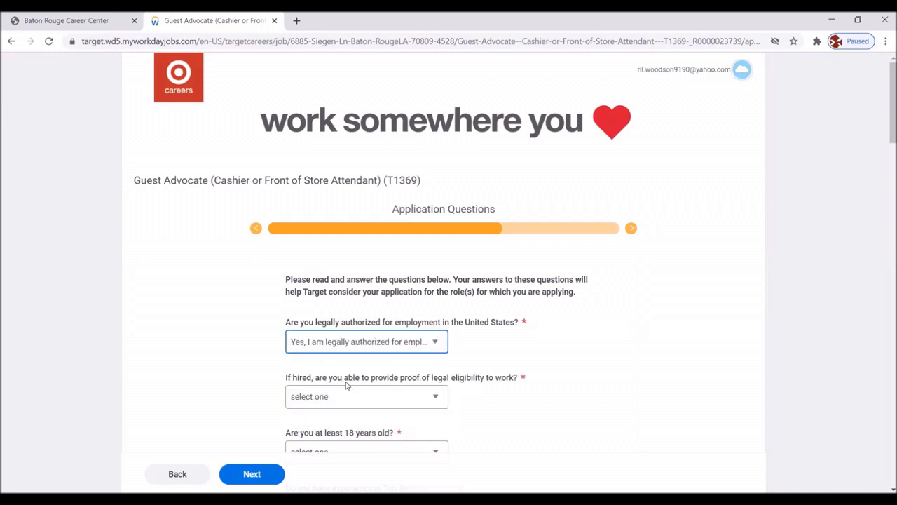
mouse_move(383, 385)
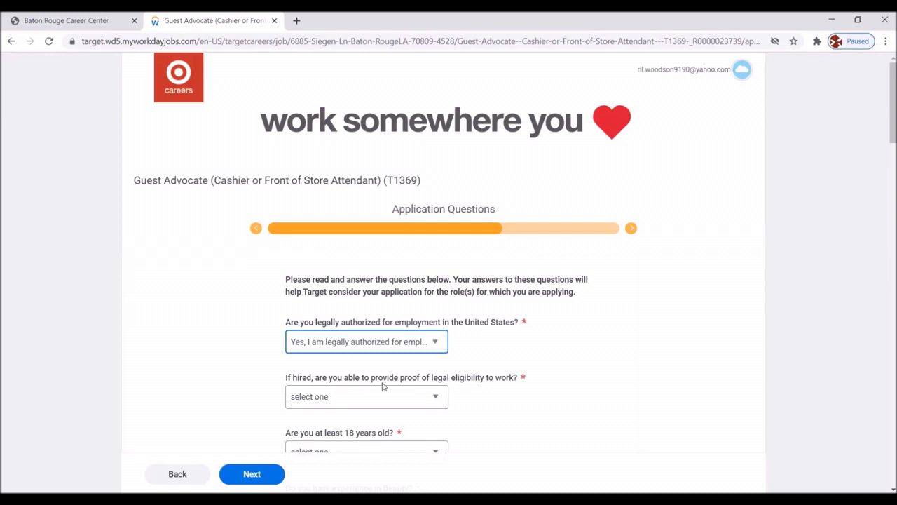
mouse_move(440, 384)
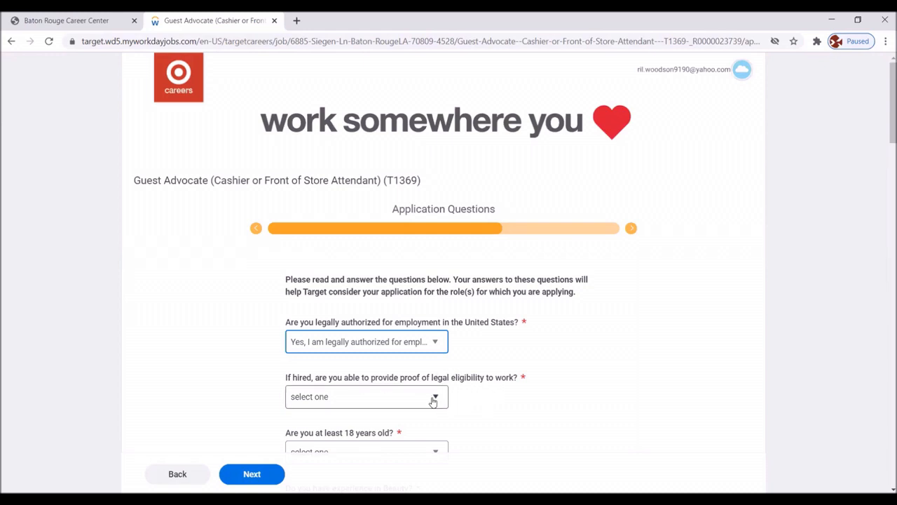
click(366, 396)
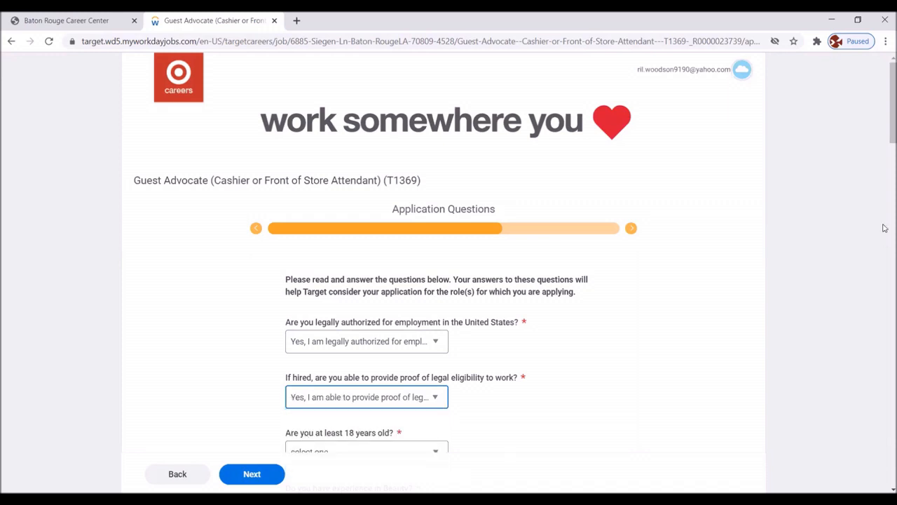
- Answer Yes to being at least 18 and 'No, but willing to learn' for Beauty experience
scroll(down, 3)
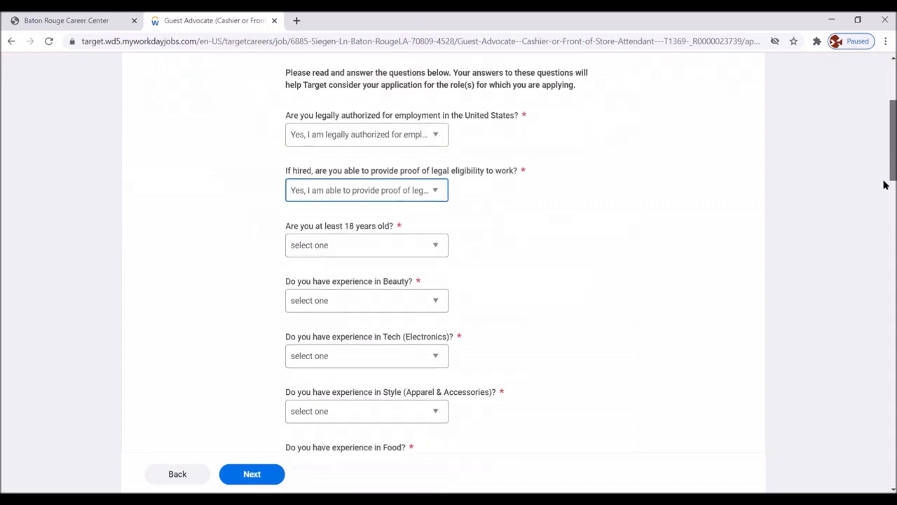
scroll(down, 3)
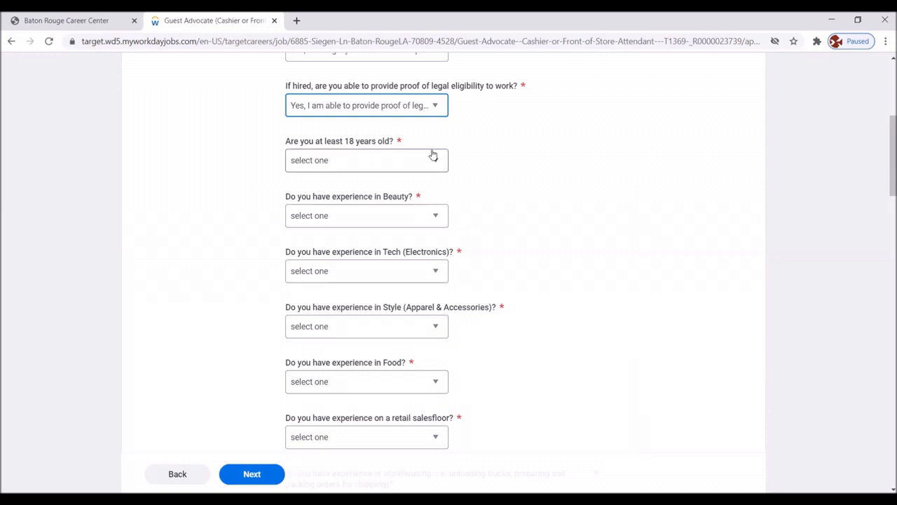
click(366, 160)
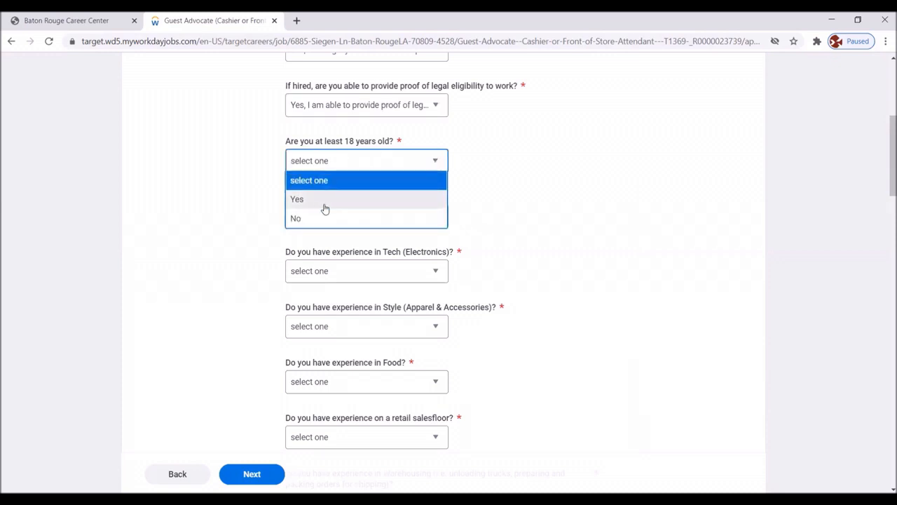
click(297, 198)
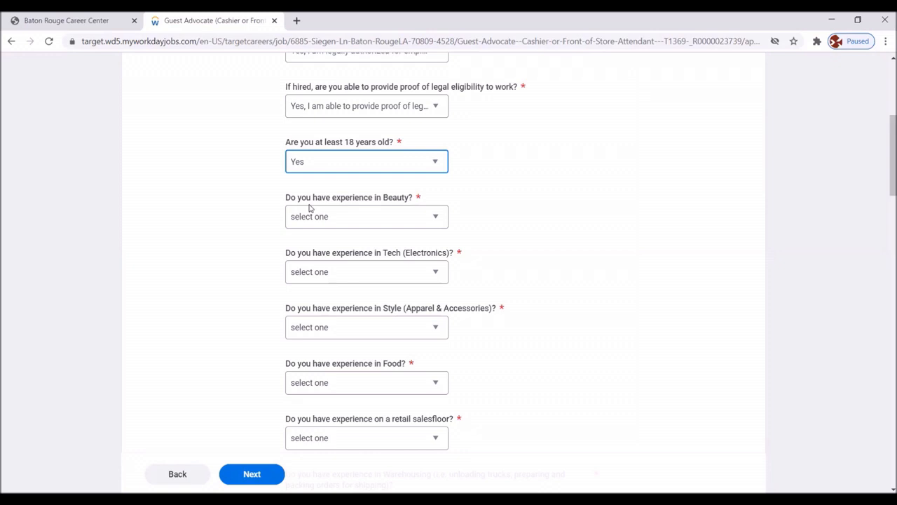
mouse_move(436, 216)
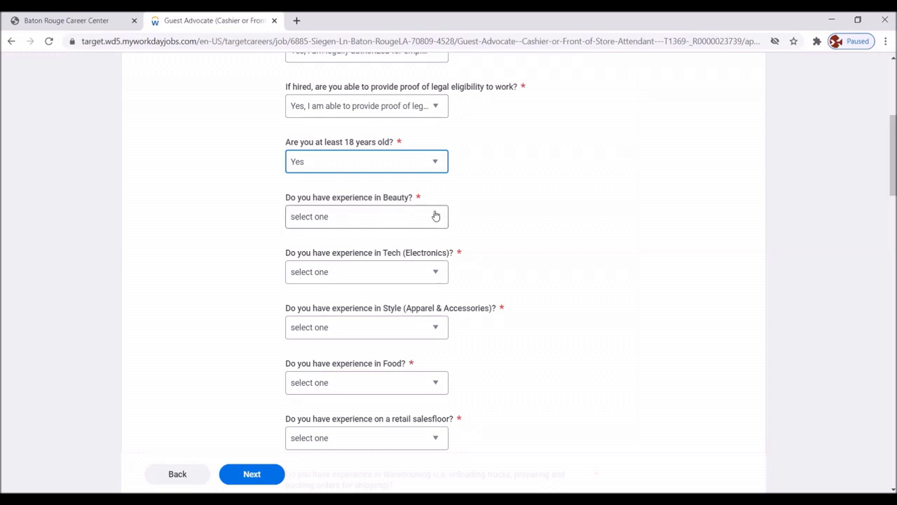
click(366, 217)
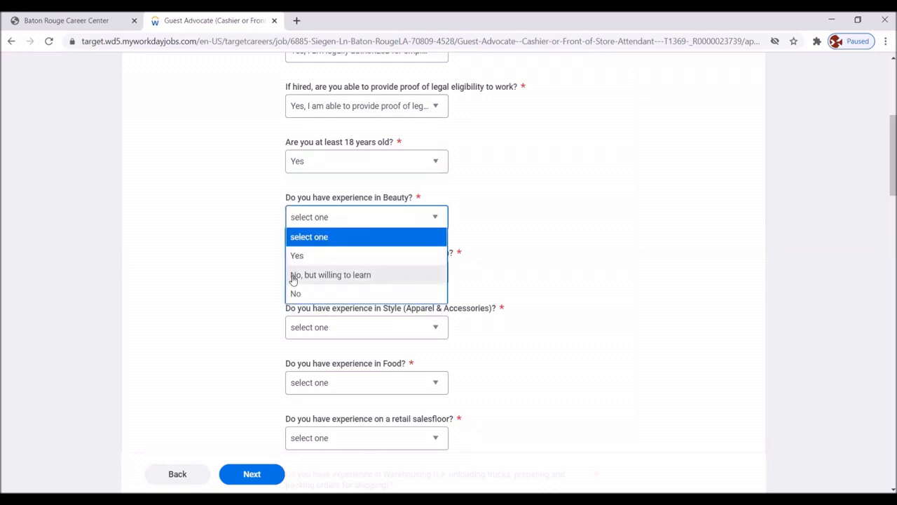
click(330, 274)
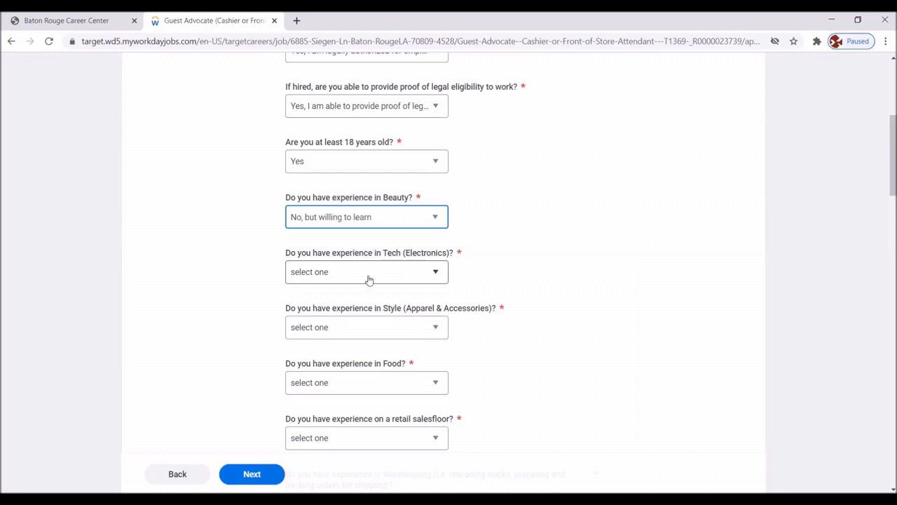
mouse_move(432, 275)
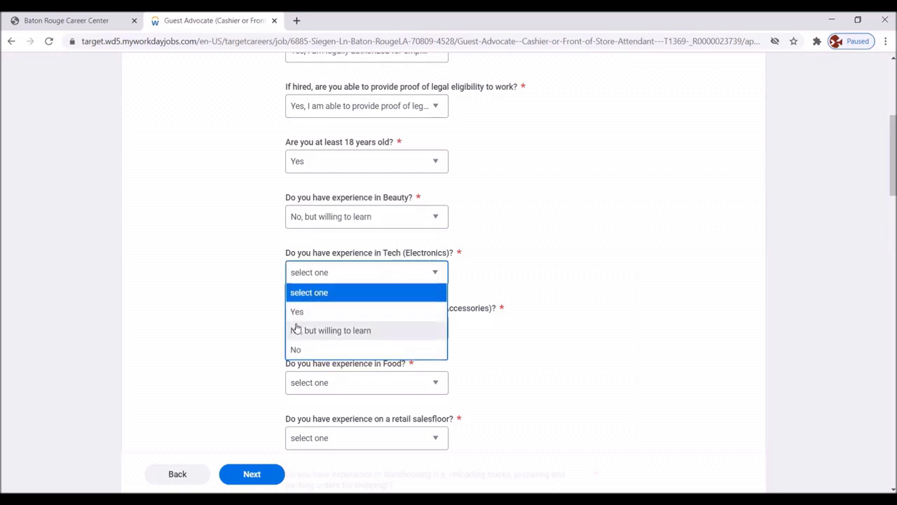
- Answer Tech (Electronics) Yes with 1-3 years, and Style 'No, but willing to learn'
click(296, 311)
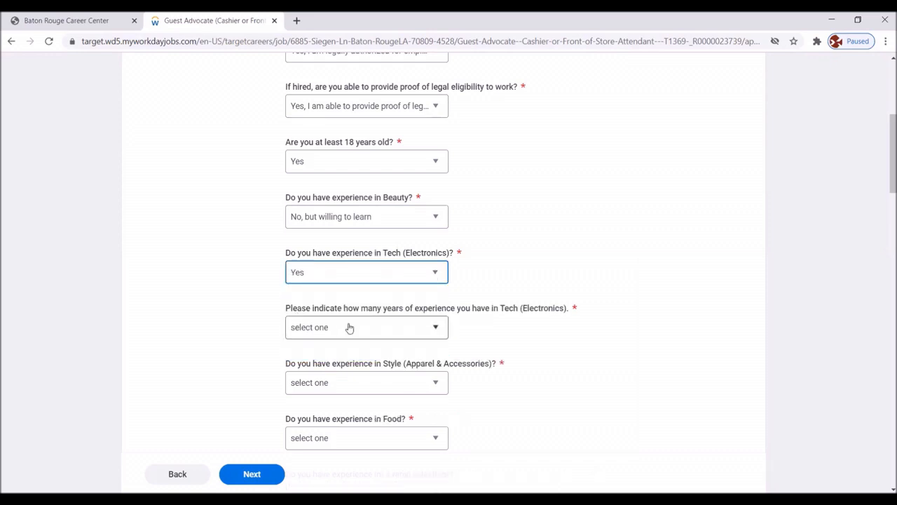
mouse_move(421, 321)
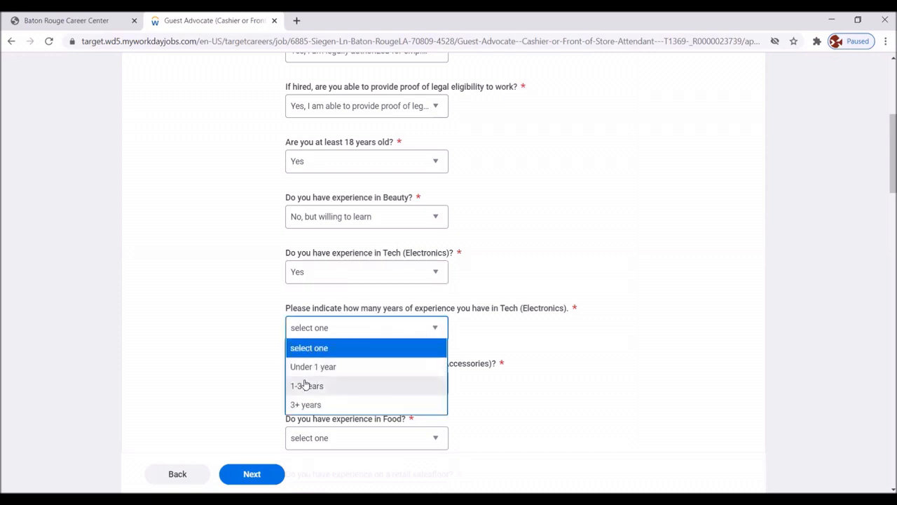
click(307, 386)
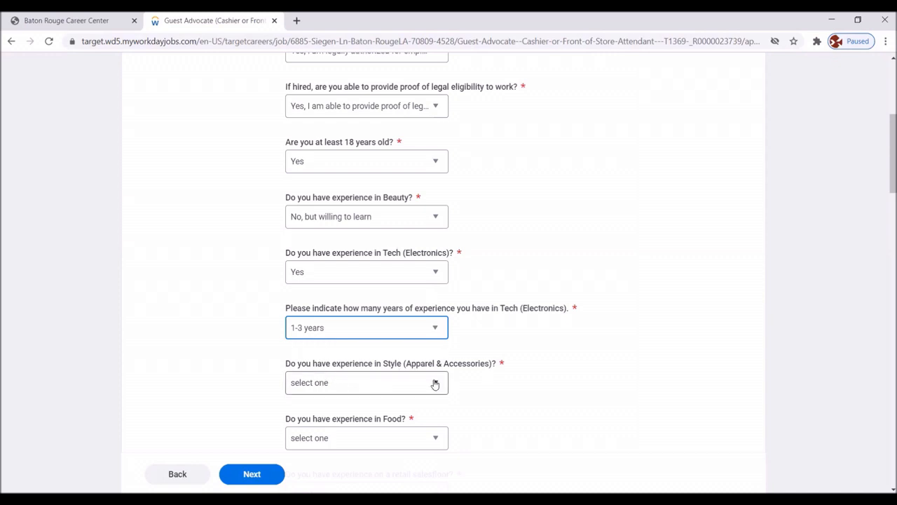
click(366, 382)
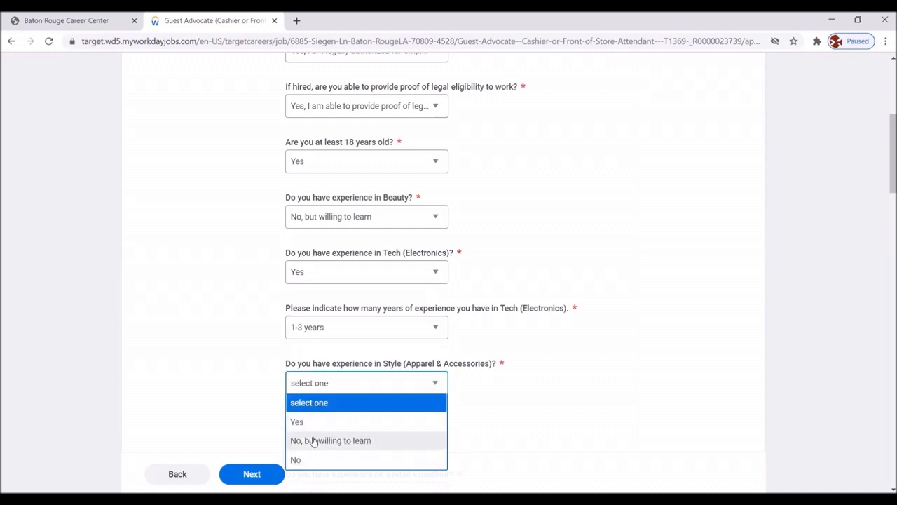
click(330, 440)
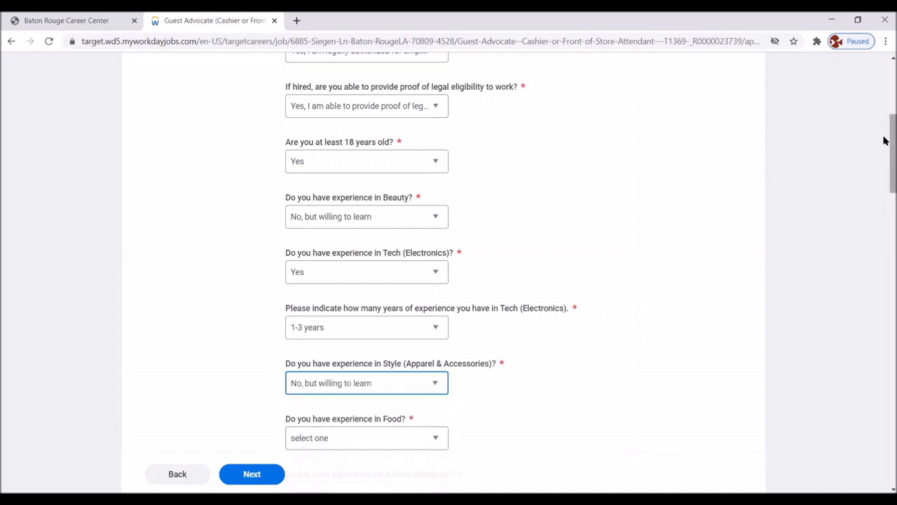
- Answer Food experience 'No, but willing to learn' and Warehousing experience Yes
scroll(down, 3)
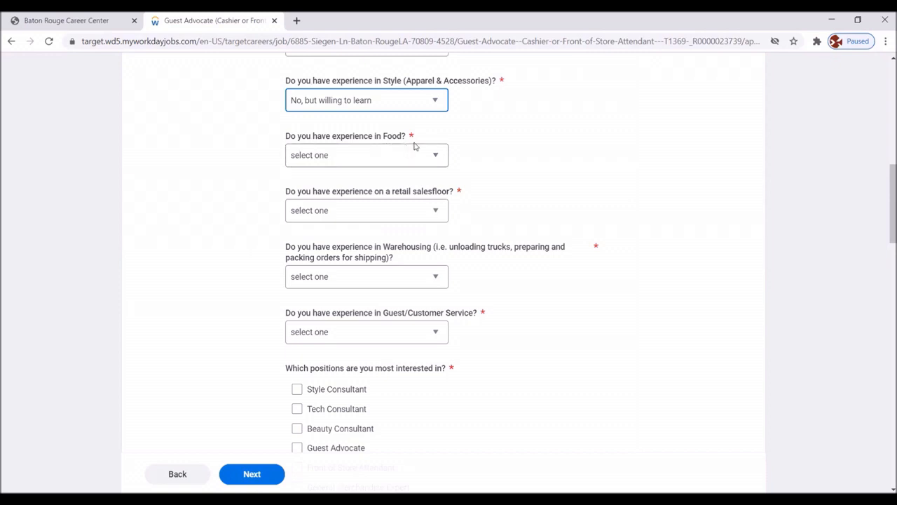
click(366, 155)
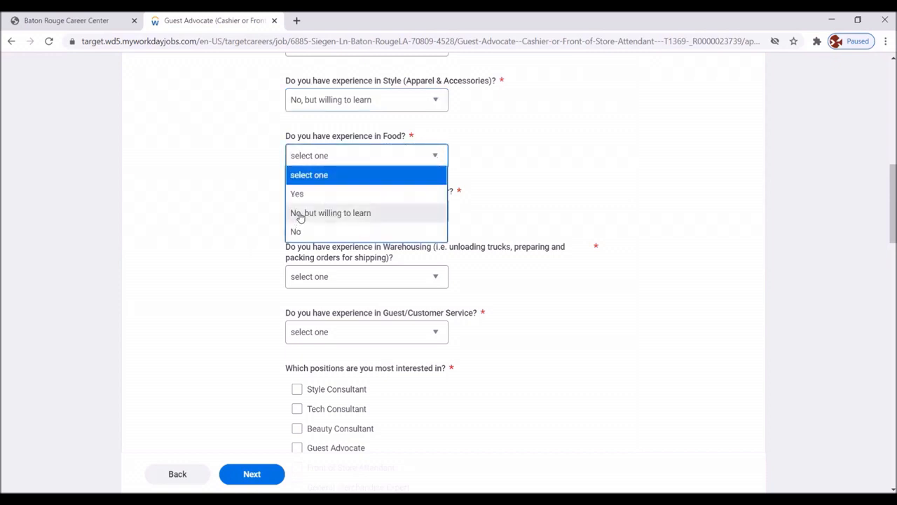
click(330, 212)
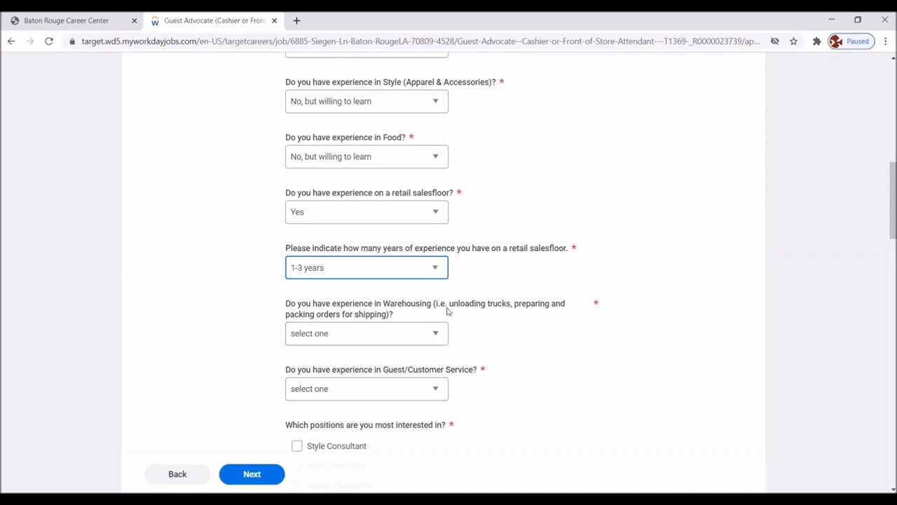
click(366, 333)
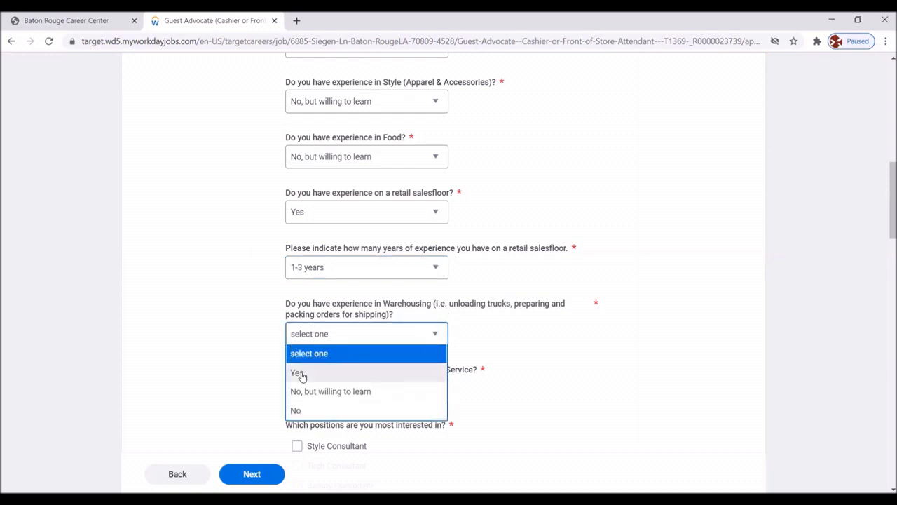
click(296, 373)
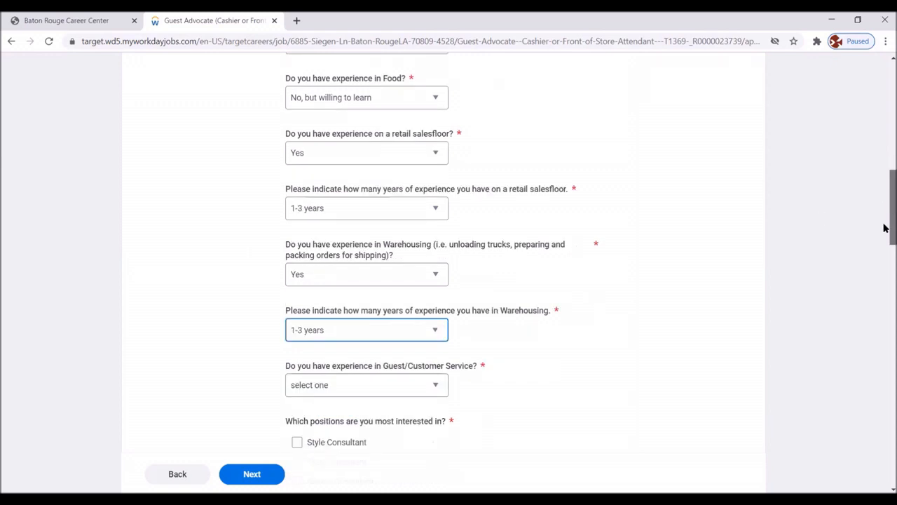
- Answer Yes to Guest/Customer Service experience and show its year ranges
scroll(down, 3)
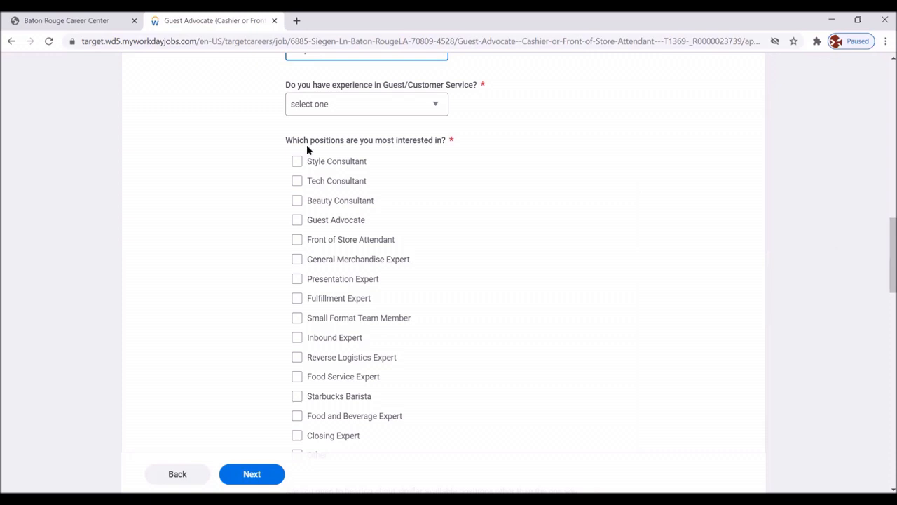
mouse_move(342, 110)
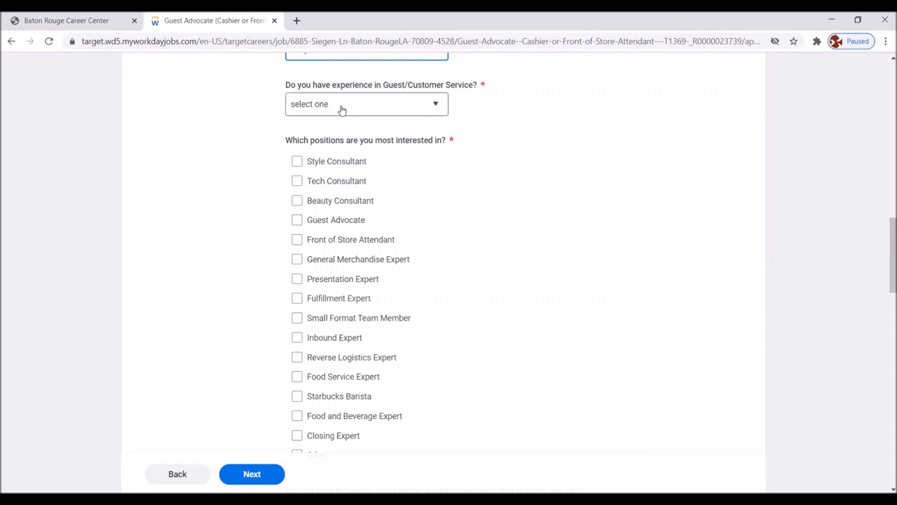
mouse_move(885, 255)
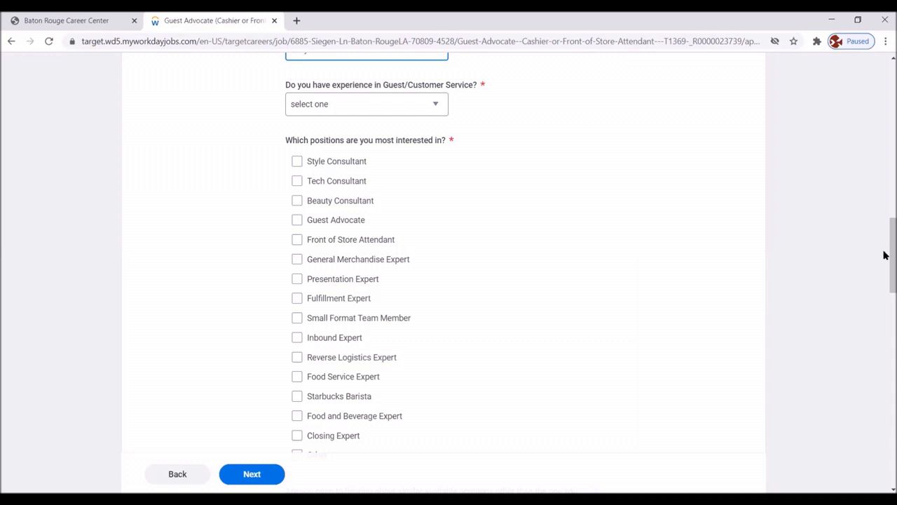
scroll(up, 3)
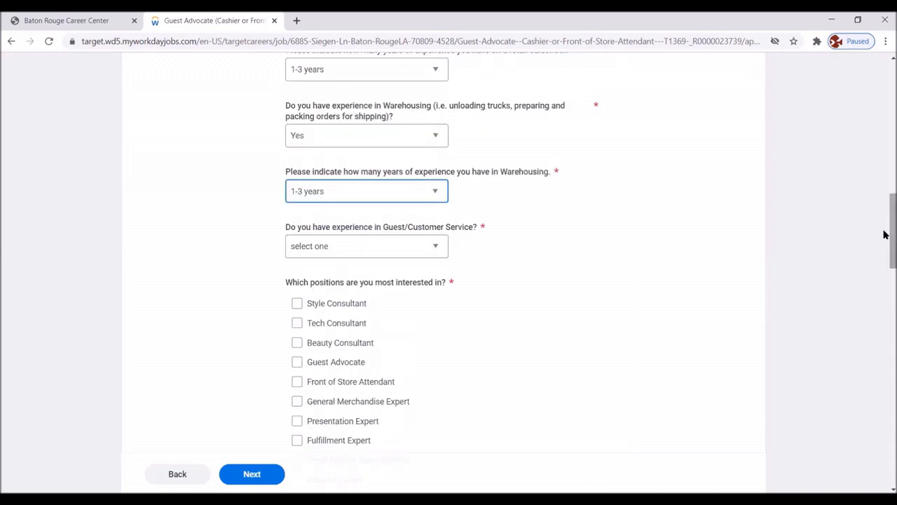
mouse_move(444, 237)
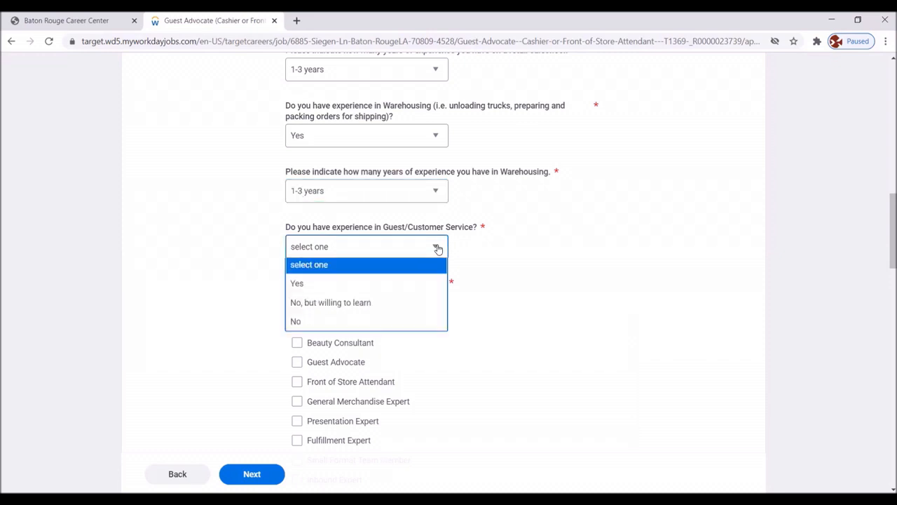
click(296, 283)
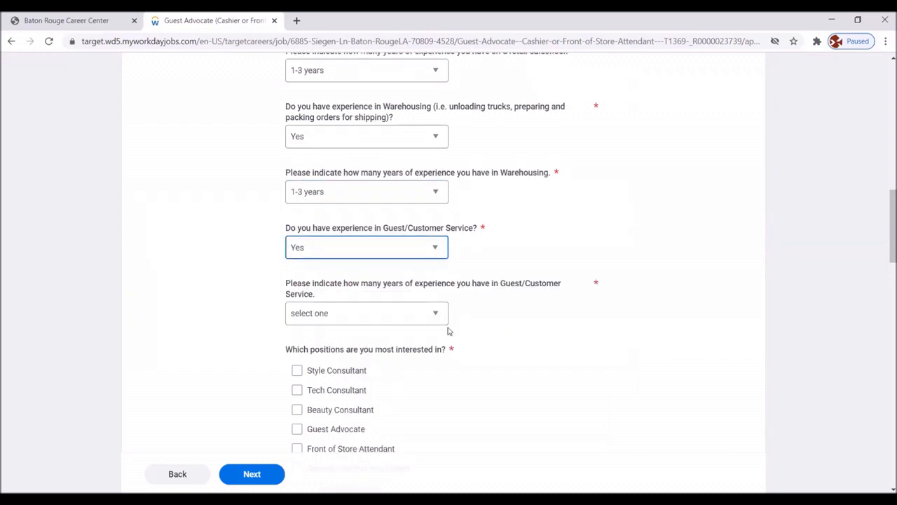
click(365, 312)
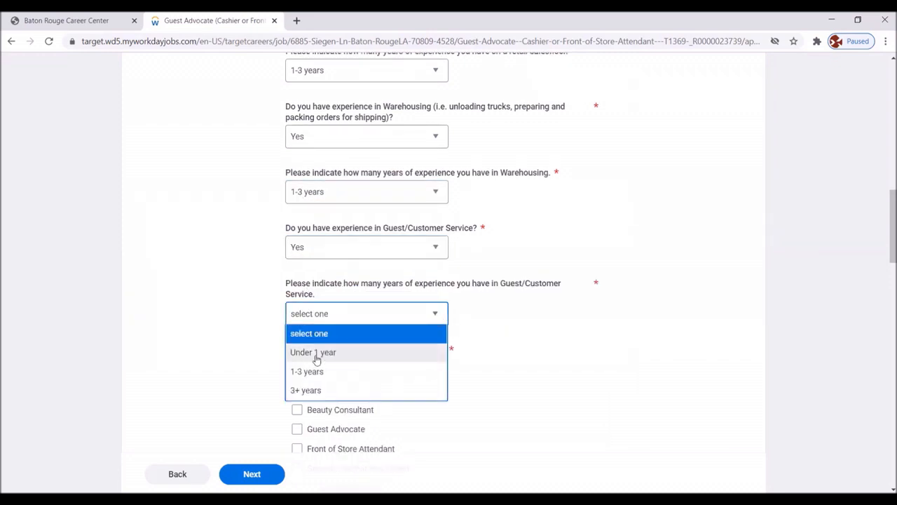
- Set Guest/Customer Service experience to 1-3 years
click(307, 372)
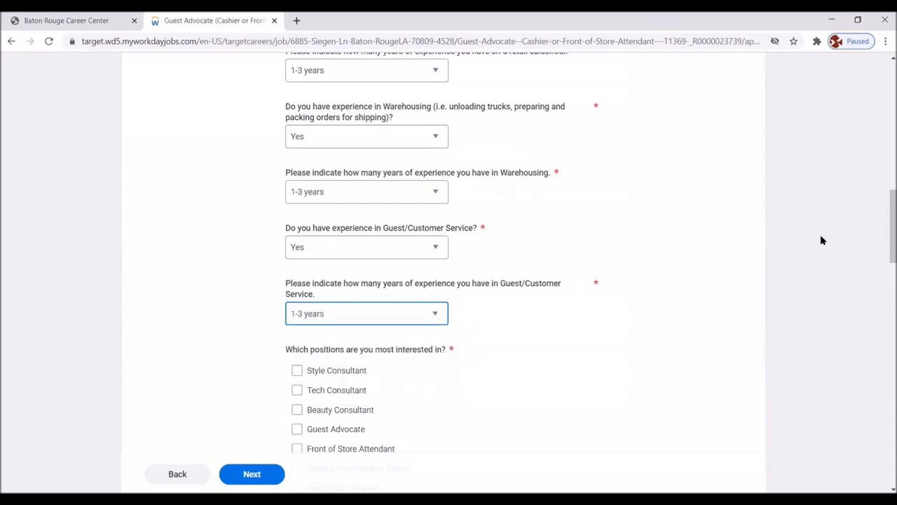
scroll(down, 3)
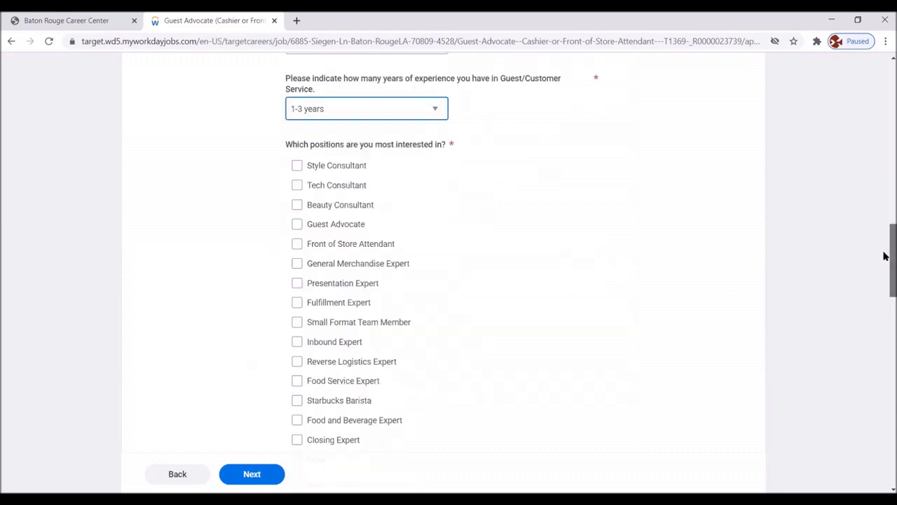
scroll(down, 3)
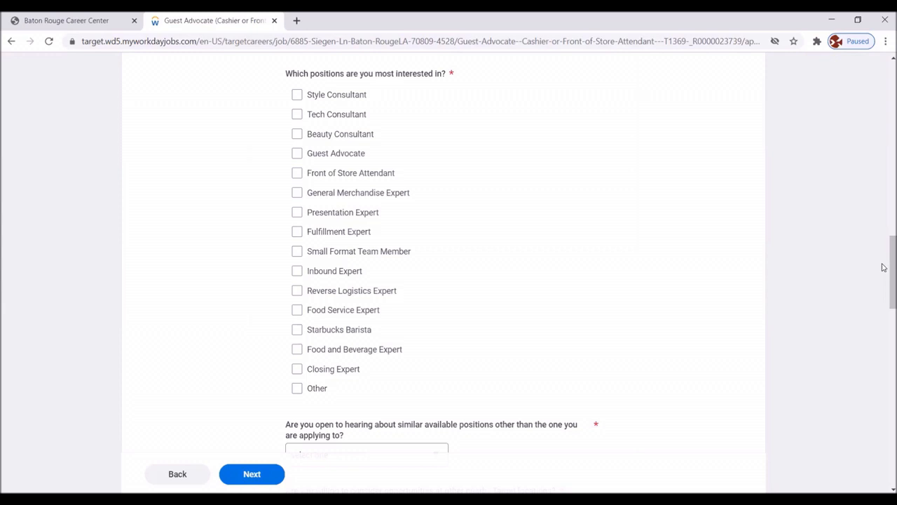
mouse_move(301, 113)
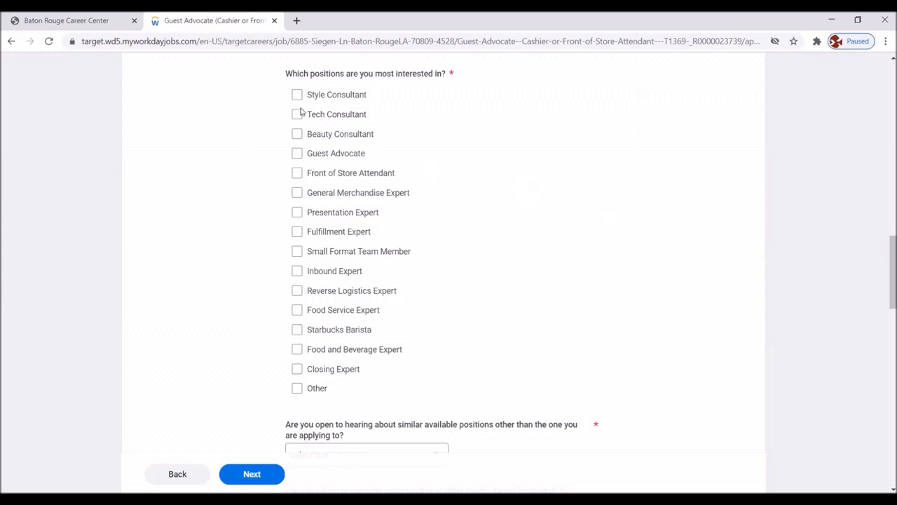
mouse_move(297, 153)
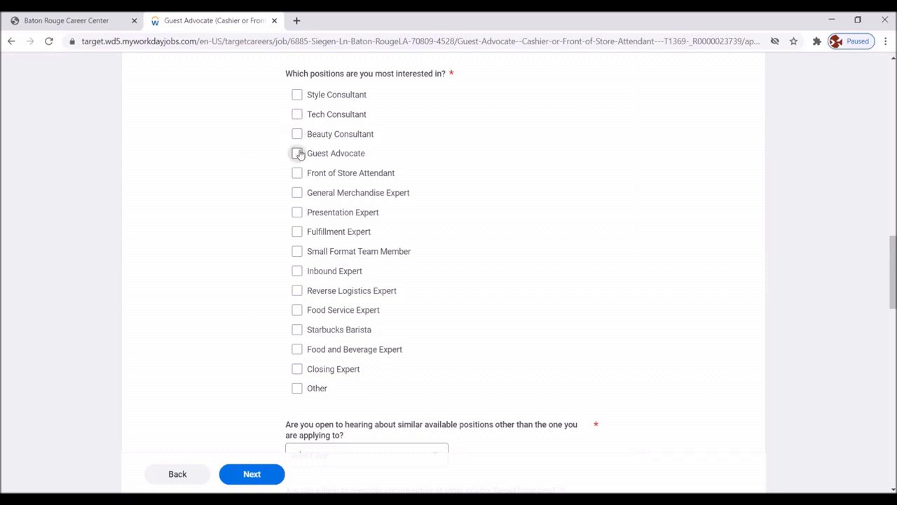
- Tick positions of interest: Guest Advocate through Reverse Logistics Expert, plus Closing Expert and Other
click(297, 153)
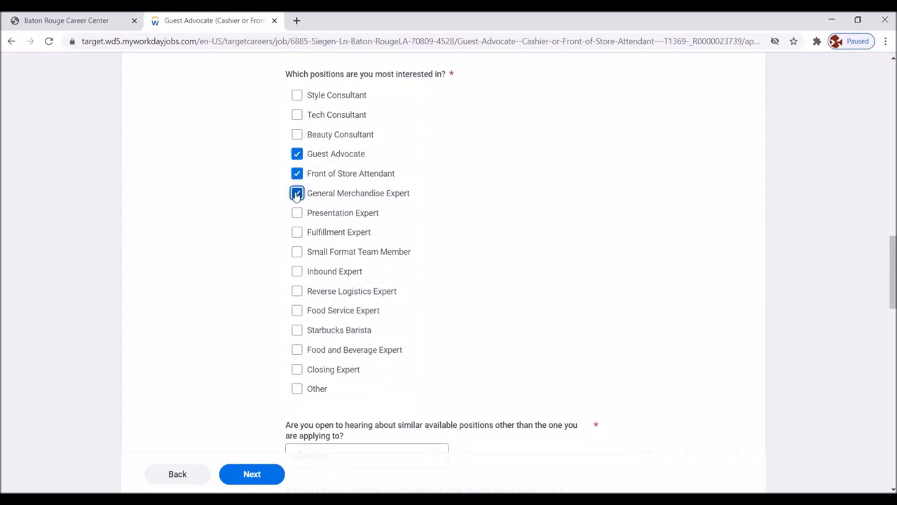
click(297, 193)
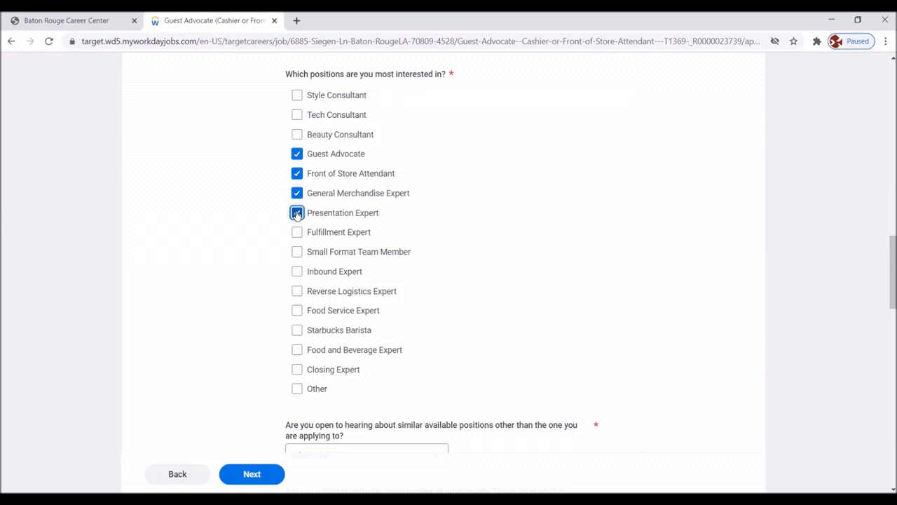
click(297, 213)
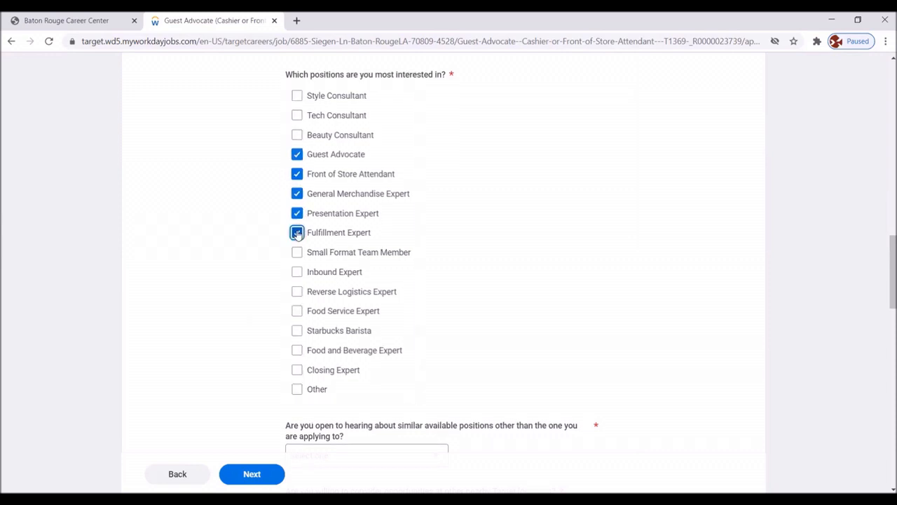
click(297, 232)
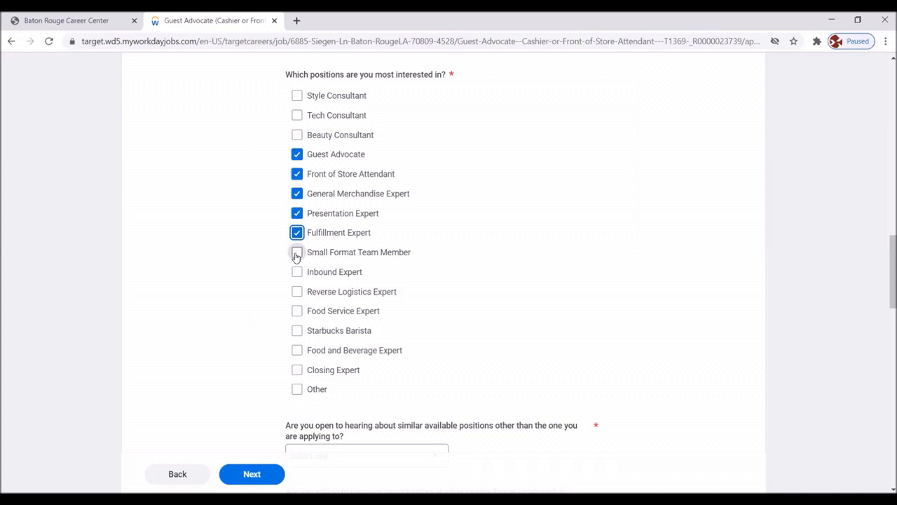
click(296, 252)
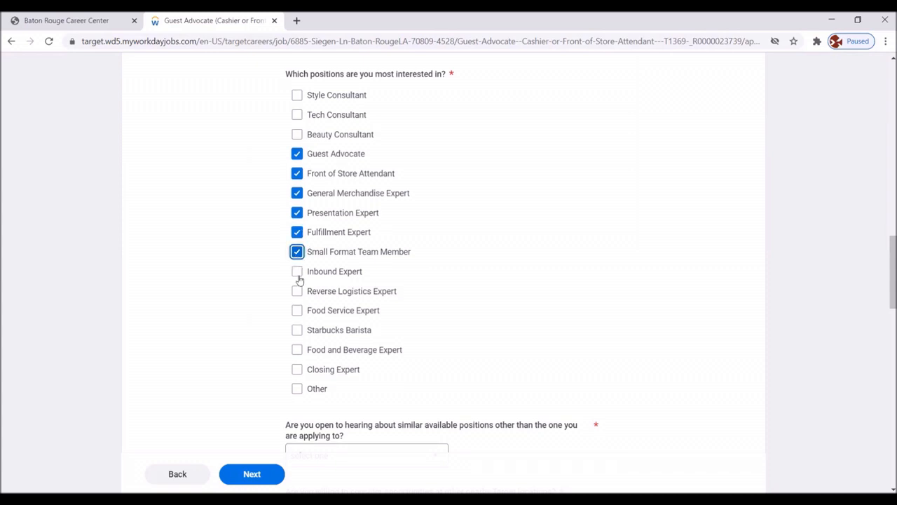
click(297, 272)
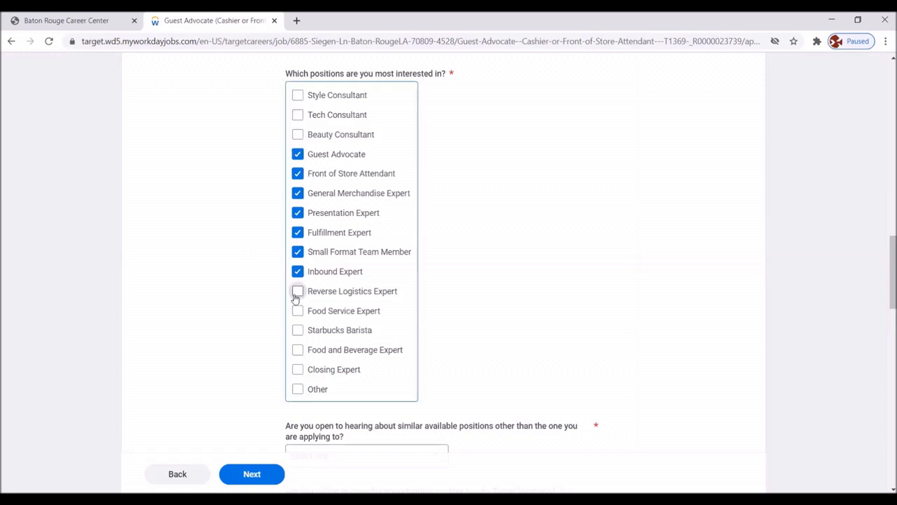
click(297, 290)
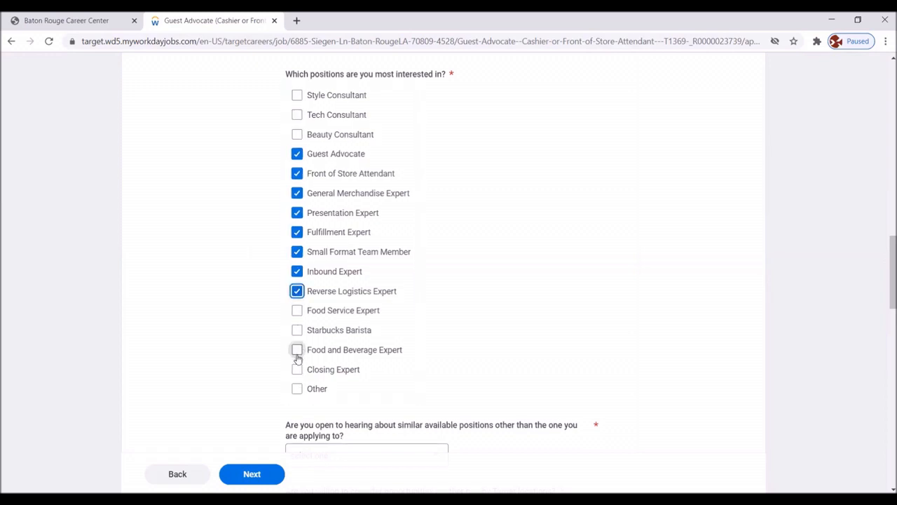
click(297, 369)
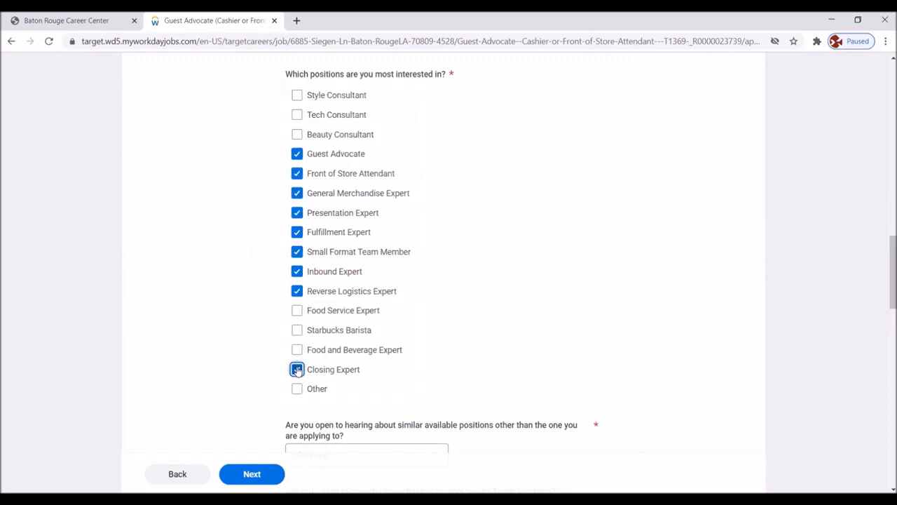
click(296, 388)
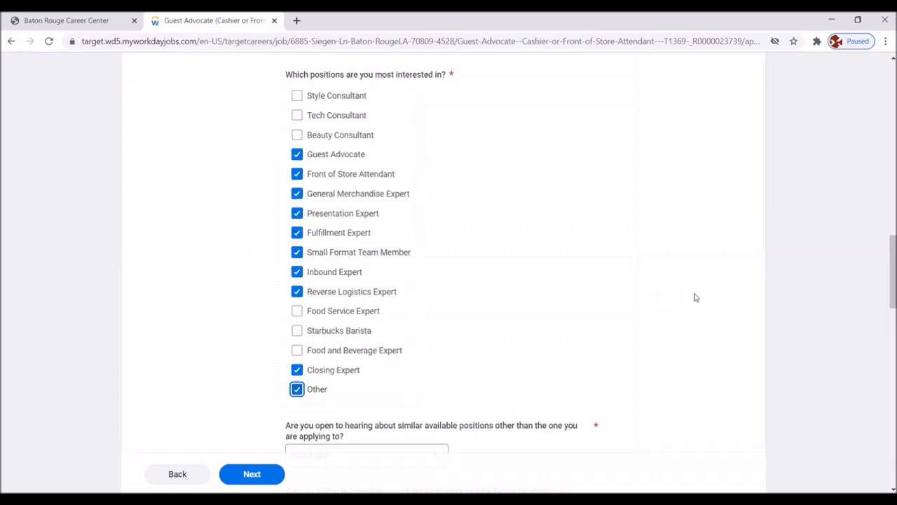
mouse_move(885, 259)
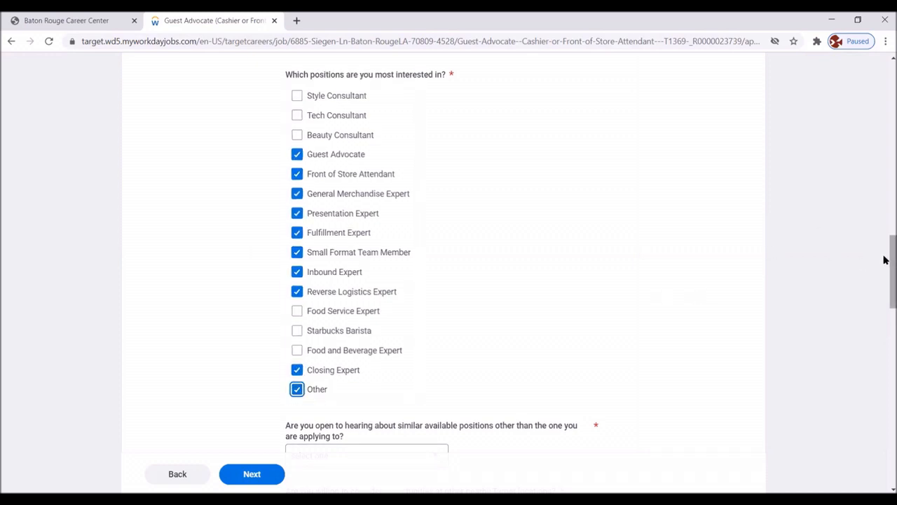
- Answer Yes to hearing about similar positions and 'Yes - Less than 10 miles' for nearby locations
scroll(down, 3)
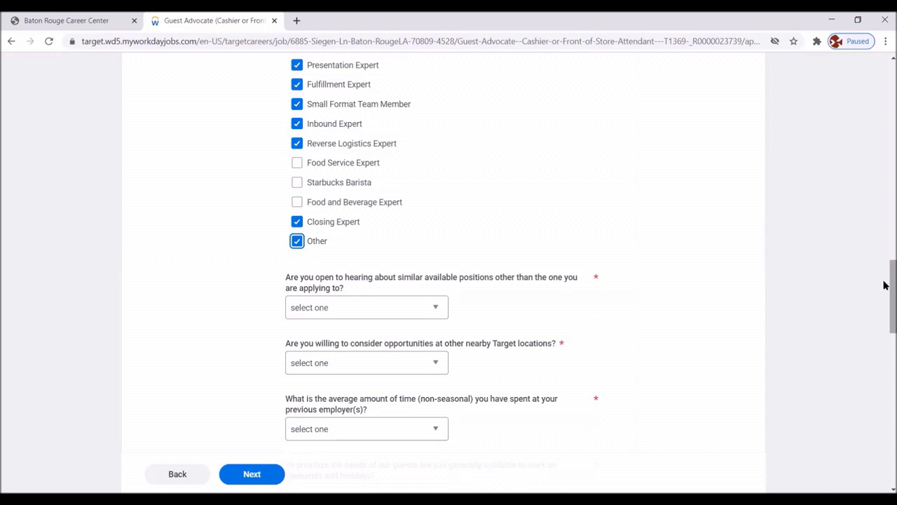
mouse_move(498, 297)
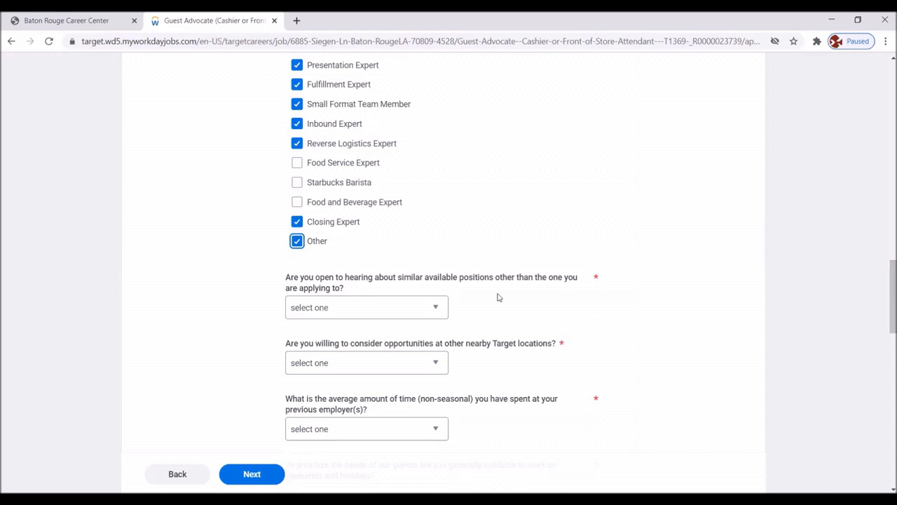
mouse_move(384, 284)
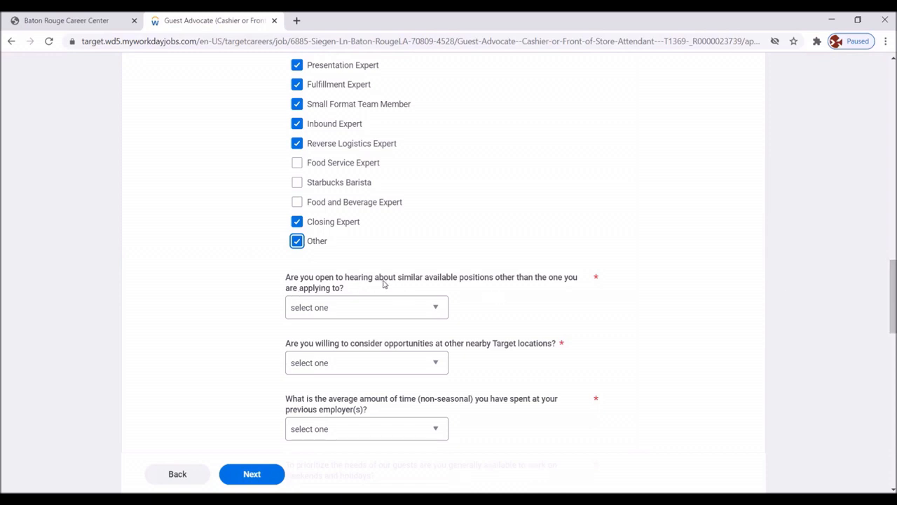
mouse_move(498, 288)
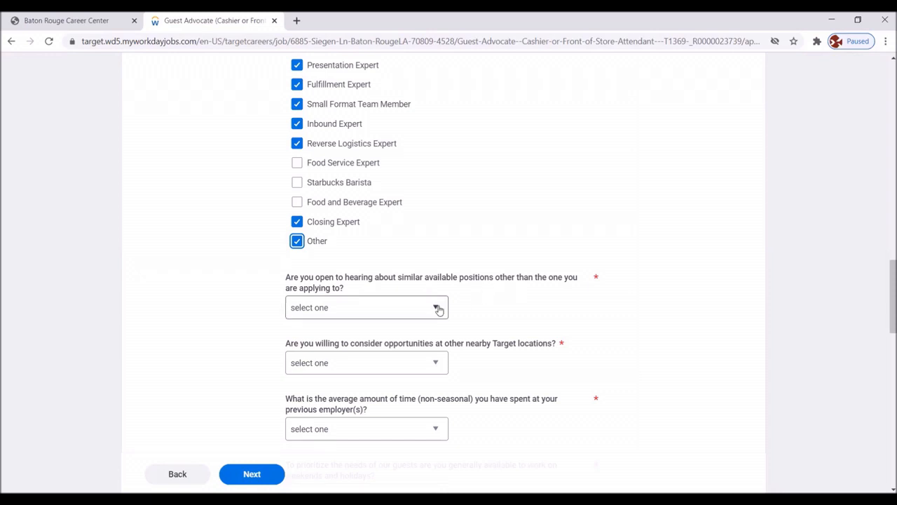
click(366, 307)
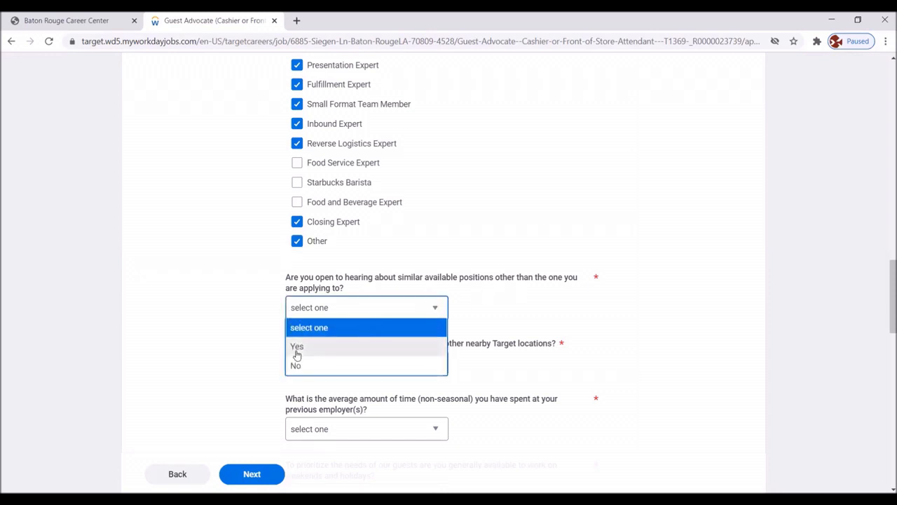
click(297, 346)
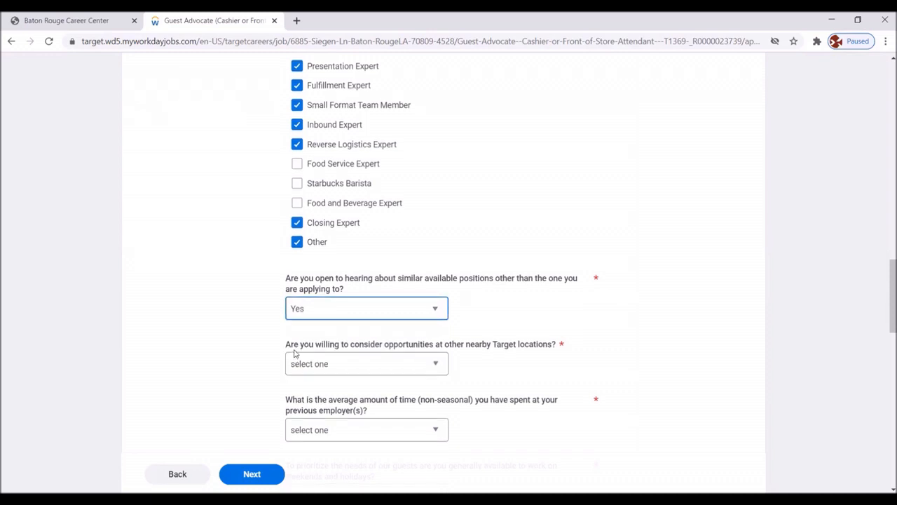
mouse_move(480, 348)
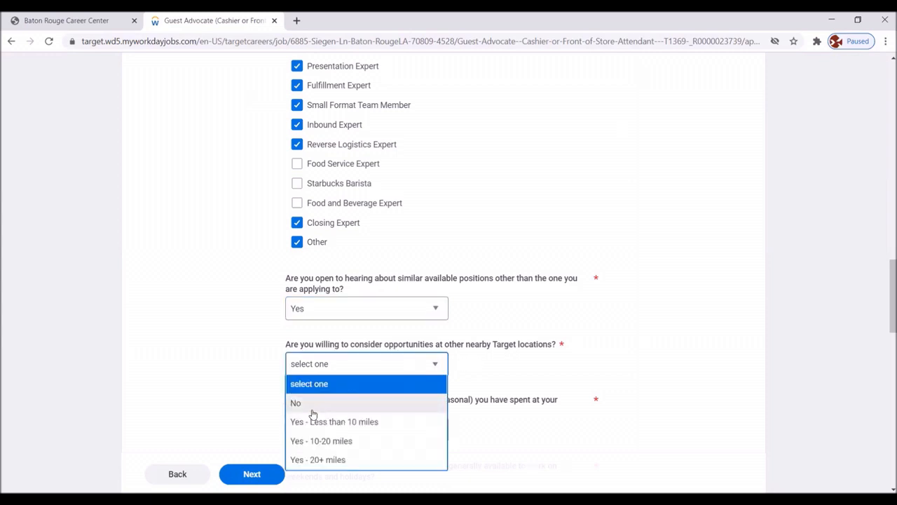
click(333, 422)
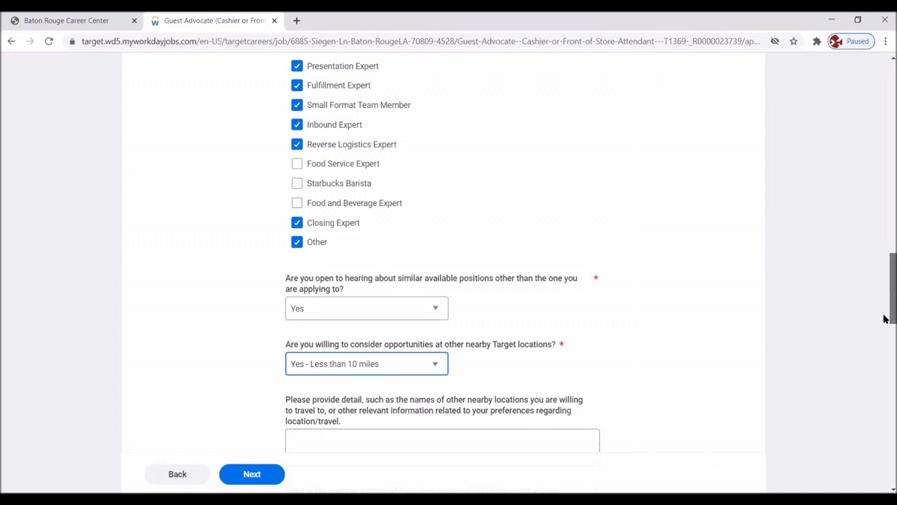
scroll(down, 3)
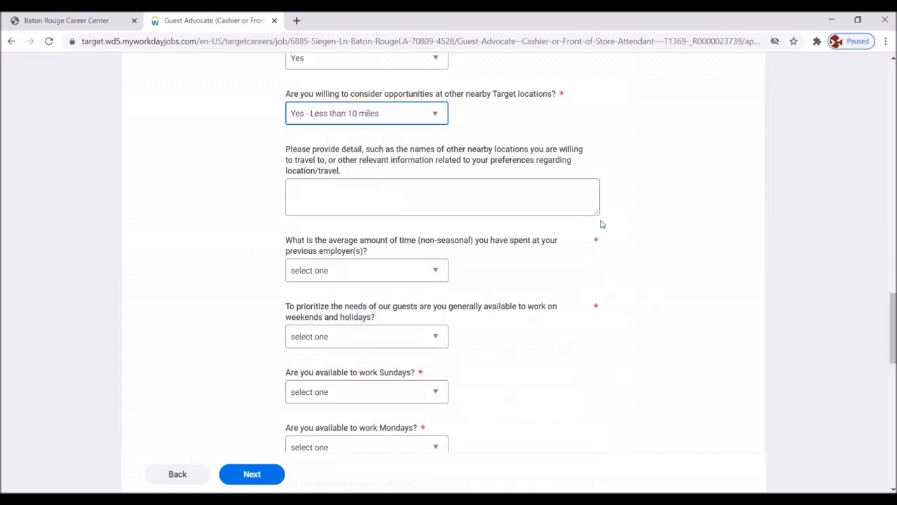
mouse_move(609, 246)
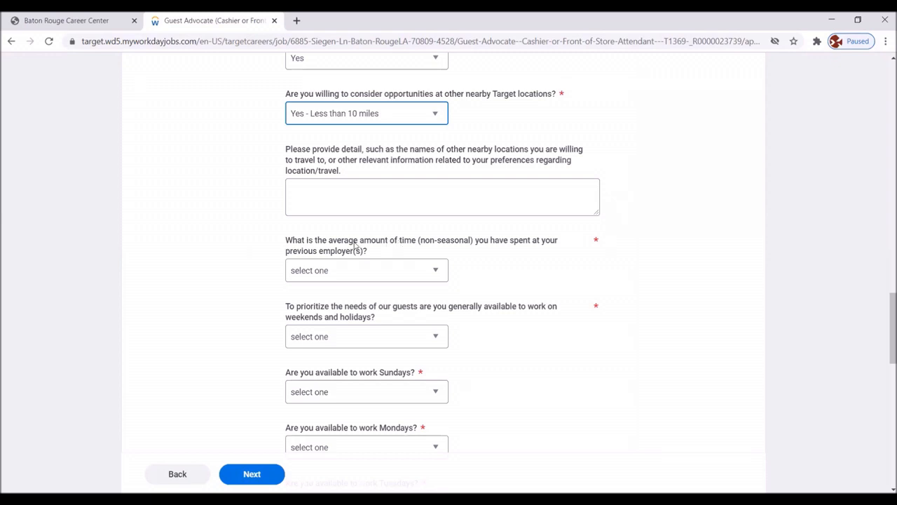
mouse_move(466, 255)
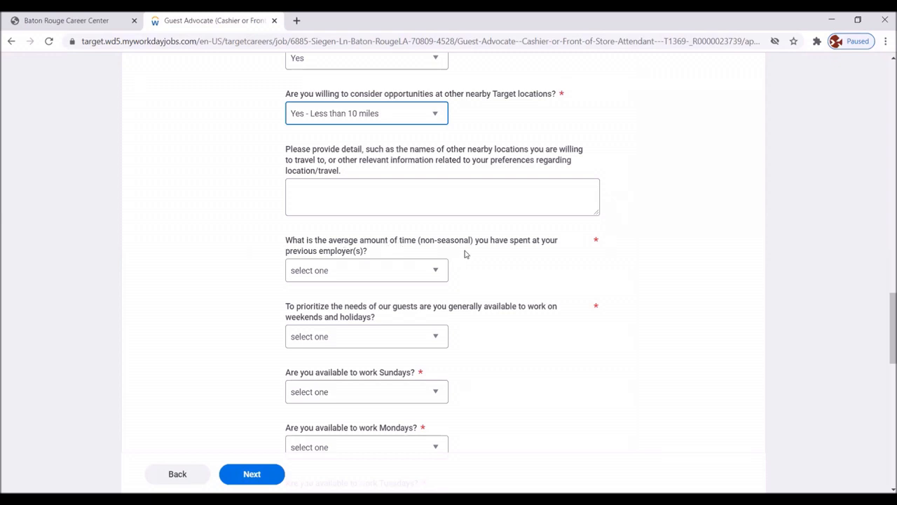
mouse_move(494, 246)
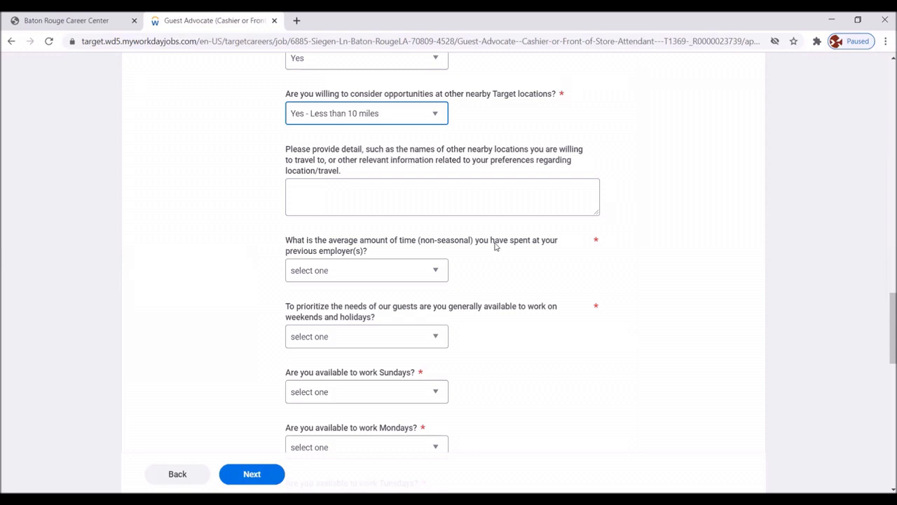
- Report Over 1 year at previous employers and answer the weekends/holidays availability question
click(366, 270)
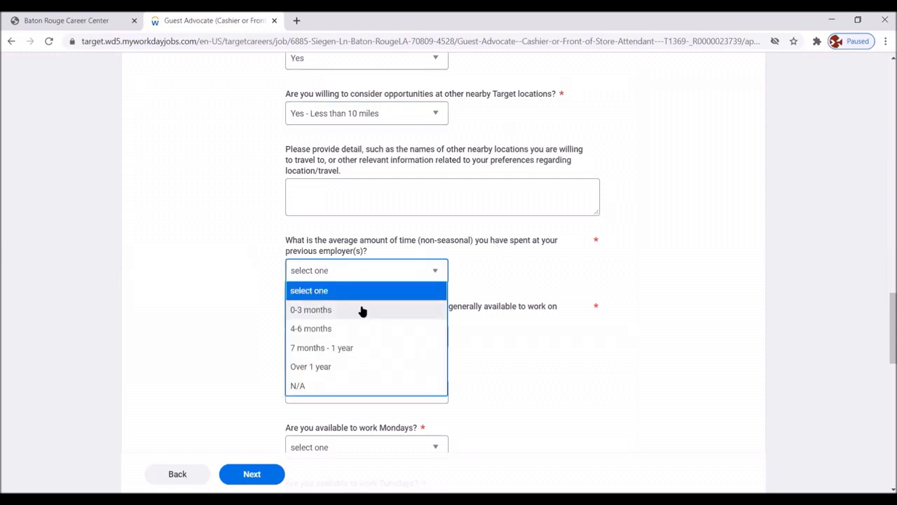
mouse_move(311, 366)
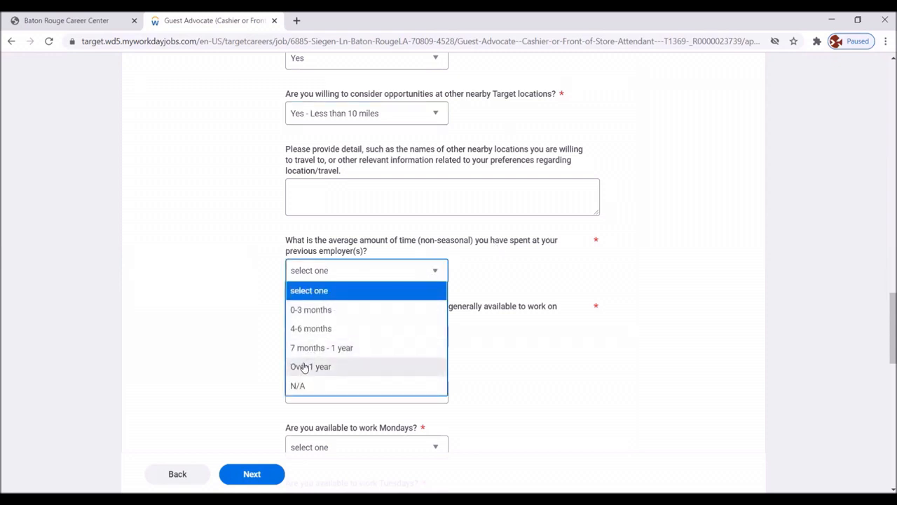
click(310, 366)
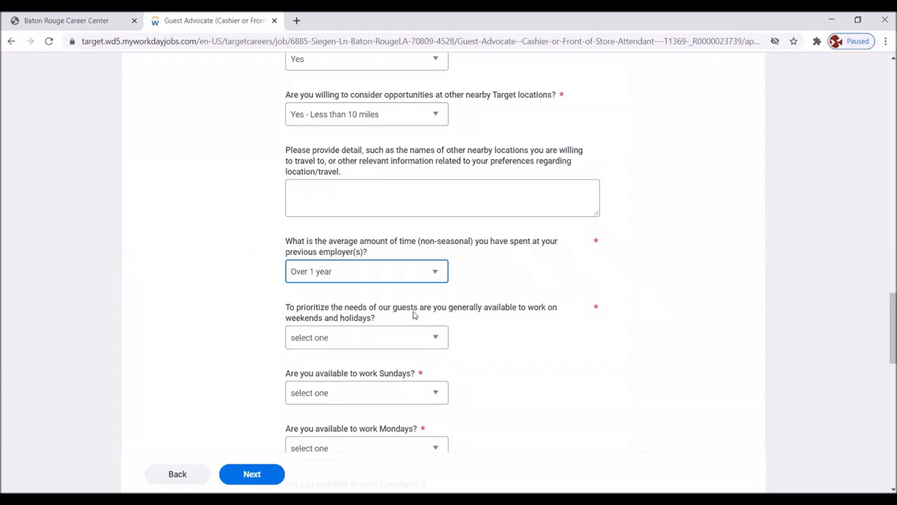
mouse_move(526, 324)
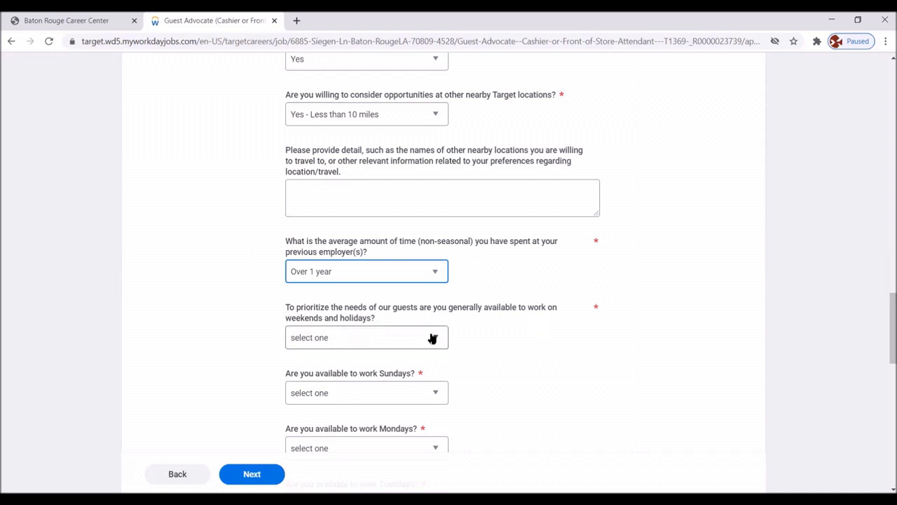
click(365, 337)
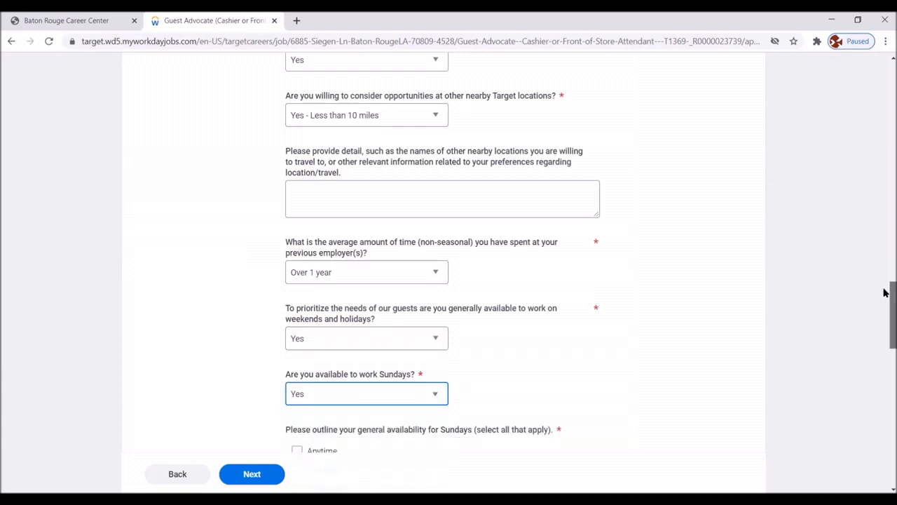
- Mark Sunday availability Anytime and answer Mondays Yes with Anytime
scroll(down, 3)
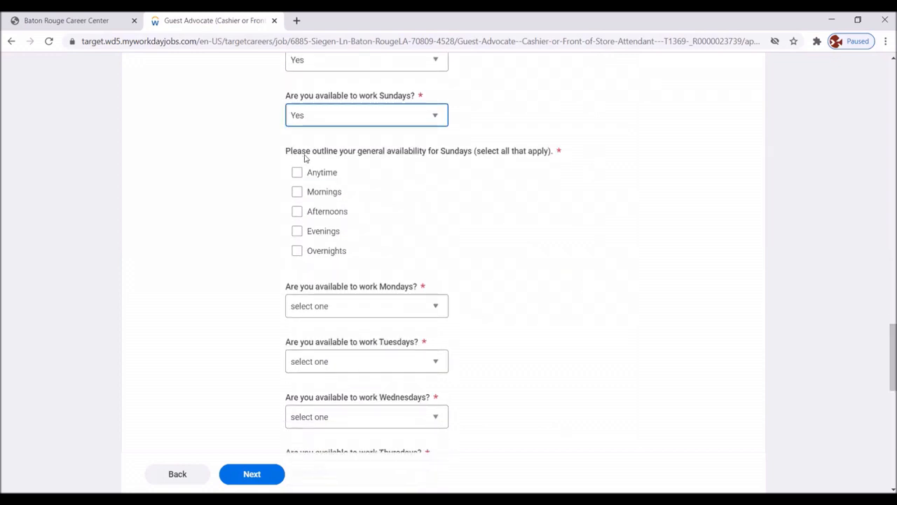
mouse_move(408, 166)
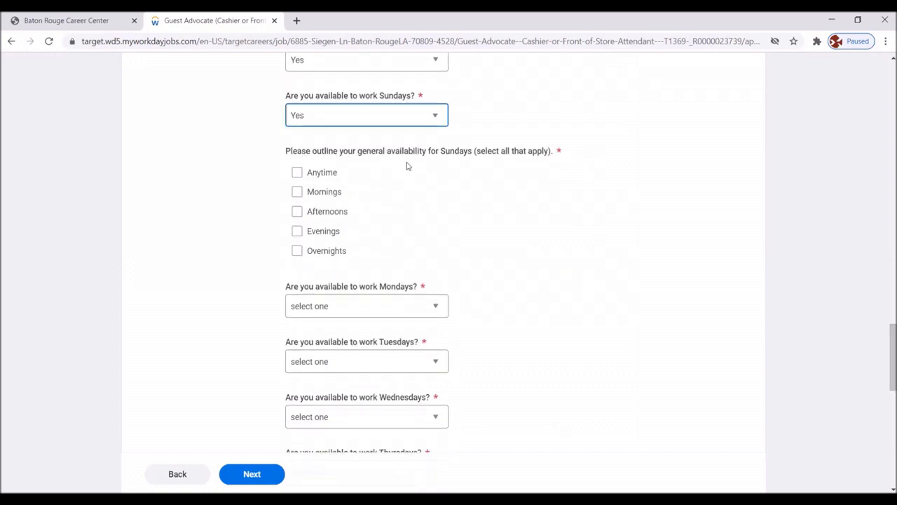
mouse_move(322, 184)
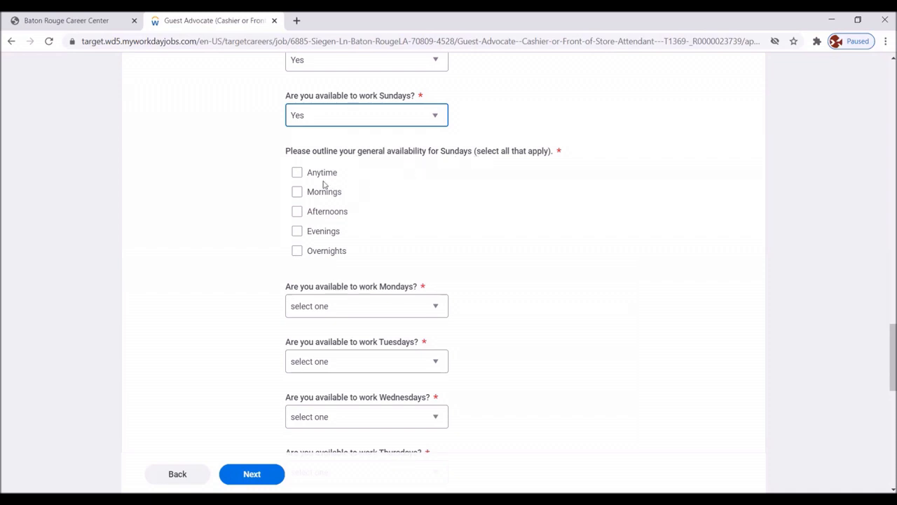
click(297, 172)
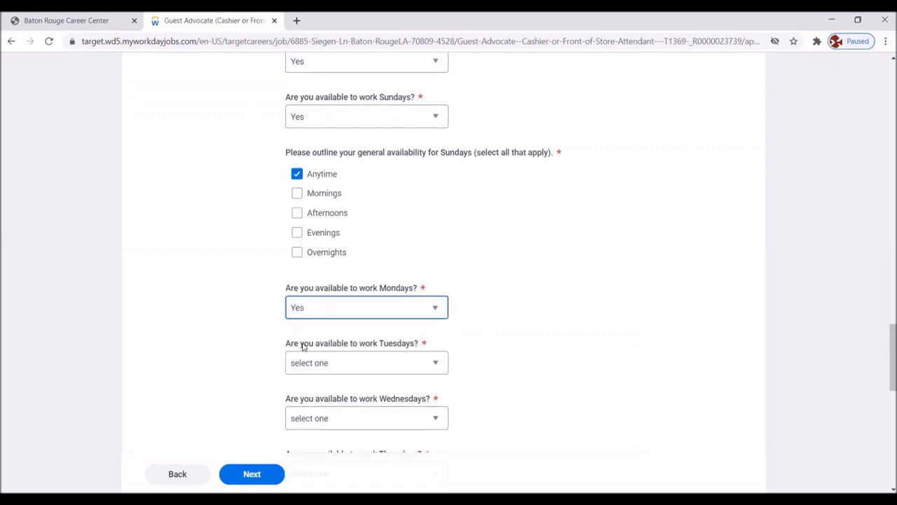
click(366, 307)
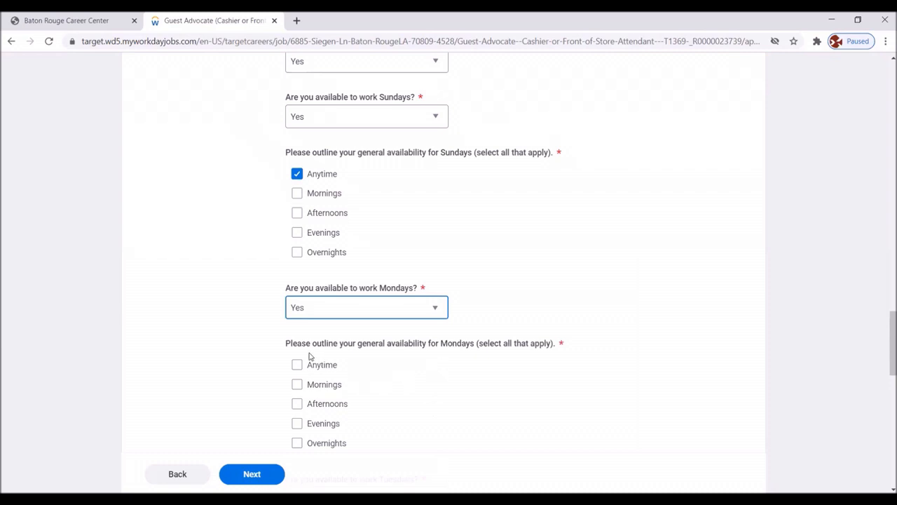
click(297, 365)
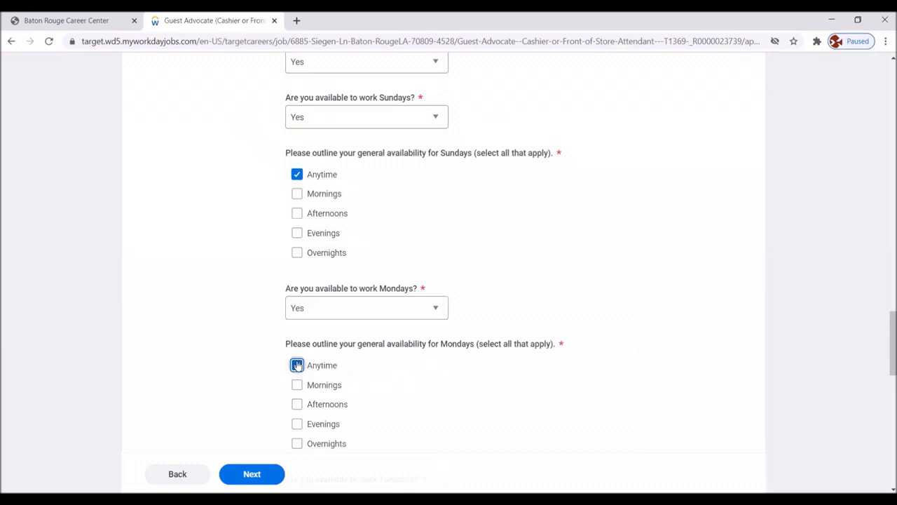
click(297, 365)
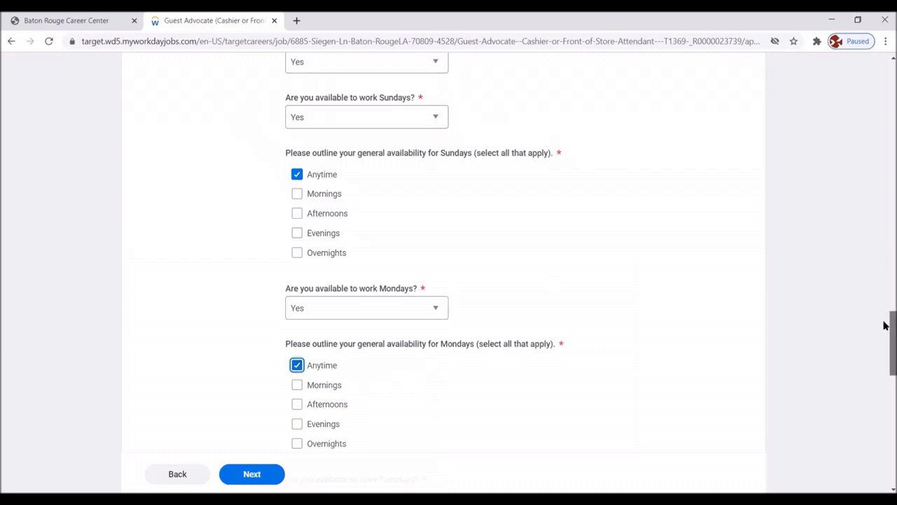
- Mark Tuesday Anytime, and answer Wednesdays Yes with Anytime availability
scroll(down, 3)
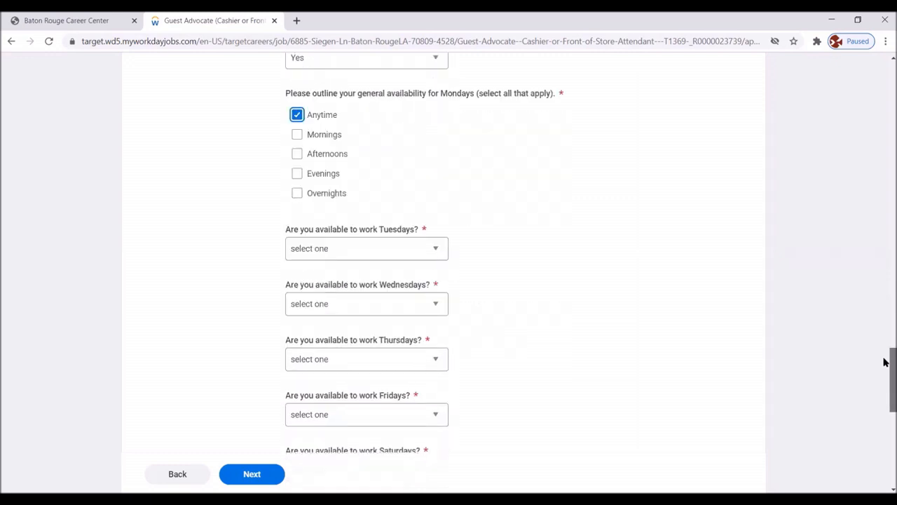
scroll(down, 3)
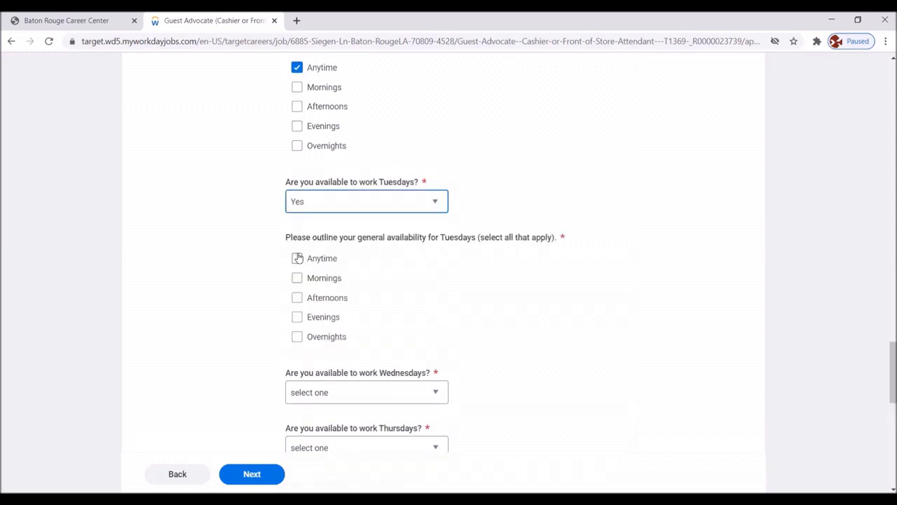
click(296, 259)
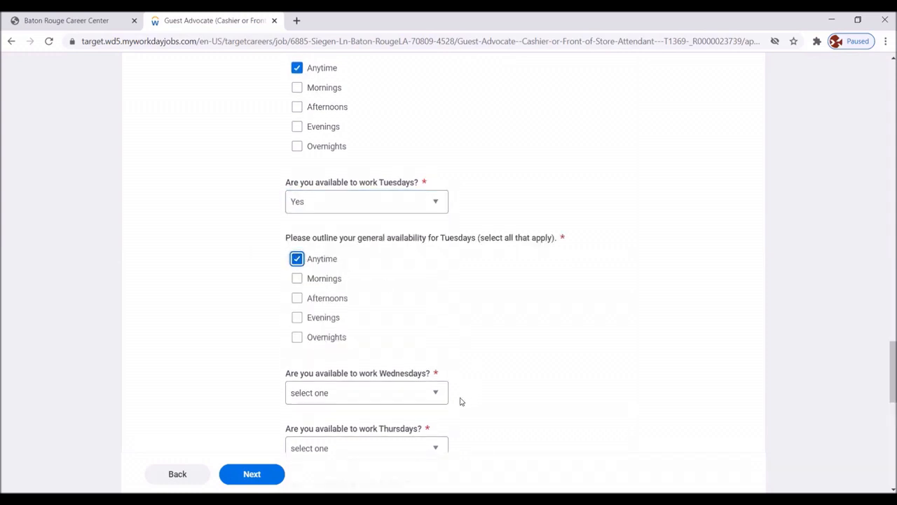
click(366, 393)
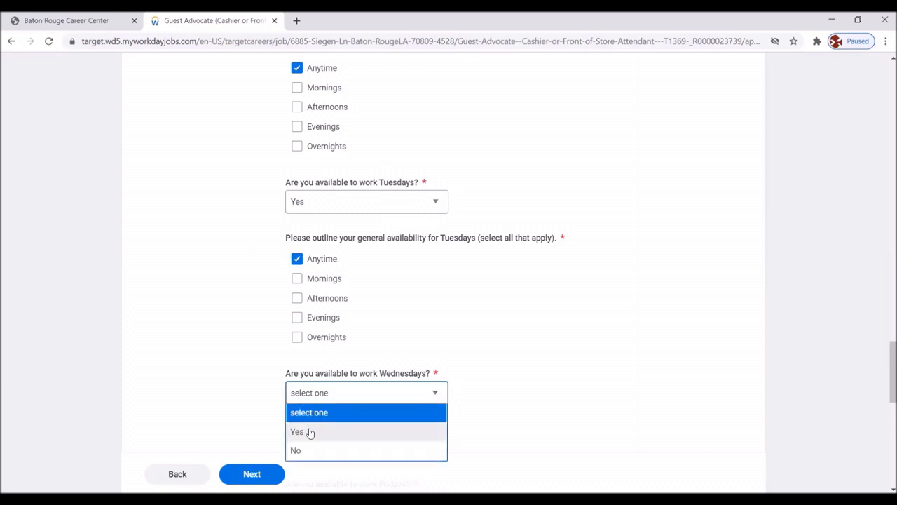
click(297, 432)
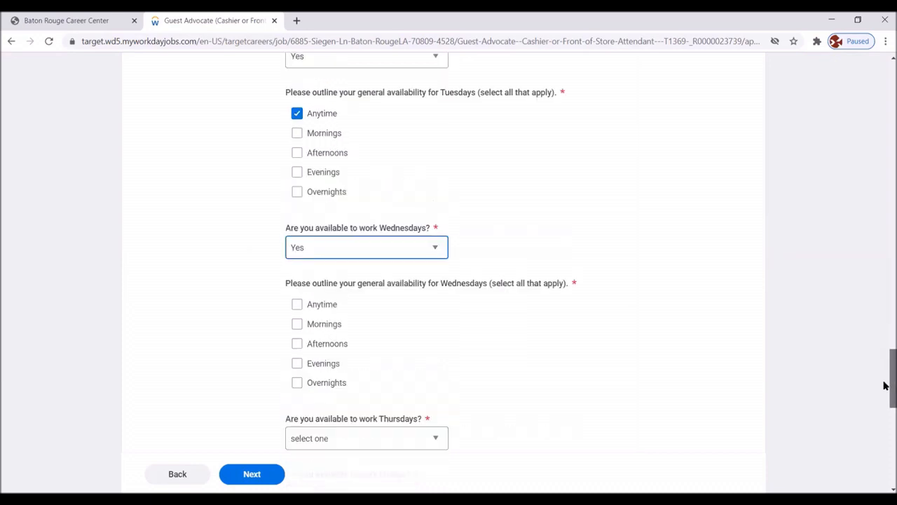
scroll(down, 3)
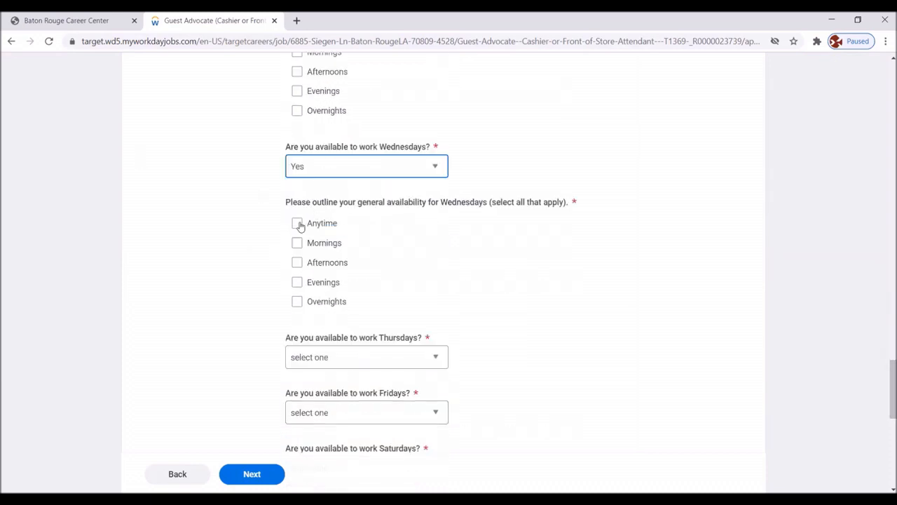
click(297, 224)
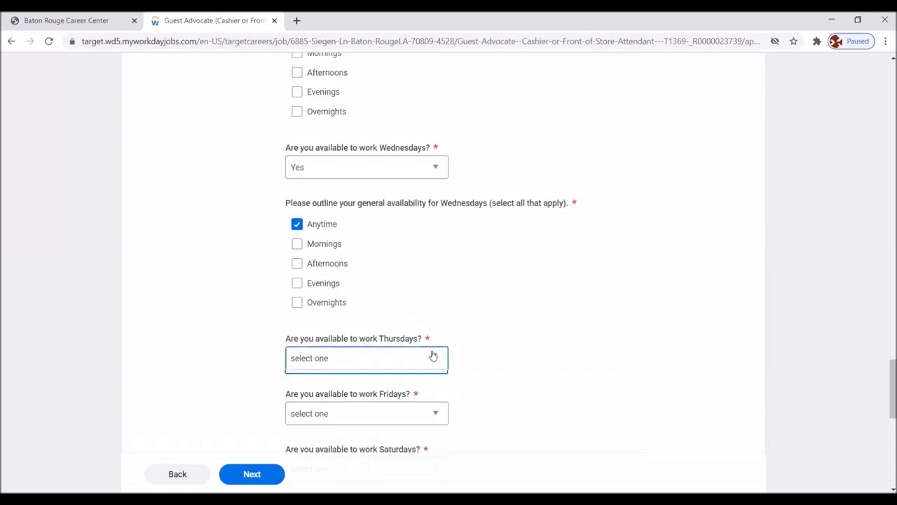
- Answer Thursdays Yes with Anytime, mark Fridays Anytime, and answer Saturdays Yes
click(366, 358)
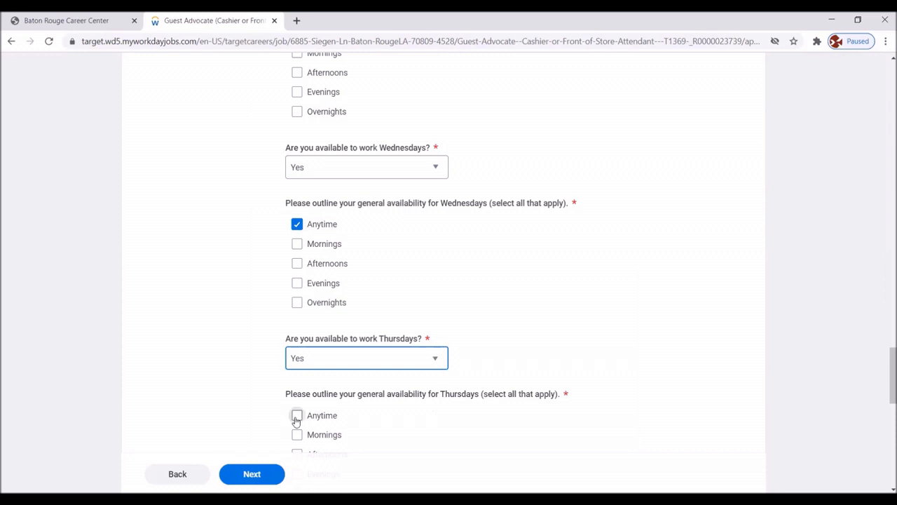
click(297, 415)
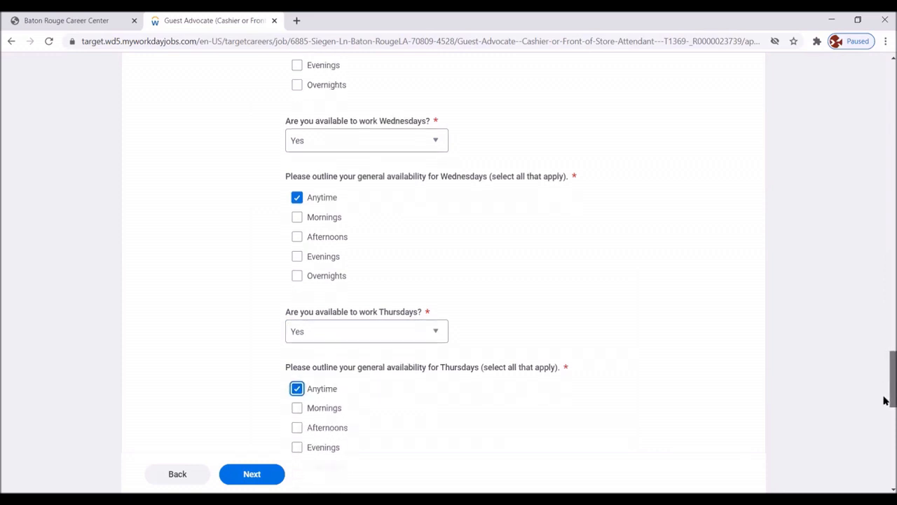
scroll(down, 3)
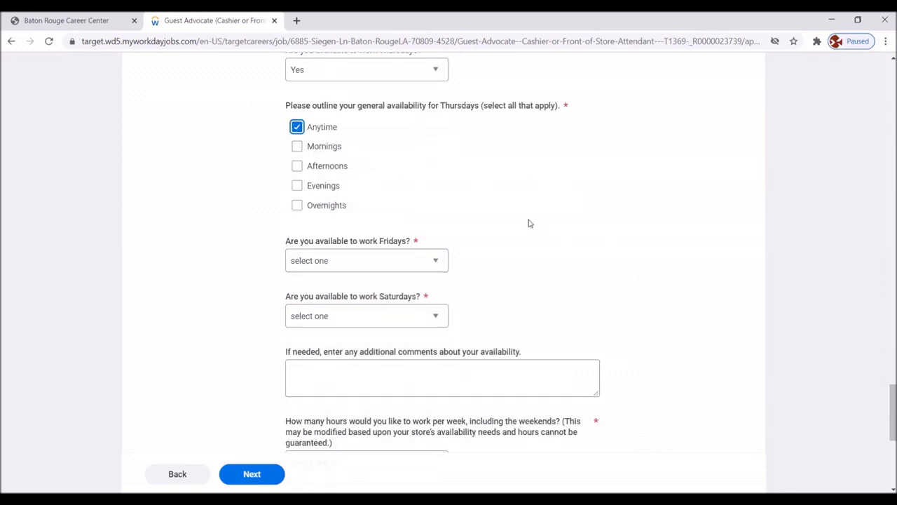
mouse_move(526, 228)
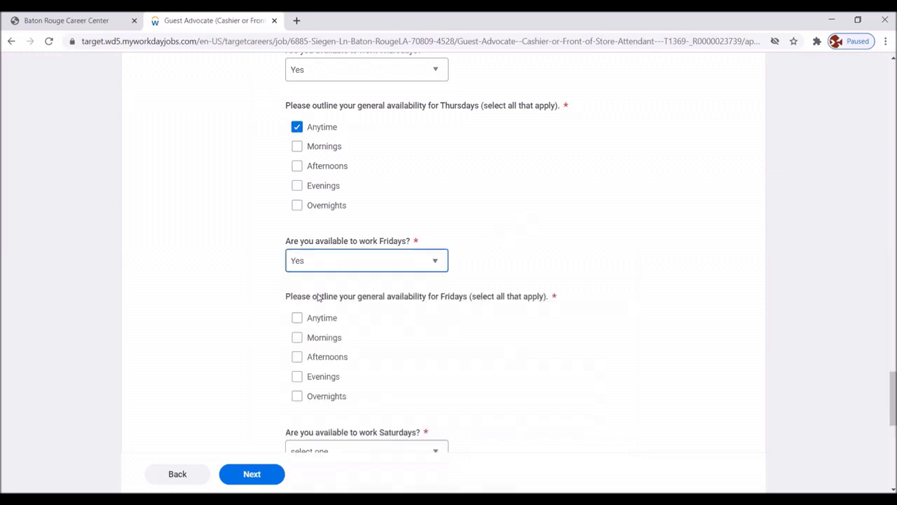
click(296, 318)
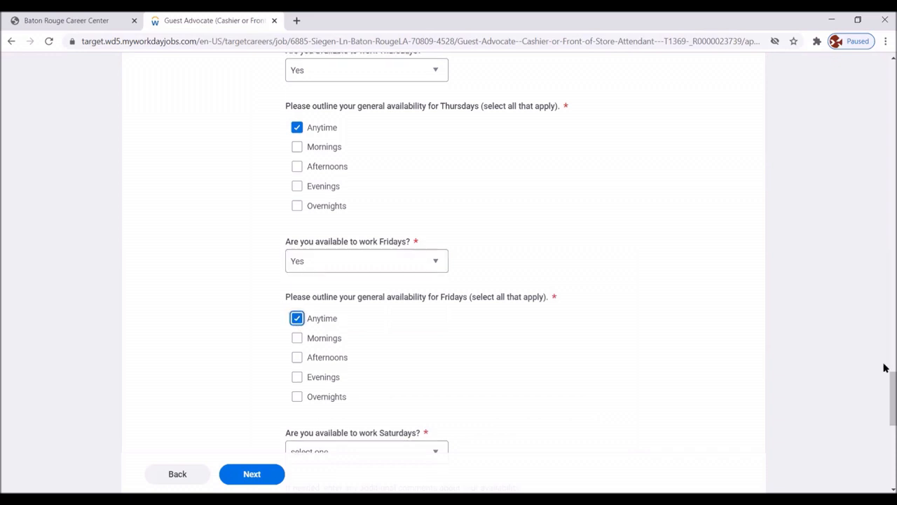
scroll(down, 3)
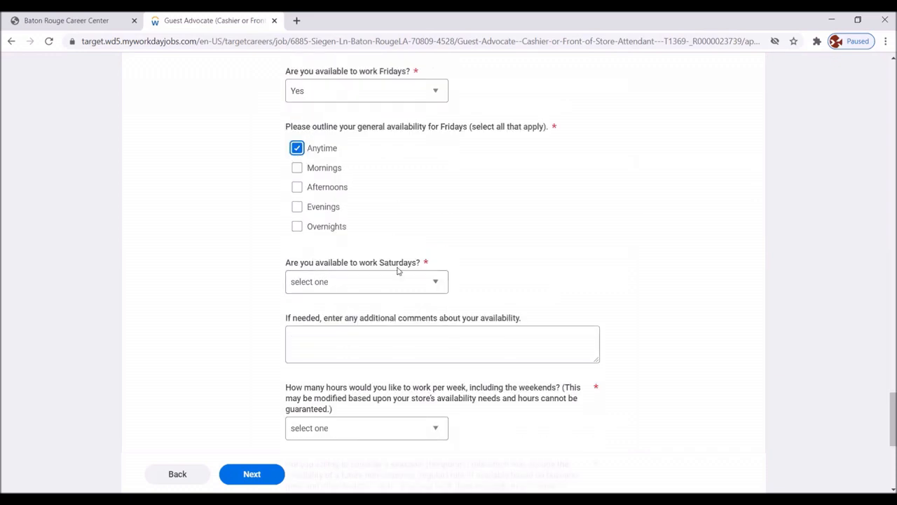
click(365, 281)
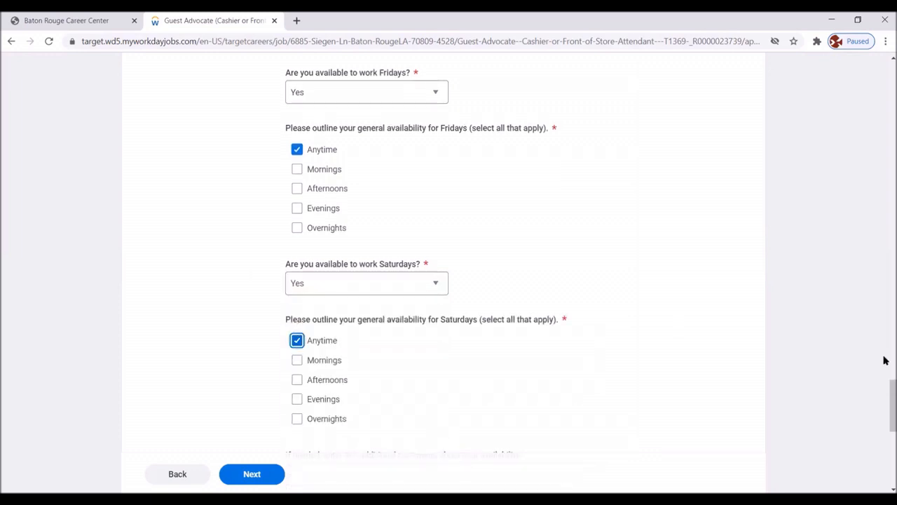
scroll(down, 3)
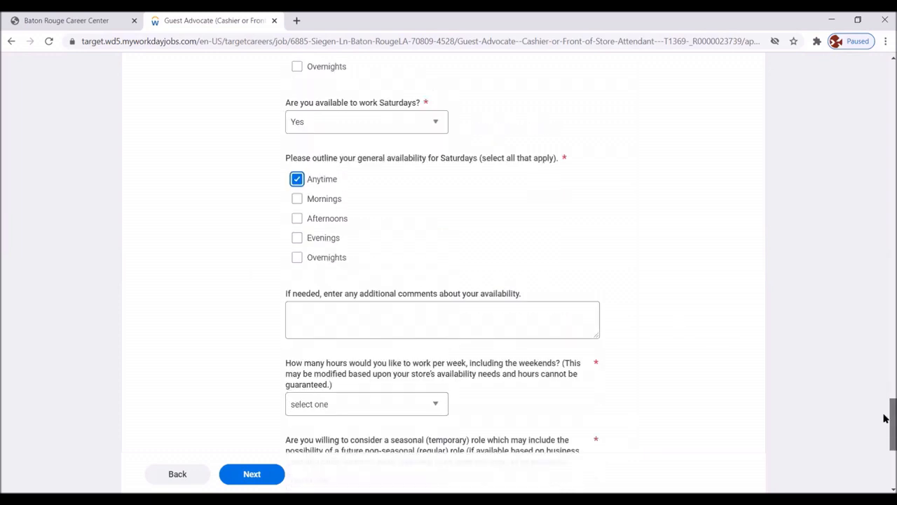
- Answer 31-40 weekly hours, Yes to a seasonal role, and No to agency referral
scroll(down, 3)
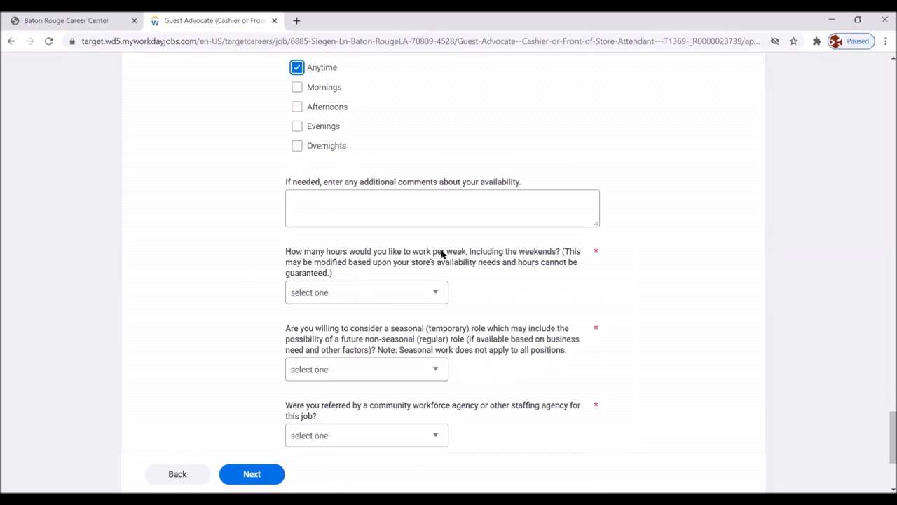
mouse_move(571, 265)
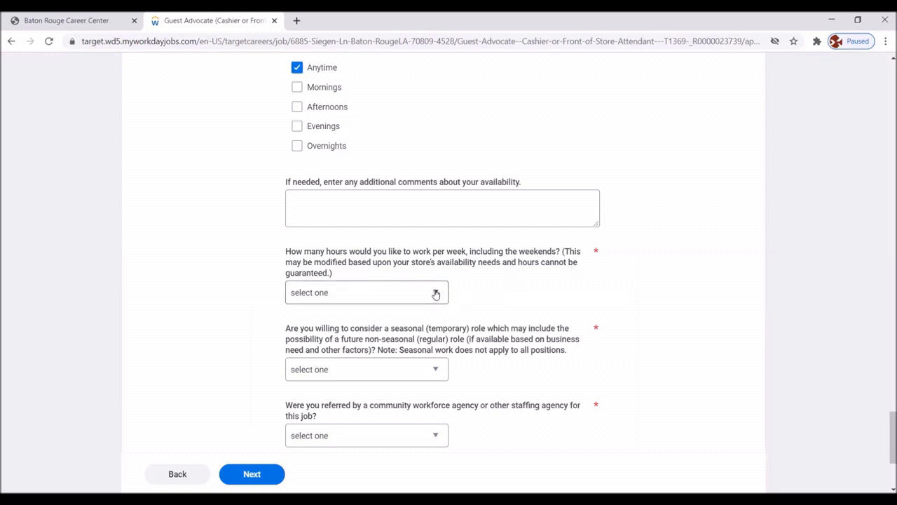
click(365, 292)
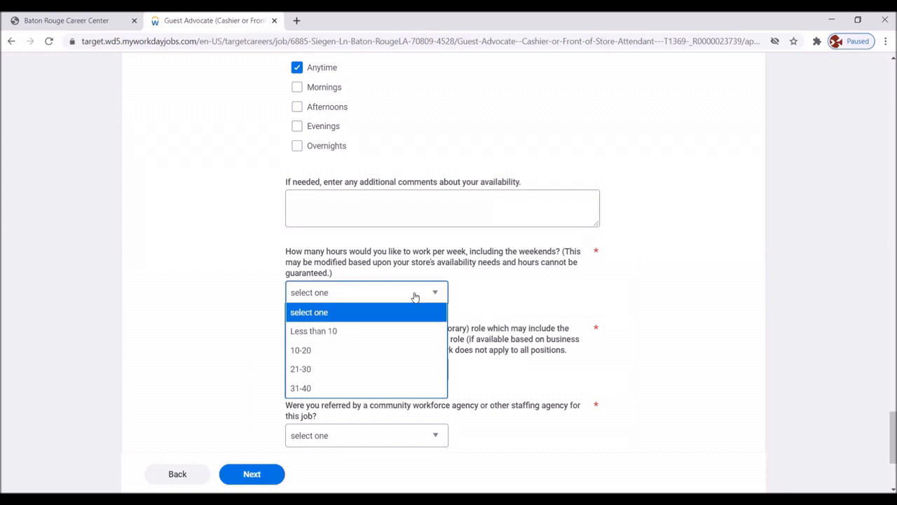
click(301, 387)
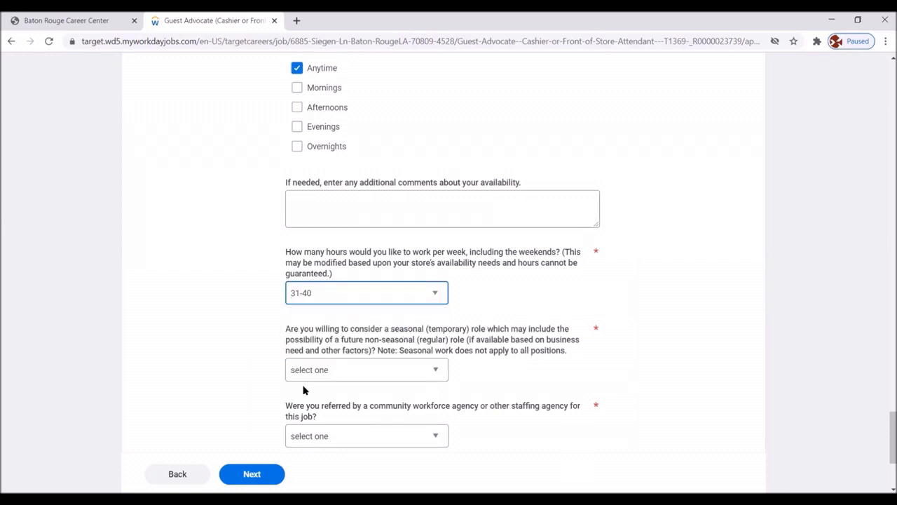
mouse_move(421, 340)
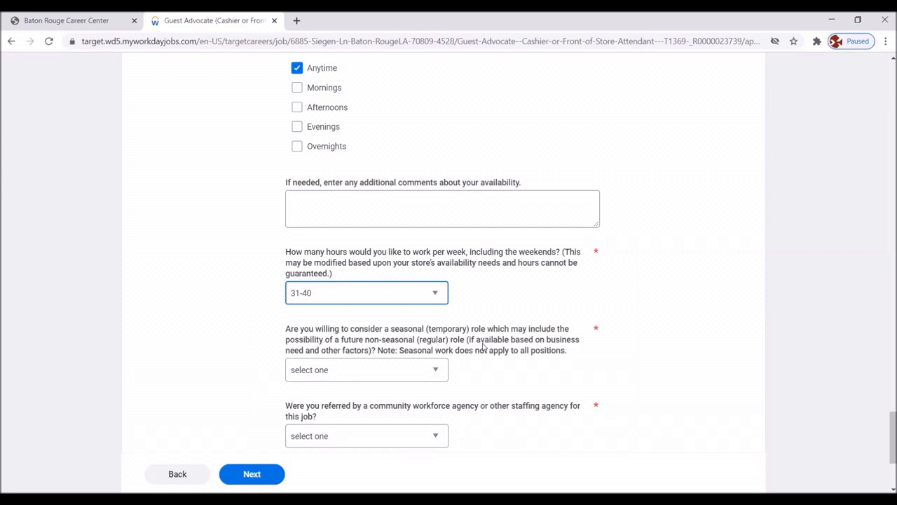
click(366, 369)
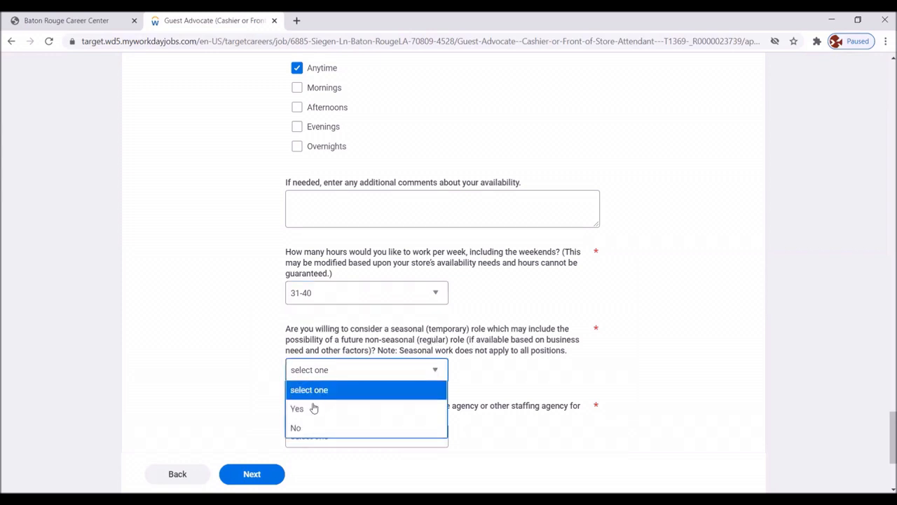
click(296, 408)
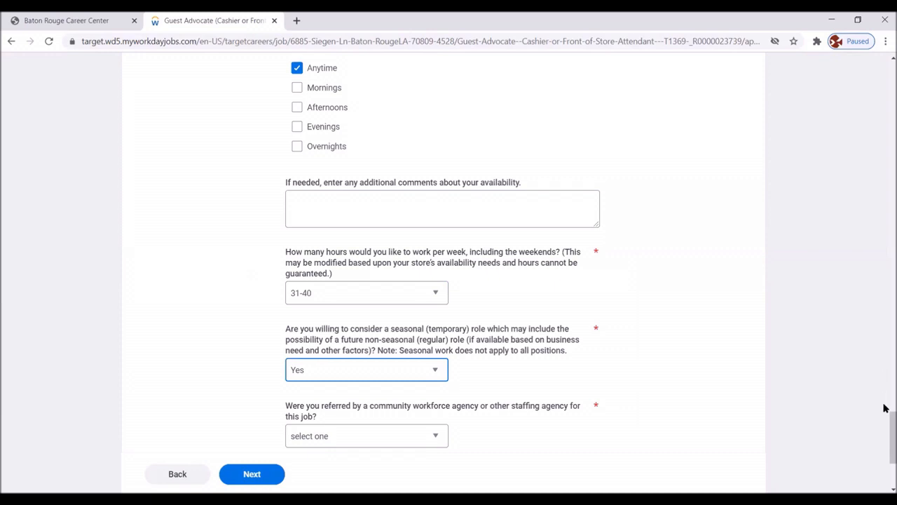
scroll(down, 3)
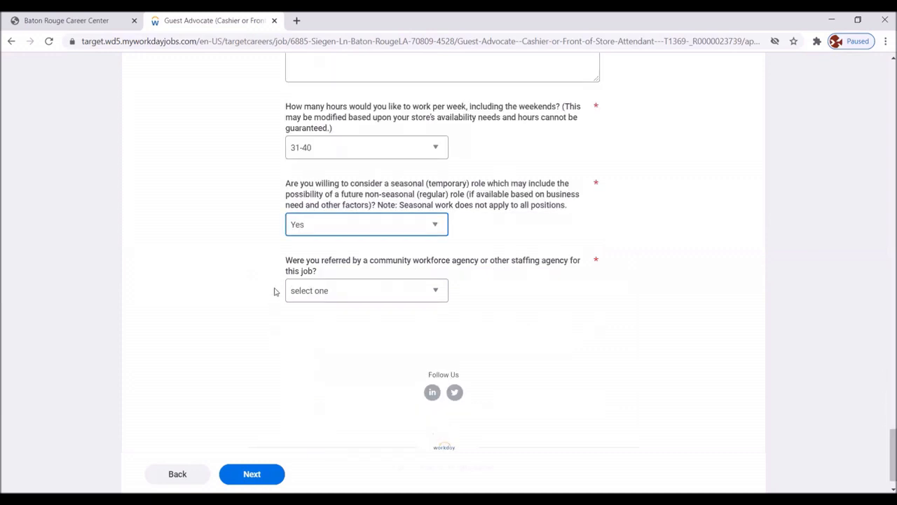
mouse_move(416, 276)
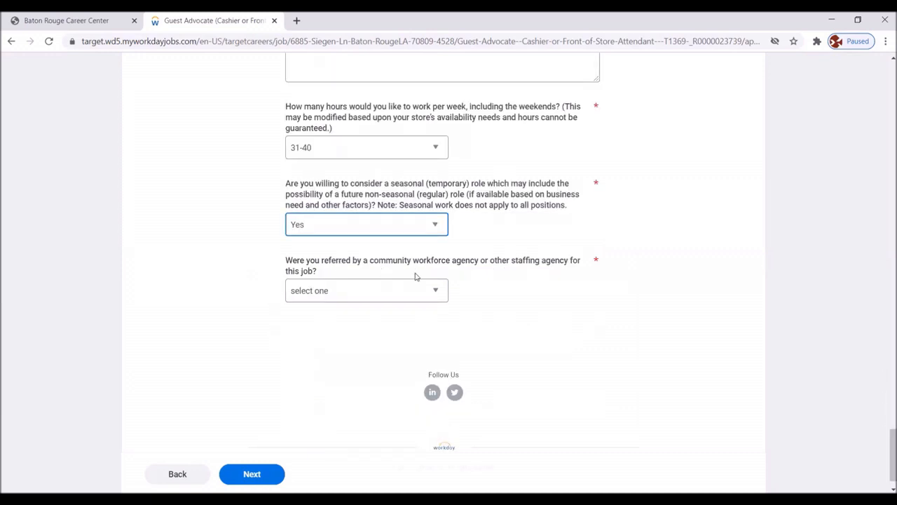
mouse_move(521, 276)
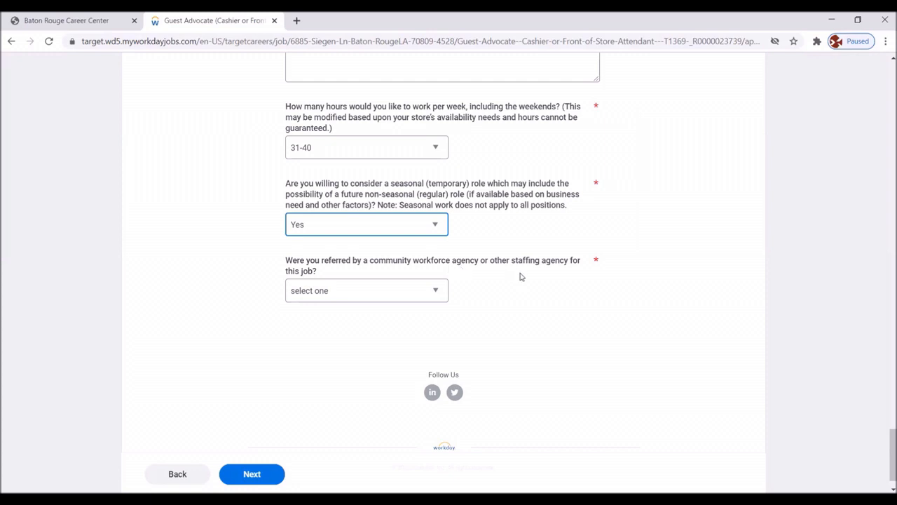
mouse_move(438, 287)
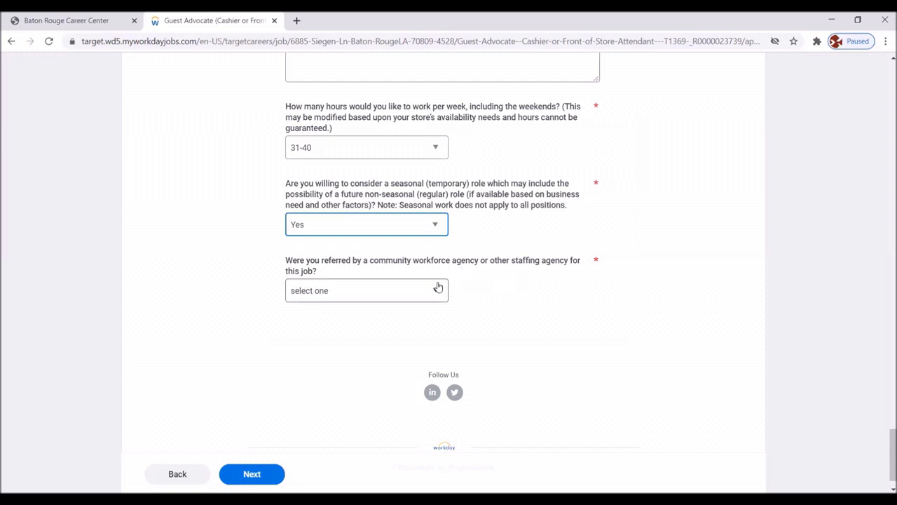
click(366, 290)
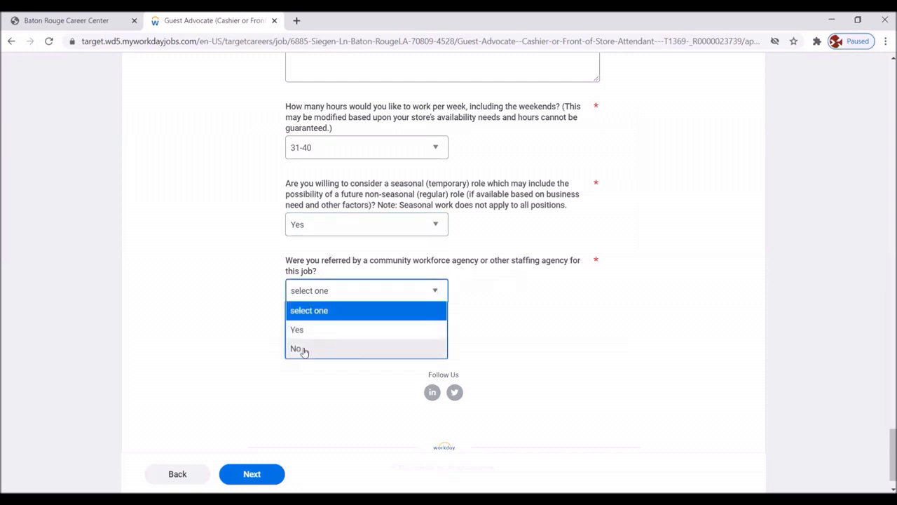
click(296, 349)
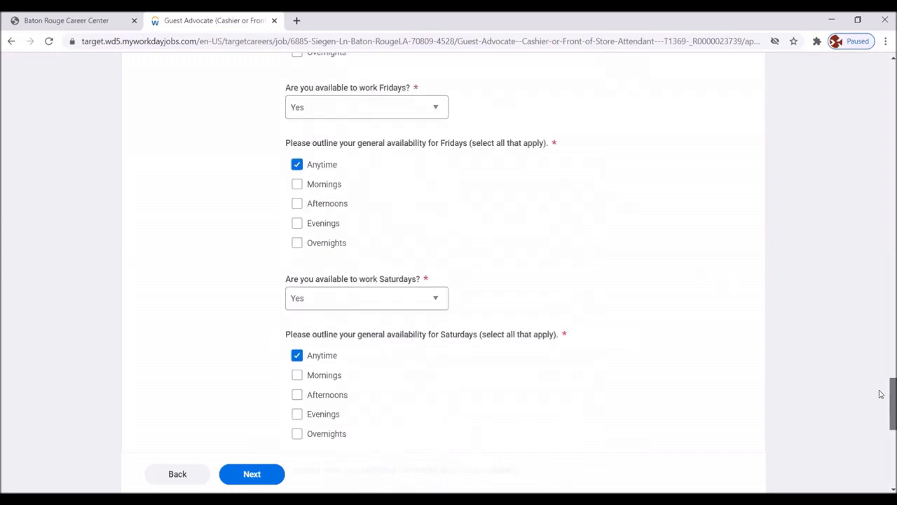
- Review all Application Questions answers and submit the page to reach Voluntary Disclosures
scroll(up, 3)
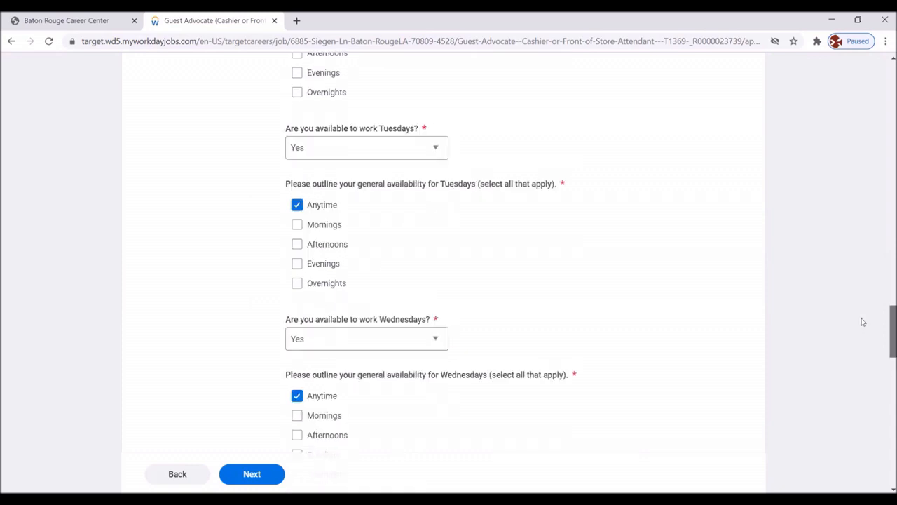
scroll(up, 3)
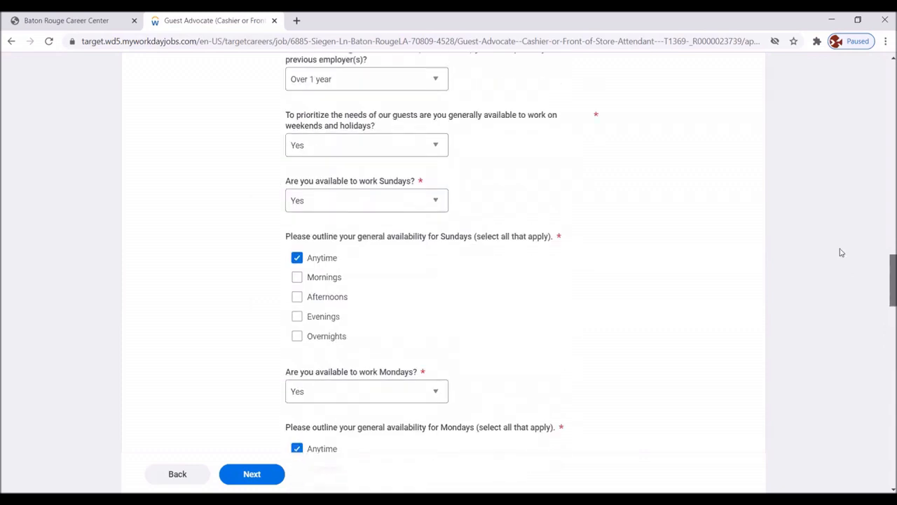
scroll(up, 3)
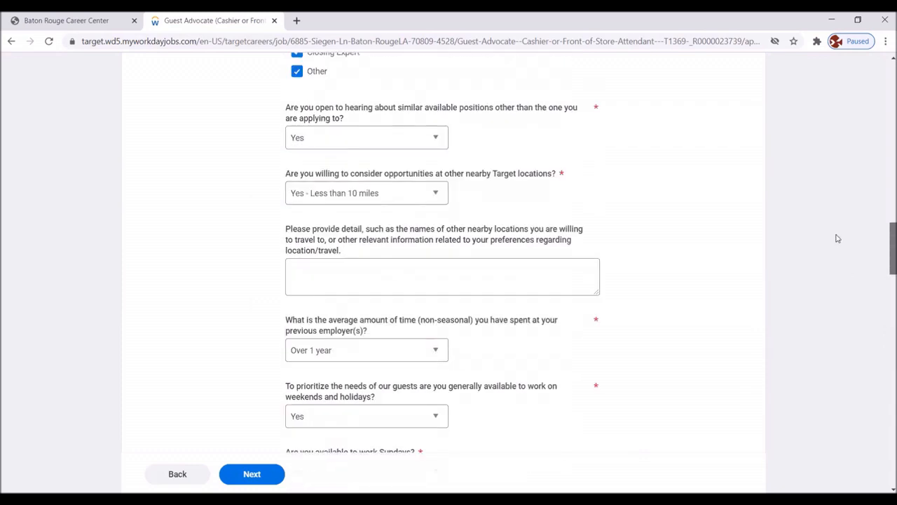
scroll(up, 3)
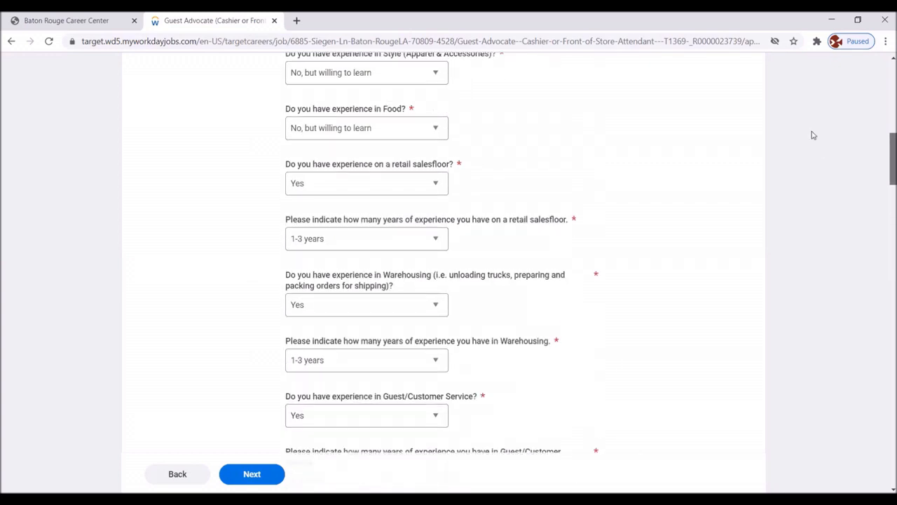
scroll(down, 3)
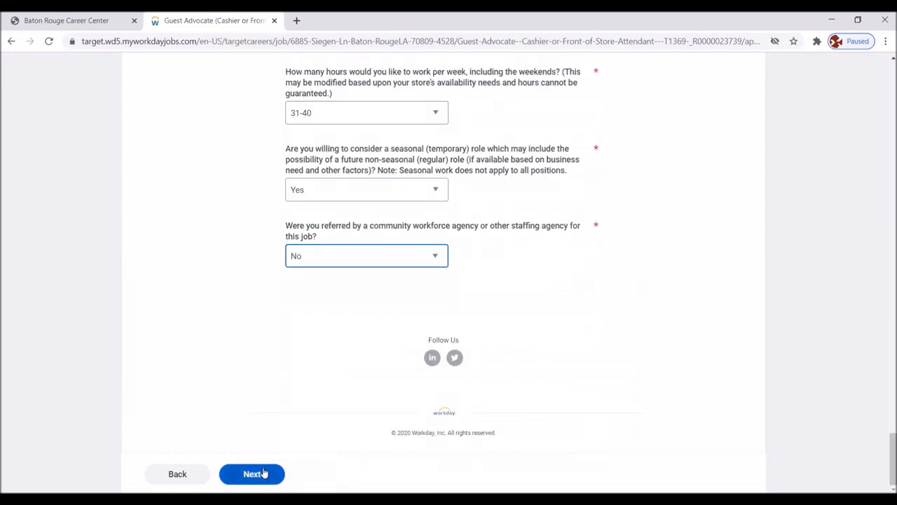
click(252, 474)
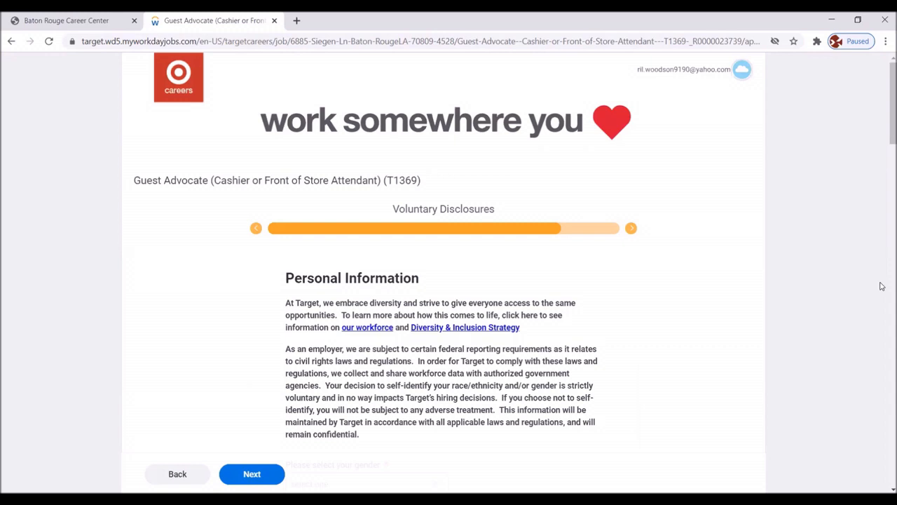
mouse_move(884, 136)
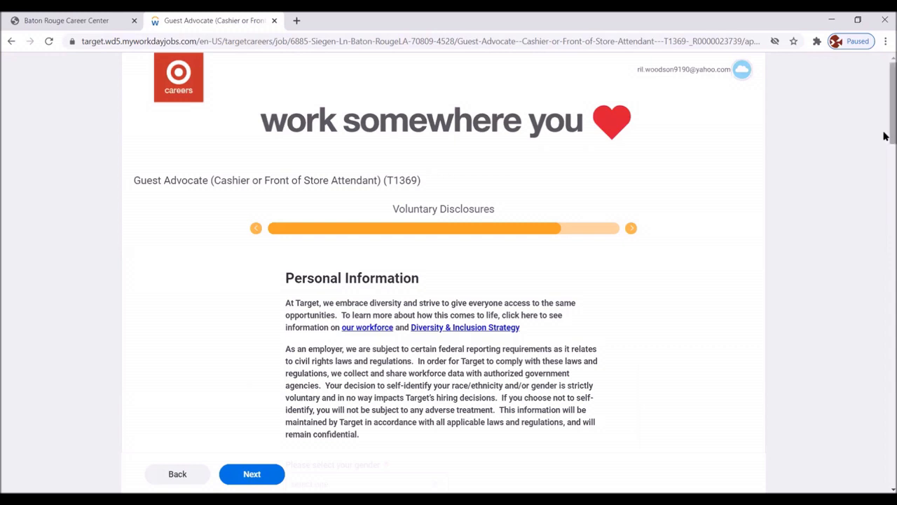
- Set gender to Male, race to Two or More Races, and Hispanic or Latinx to No
scroll(down, 3)
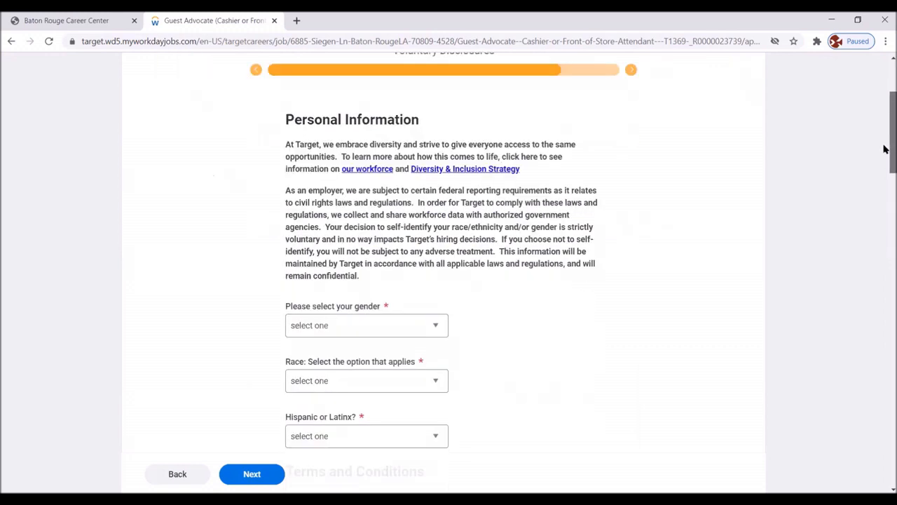
scroll(down, 3)
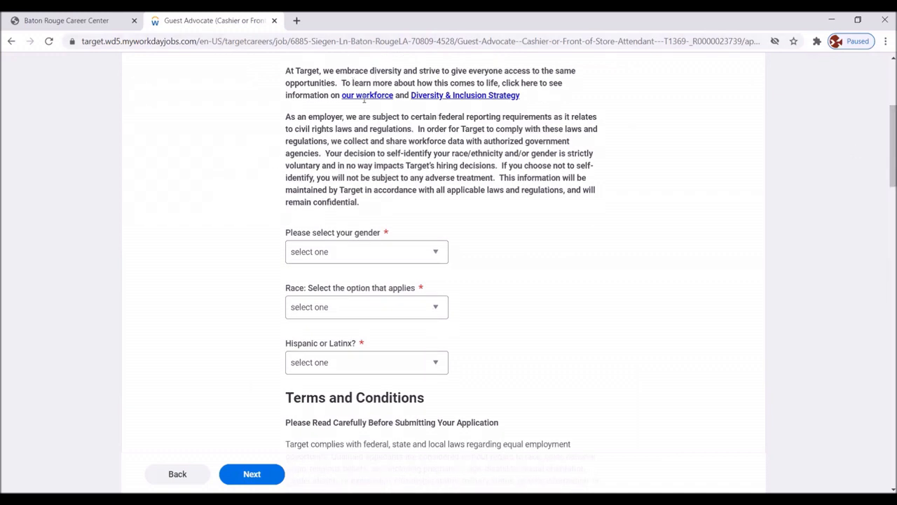
mouse_move(351, 168)
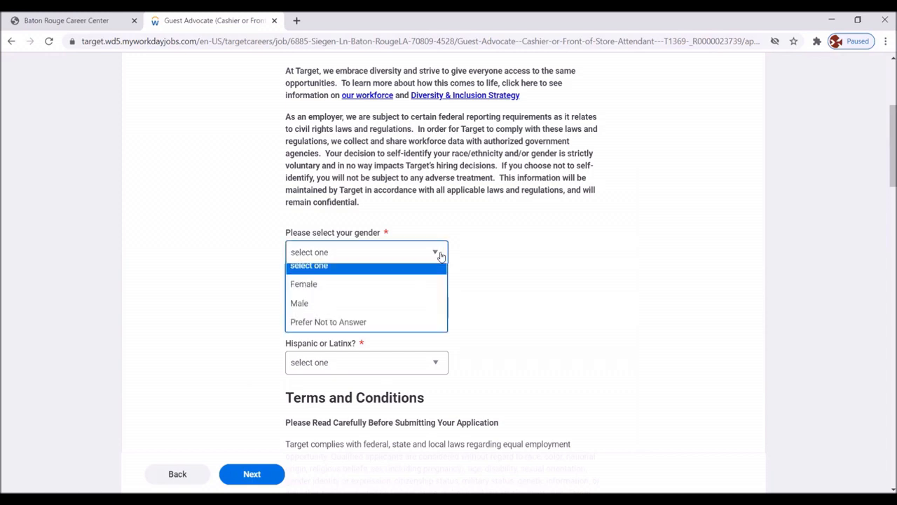
click(299, 303)
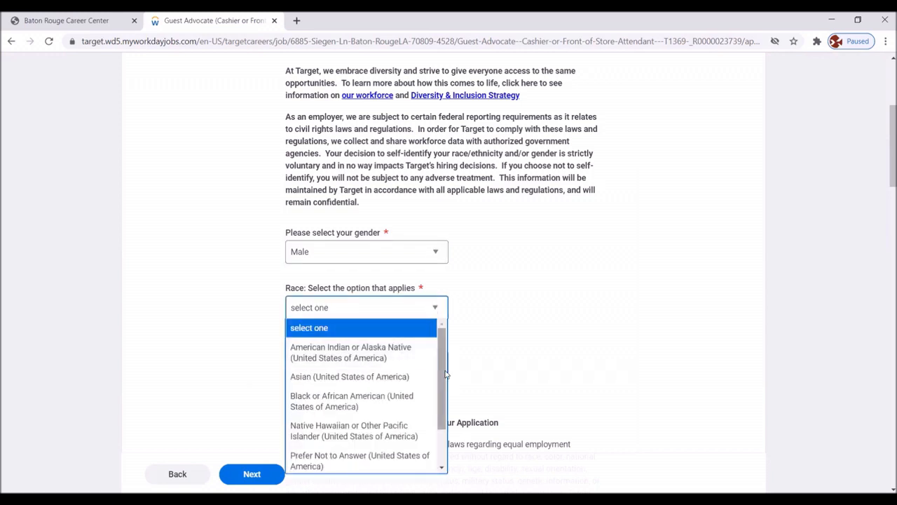
scroll(down, 3)
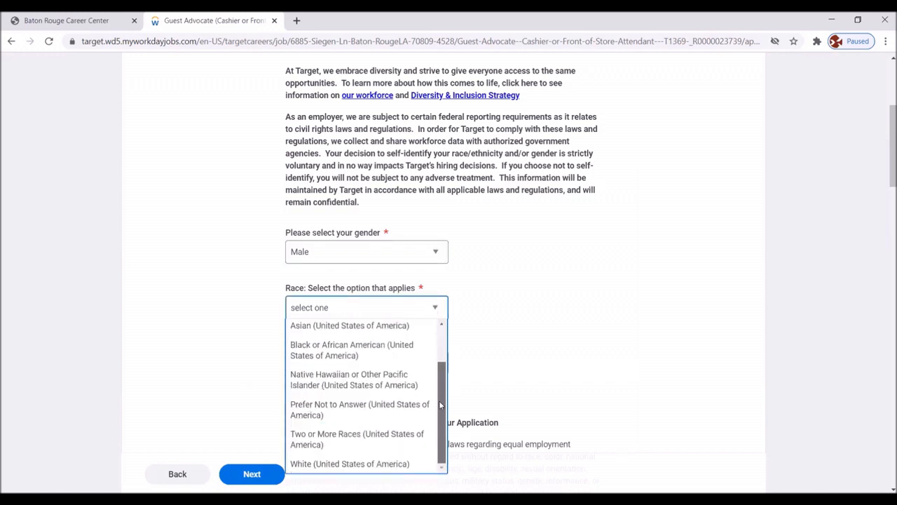
mouse_move(323, 439)
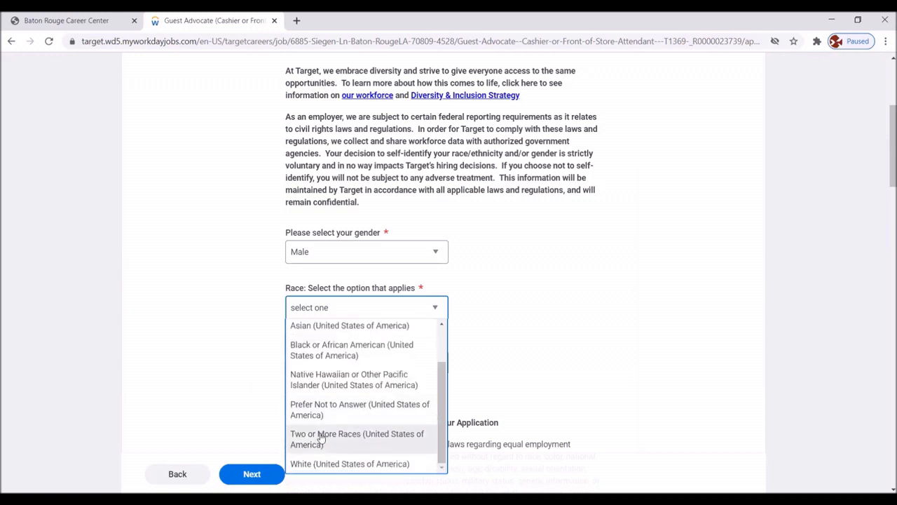
click(357, 439)
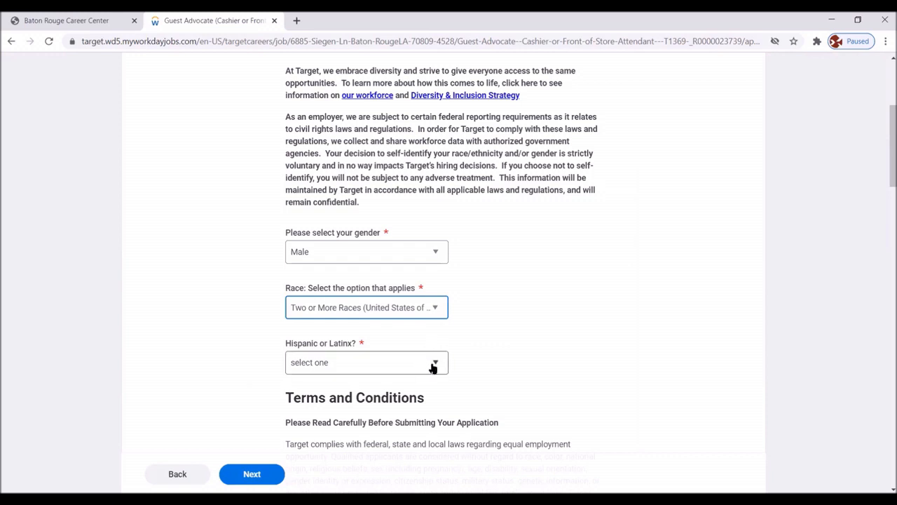
click(366, 363)
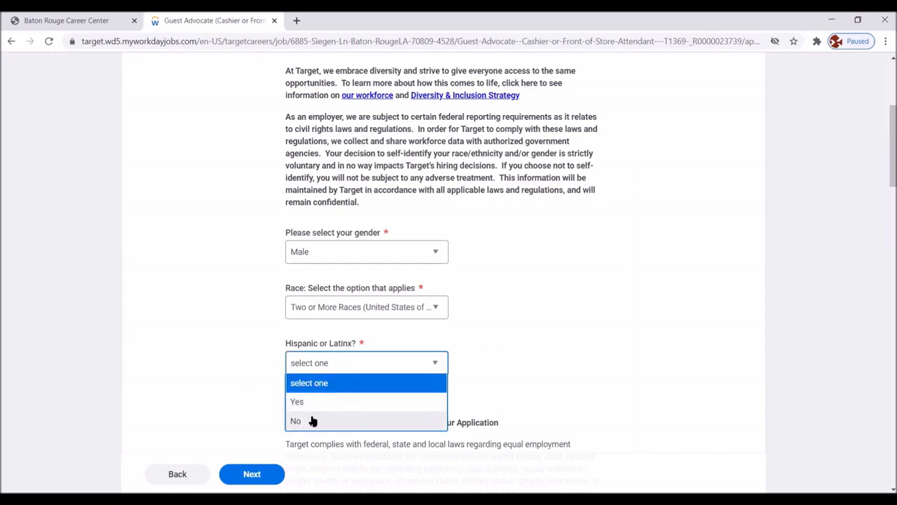
click(295, 420)
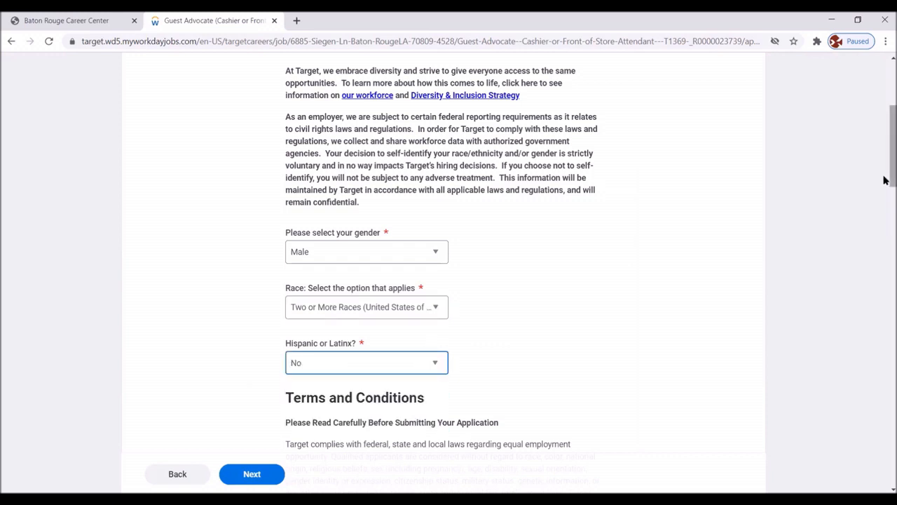
- Read through the Terms and Conditions, tick 'I have read and consent', and continue to Review
scroll(down, 3)
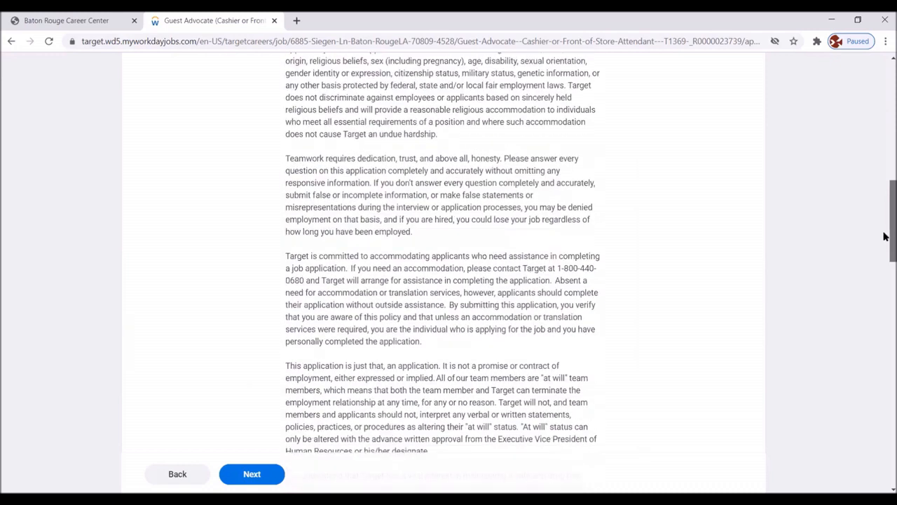
scroll(up, 3)
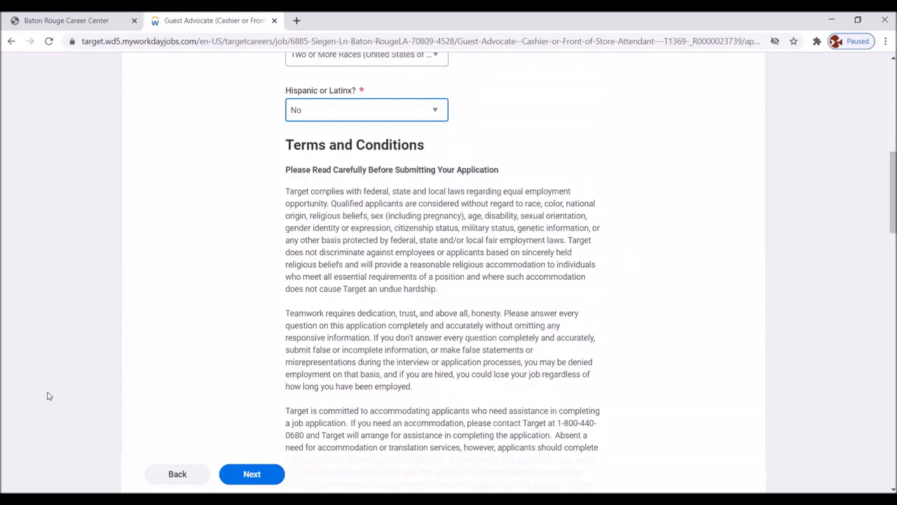
mouse_move(207, 394)
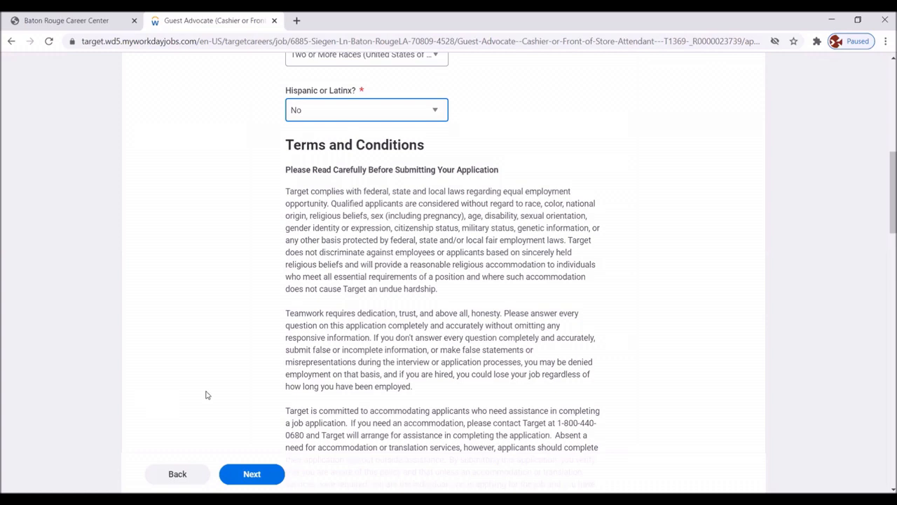
scroll(down, 3)
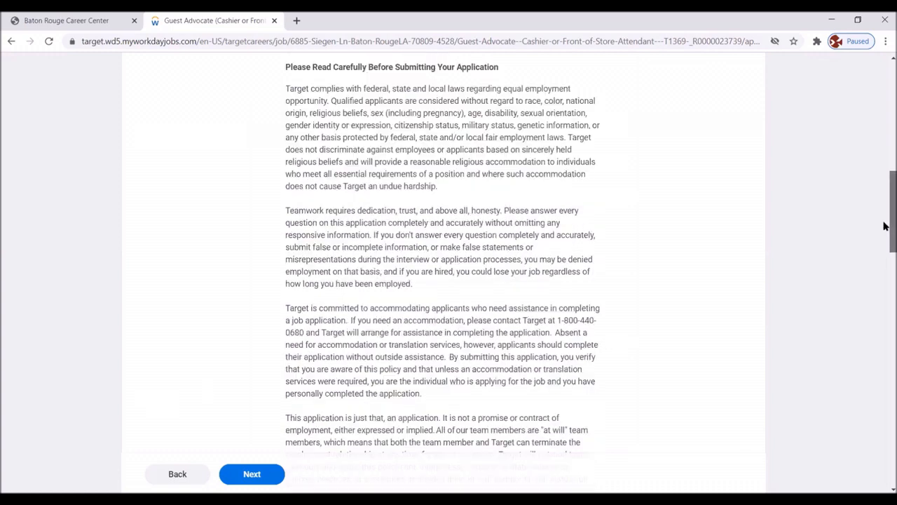
scroll(down, 3)
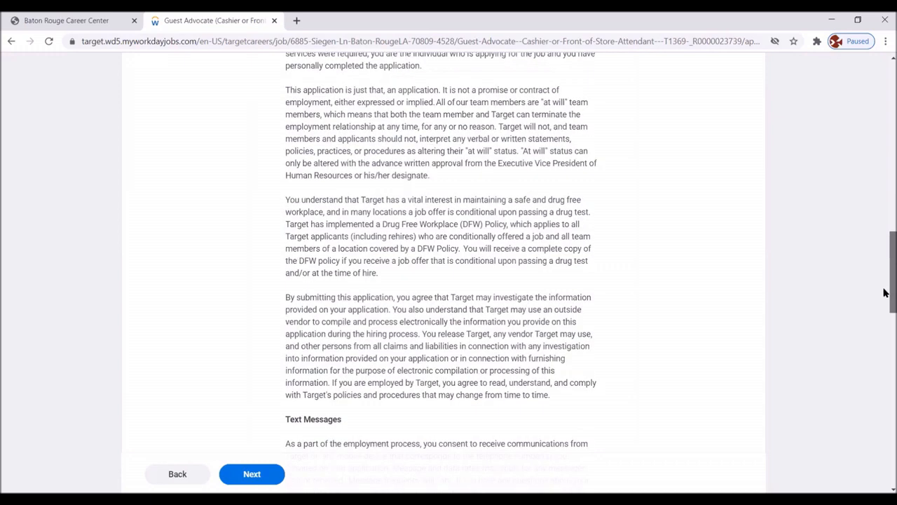
scroll(down, 3)
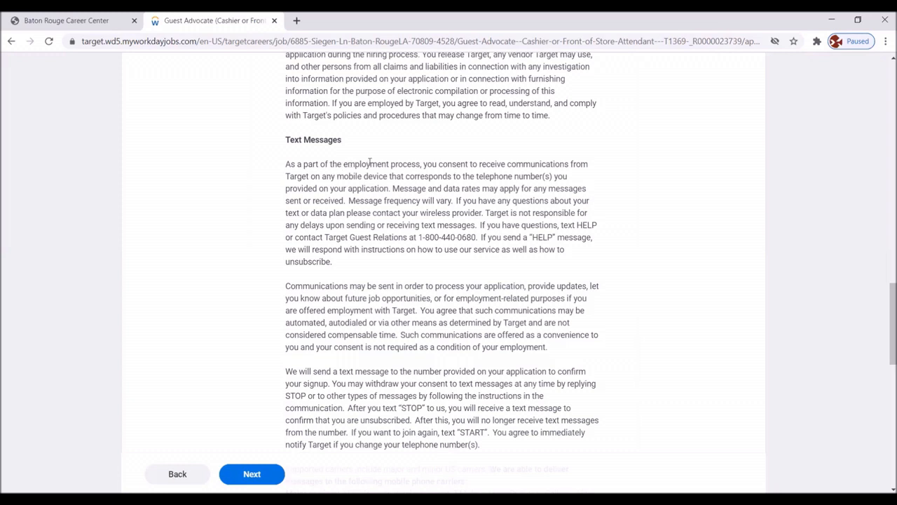
mouse_move(504, 173)
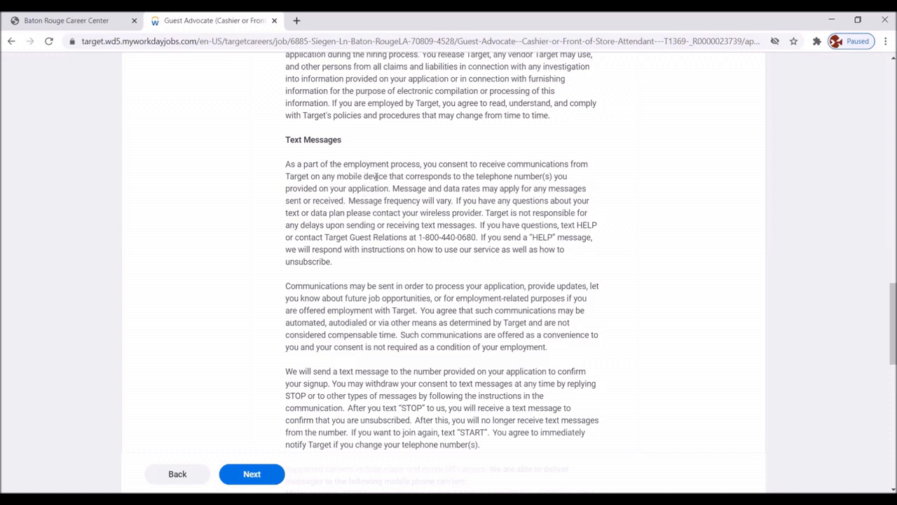
mouse_move(496, 184)
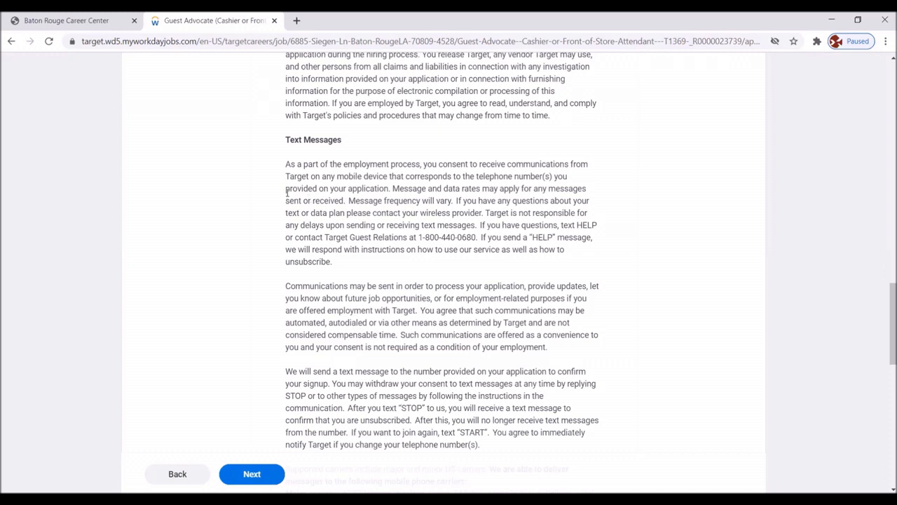
mouse_move(752, 214)
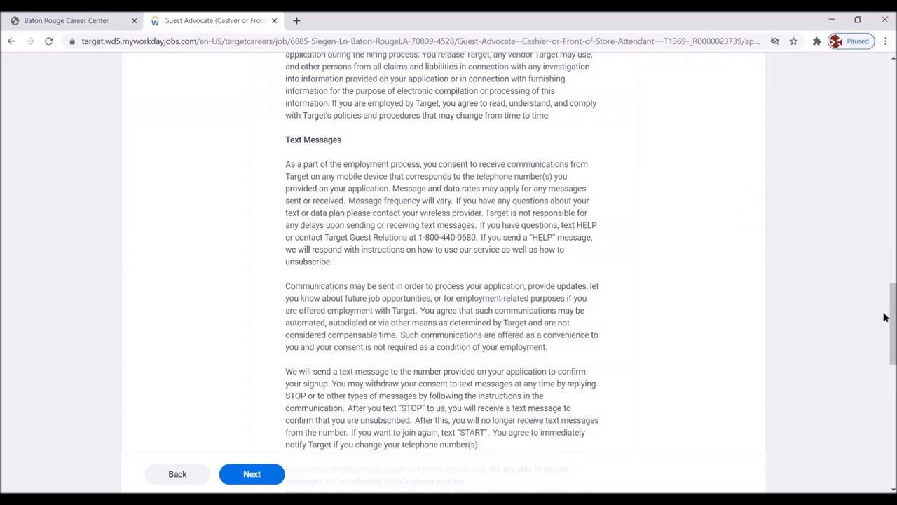
scroll(down, 3)
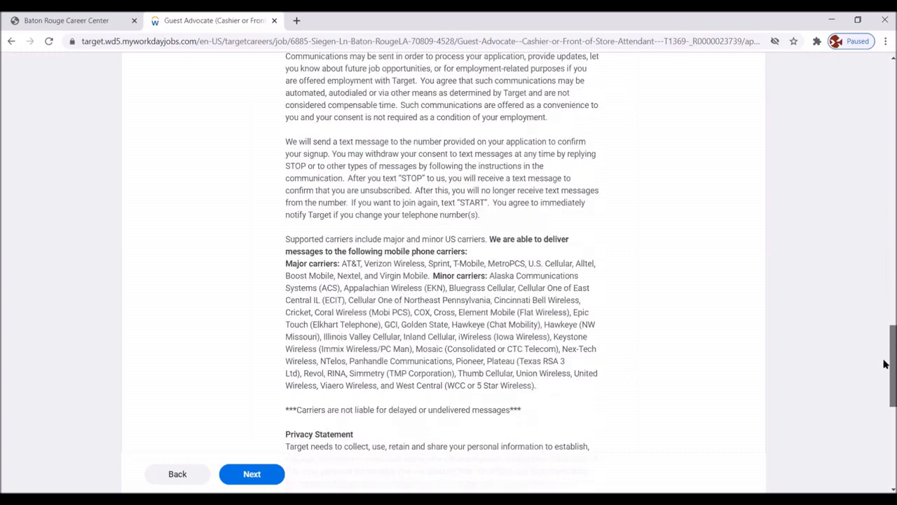
scroll(down, 3)
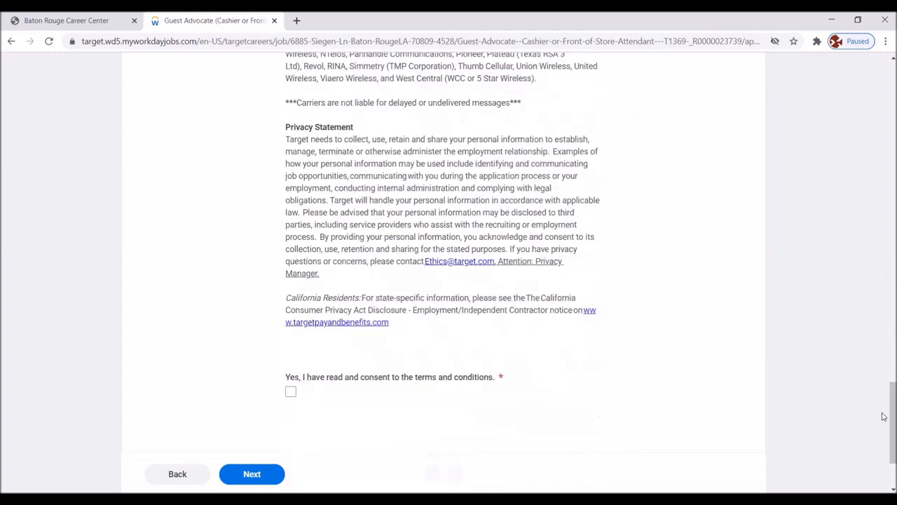
mouse_move(382, 339)
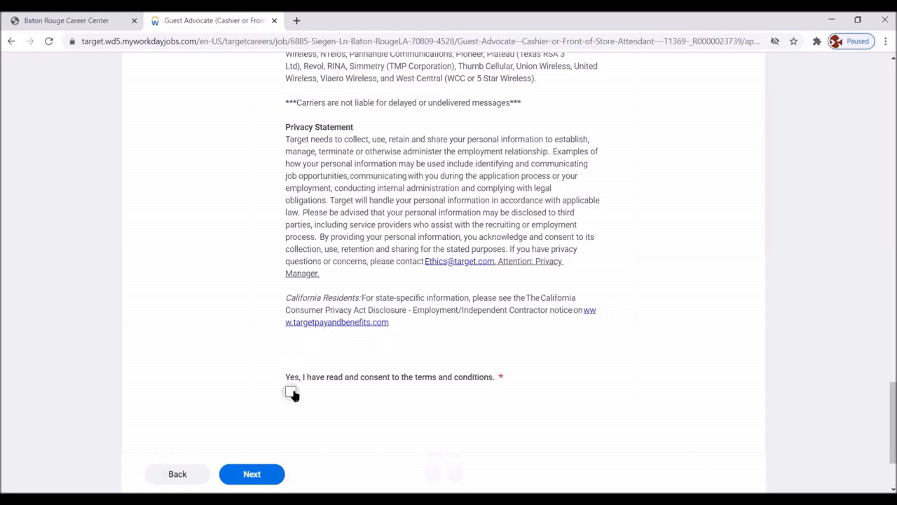
click(290, 391)
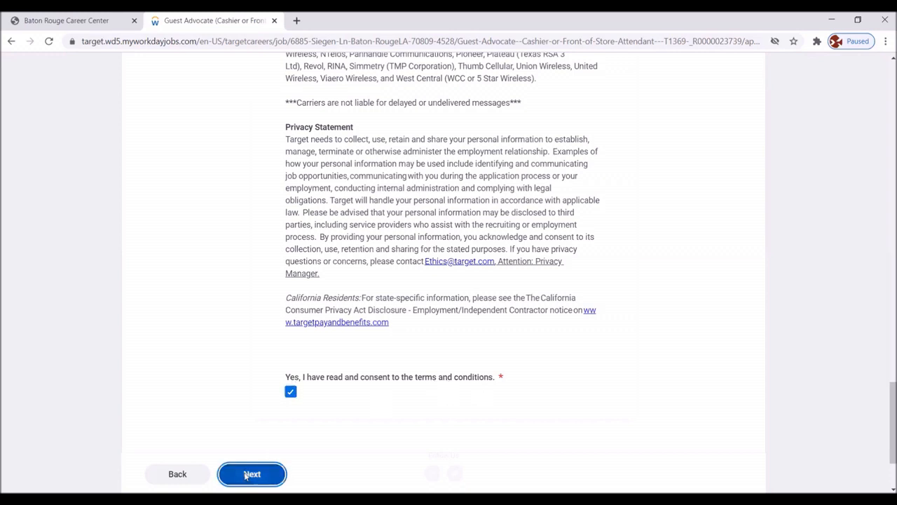
click(252, 474)
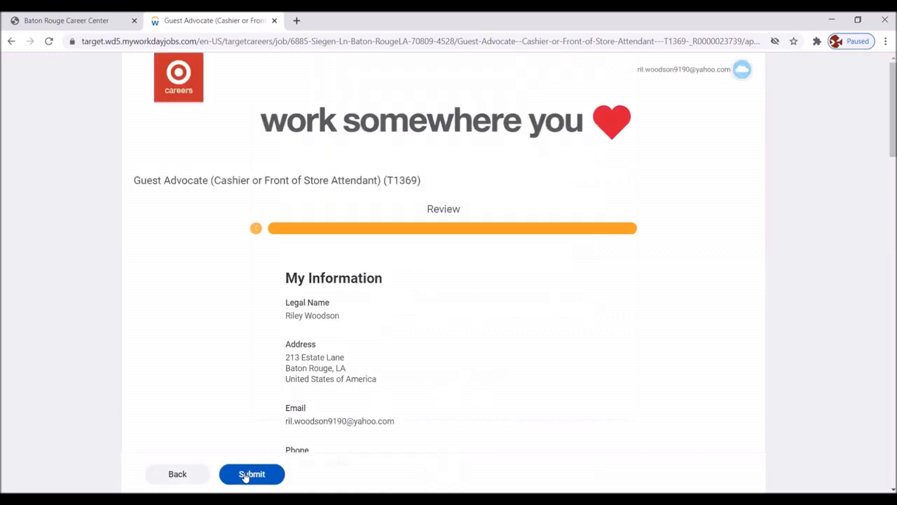
mouse_move(252, 474)
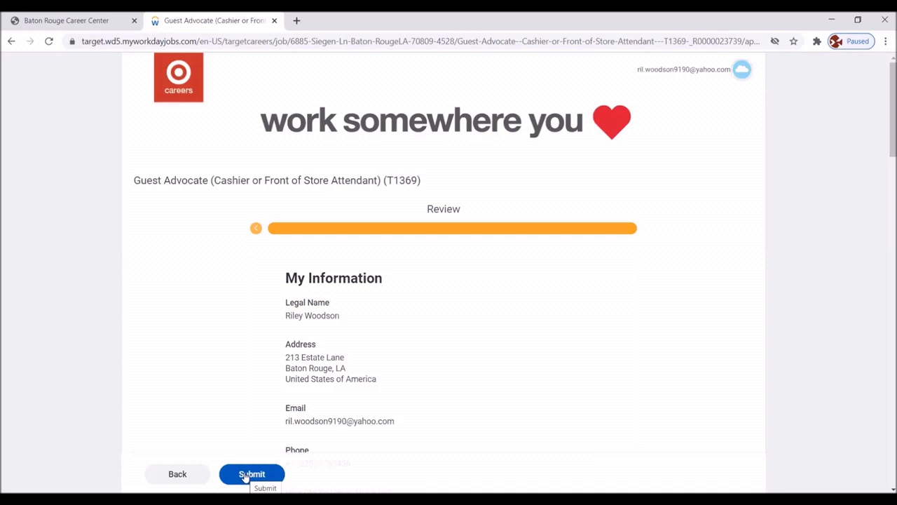
mouse_move(885, 132)
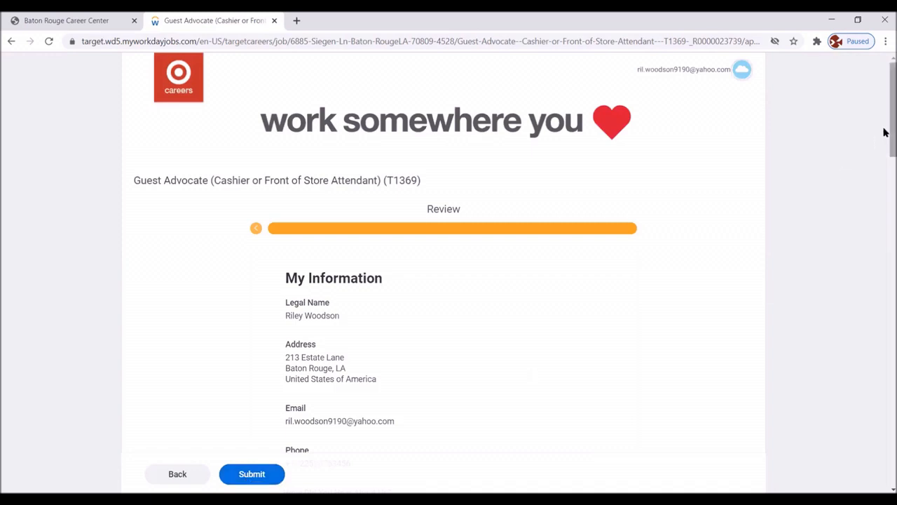
- Check the information, work experience, education and résumé sections, then submit the Guest Advocate application
scroll(down, 3)
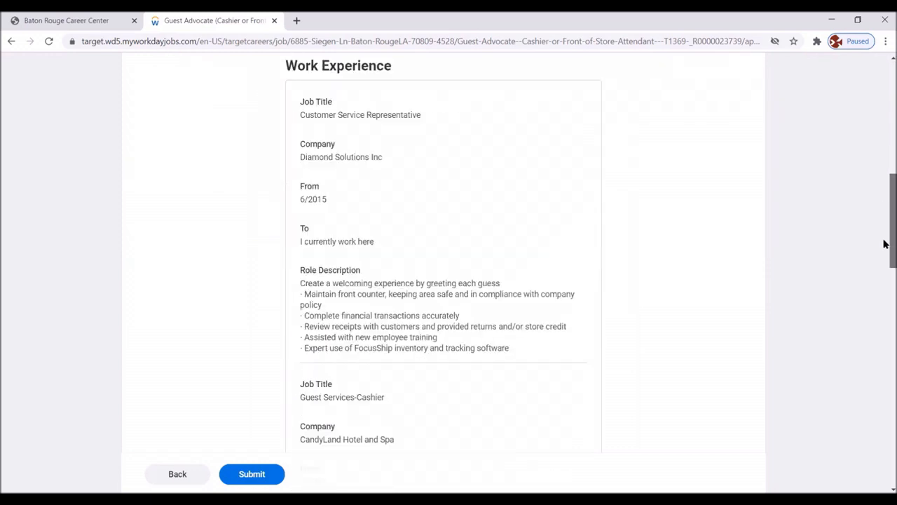
scroll(up, 3)
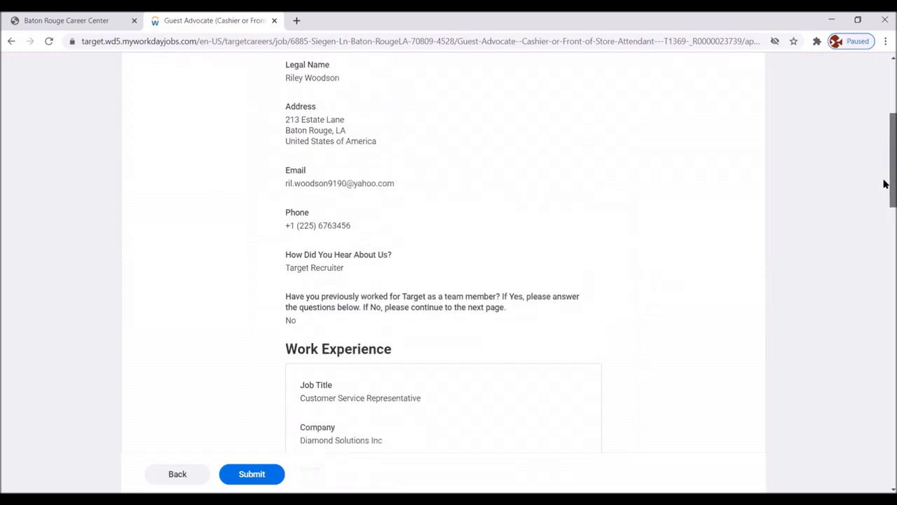
scroll(down, 3)
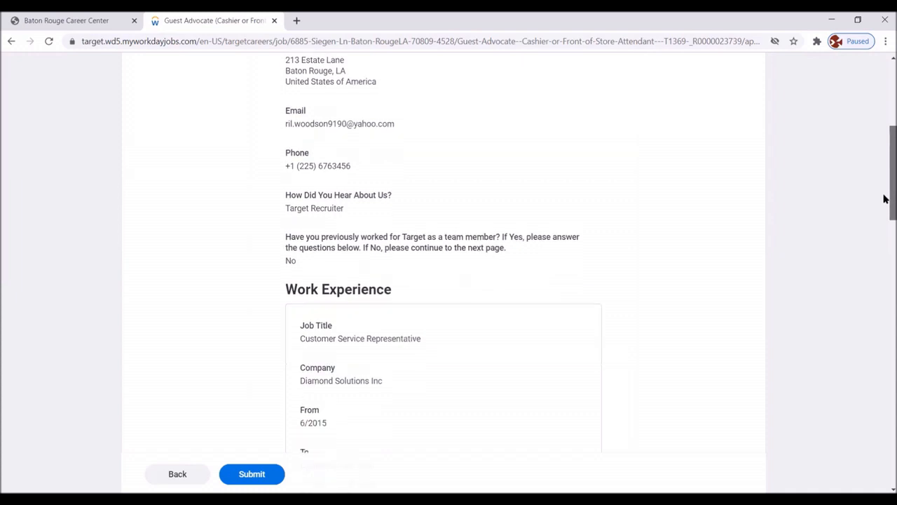
scroll(down, 3)
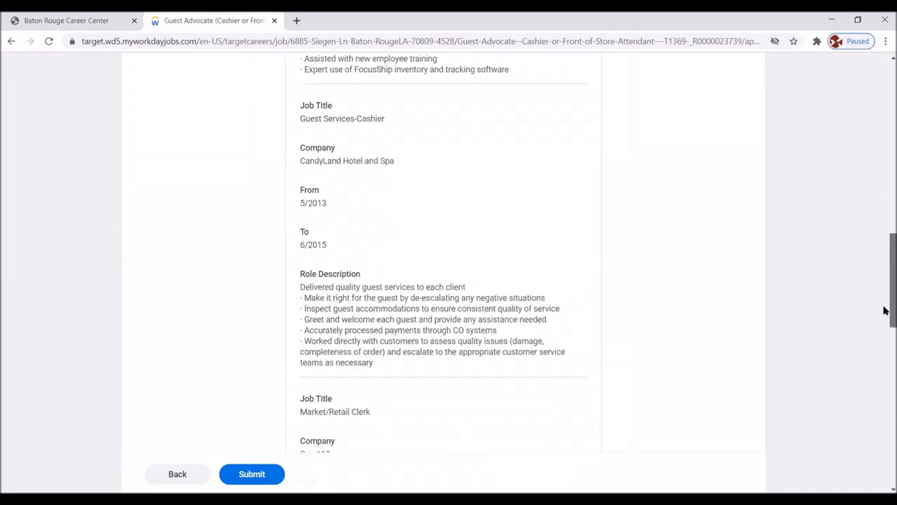
scroll(down, 3)
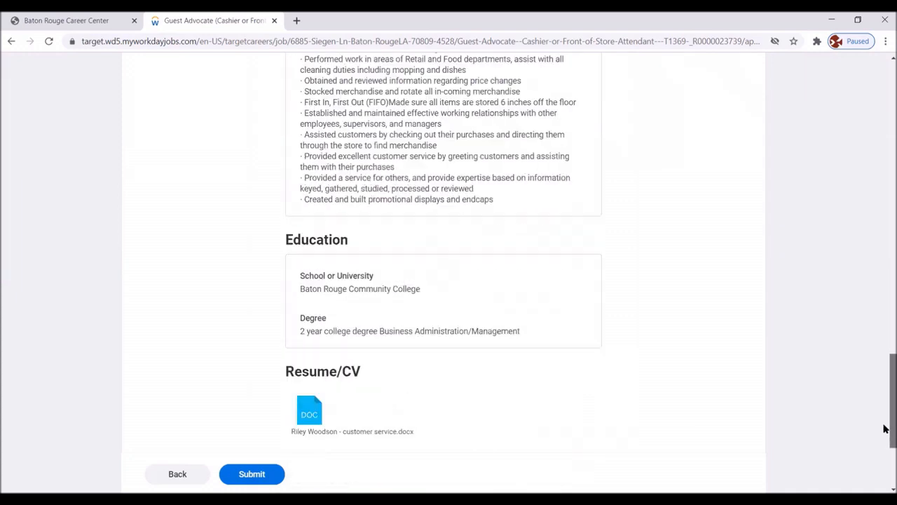
scroll(down, 3)
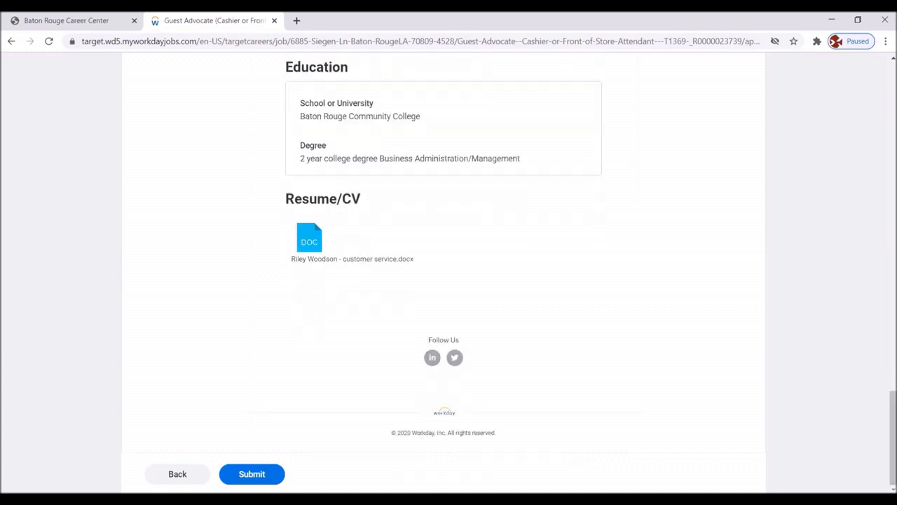
mouse_move(187, 454)
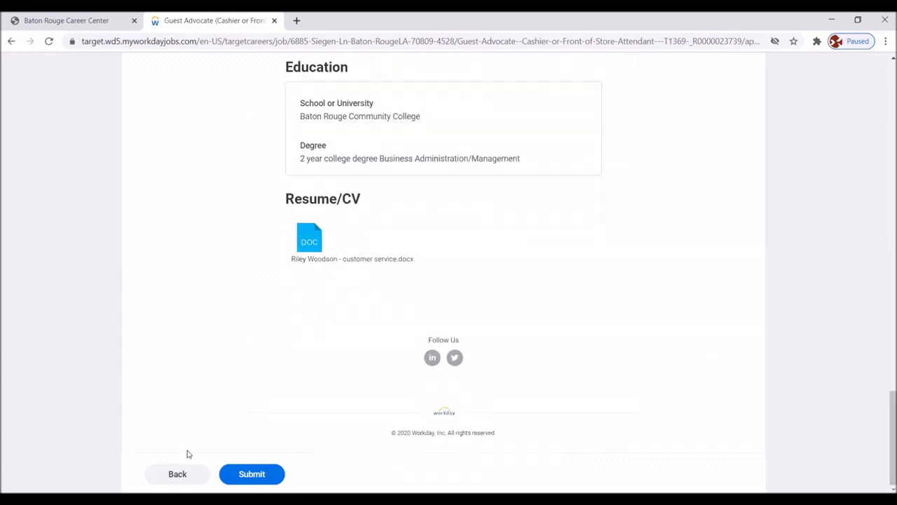
click(252, 474)
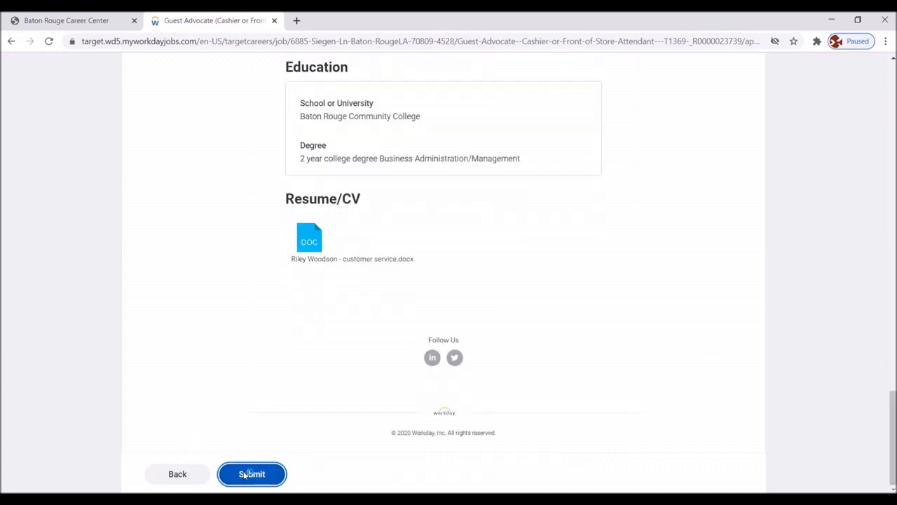
click(251, 473)
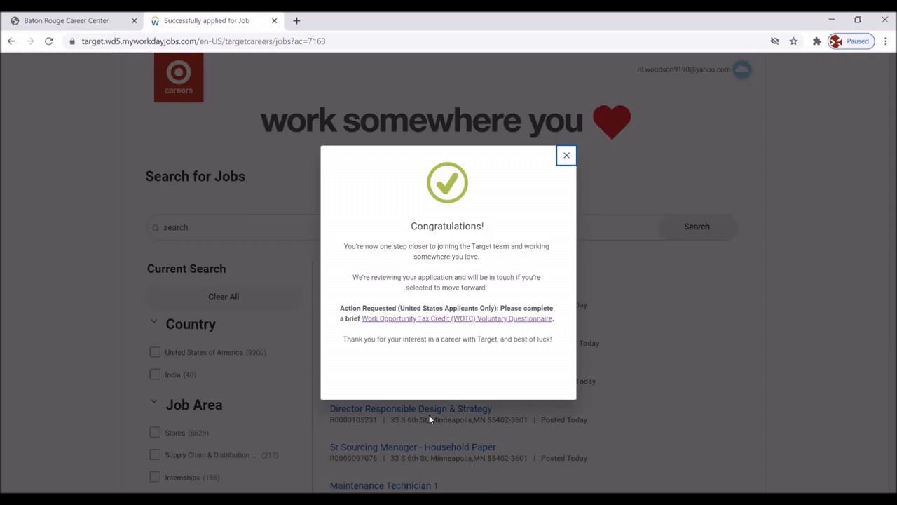
mouse_move(402, 322)
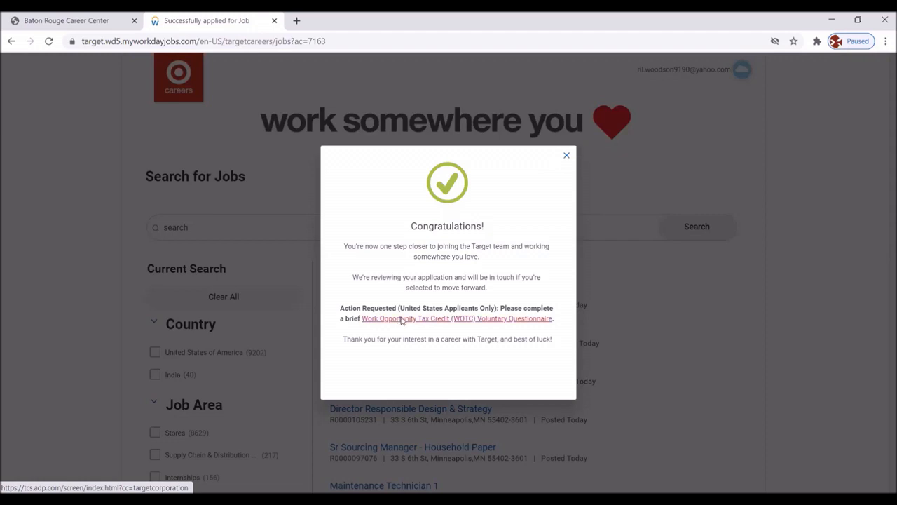
- Follow the Work Opportunity Tax Credit (WOTC) Voluntary Questionnaire link in the Congratulations popup
click(457, 318)
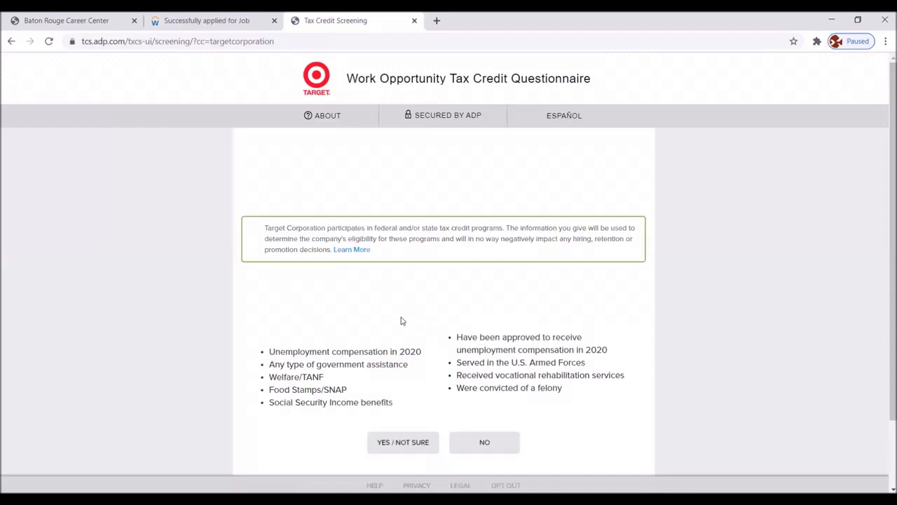
- Answer NO to 'Do any of these statements apply to you?' after reading the statements
scroll(up, 3)
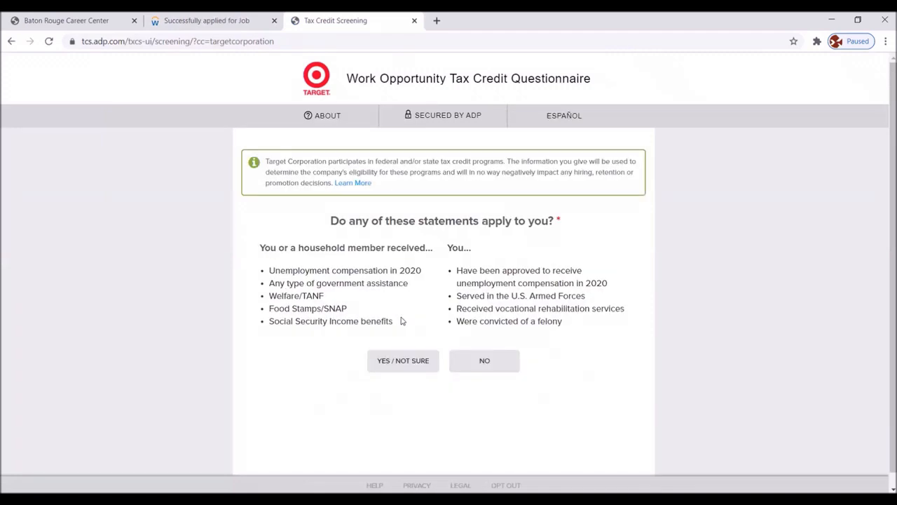
mouse_move(512, 229)
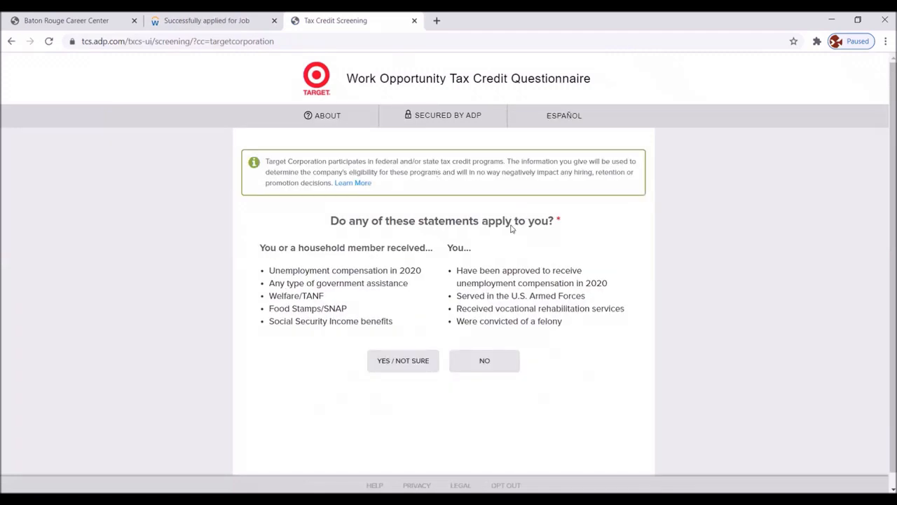
mouse_move(286, 251)
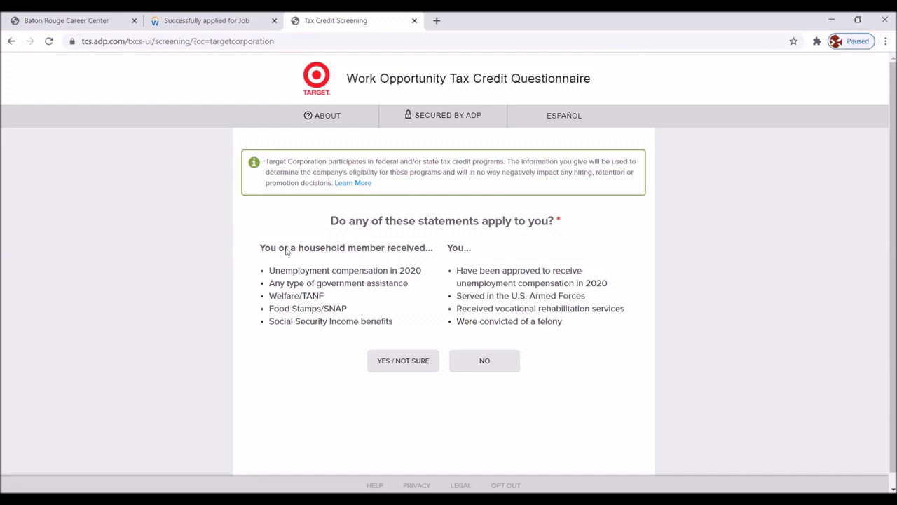
mouse_move(424, 253)
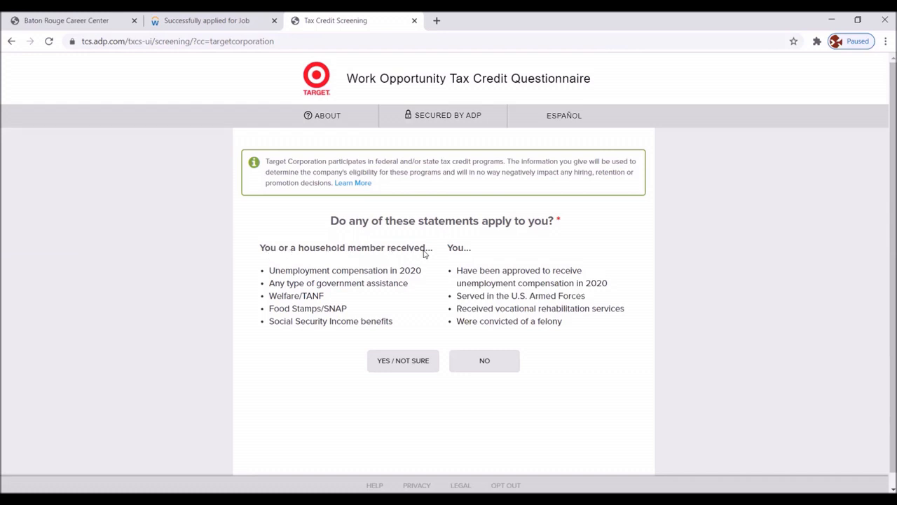
mouse_move(327, 272)
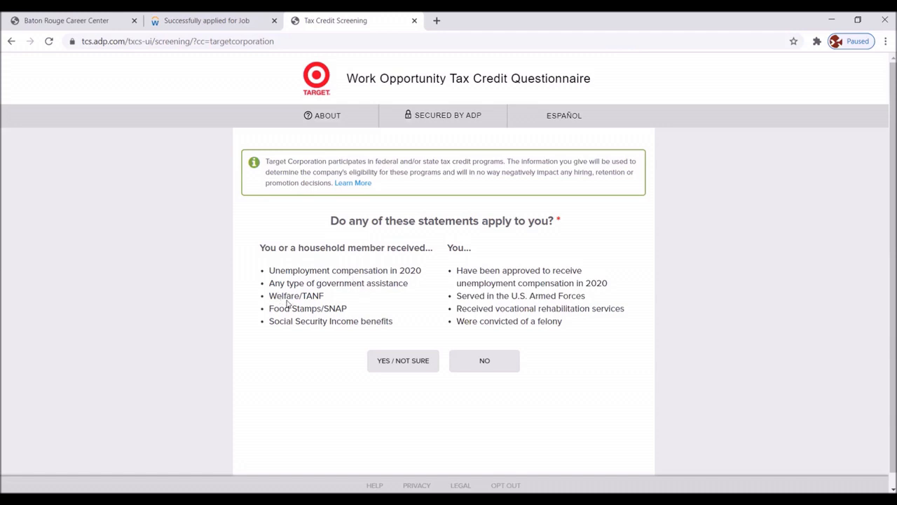
mouse_move(316, 319)
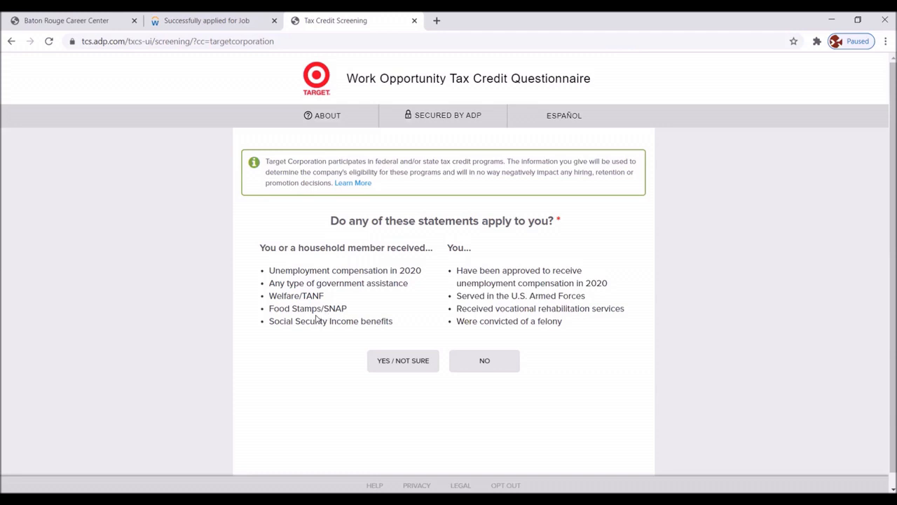
mouse_move(512, 275)
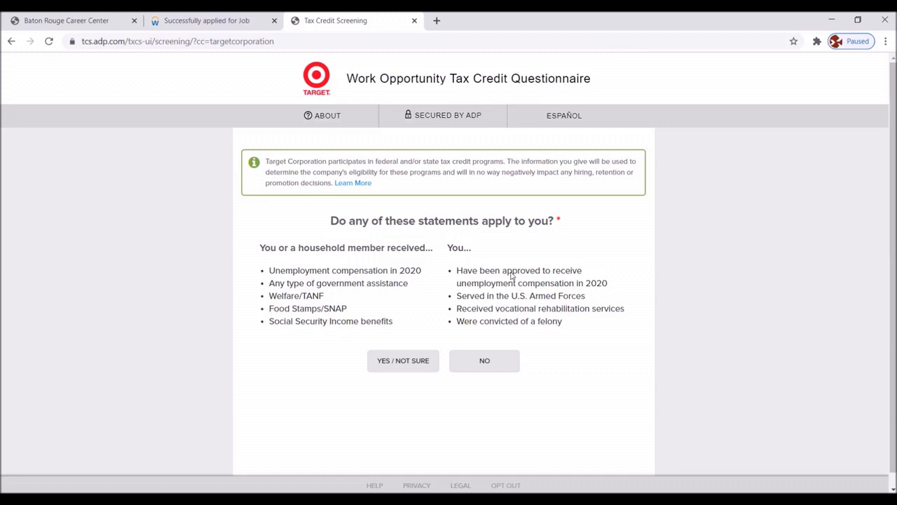
mouse_move(504, 288)
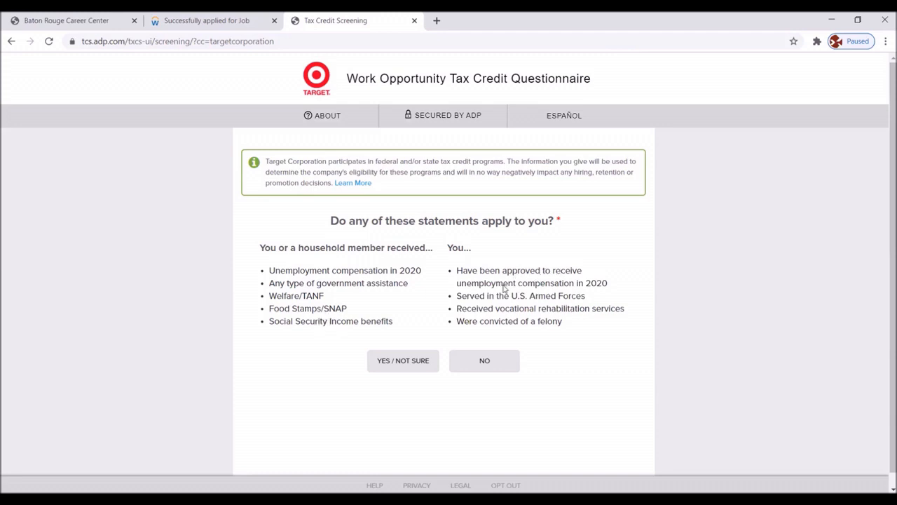
mouse_move(607, 290)
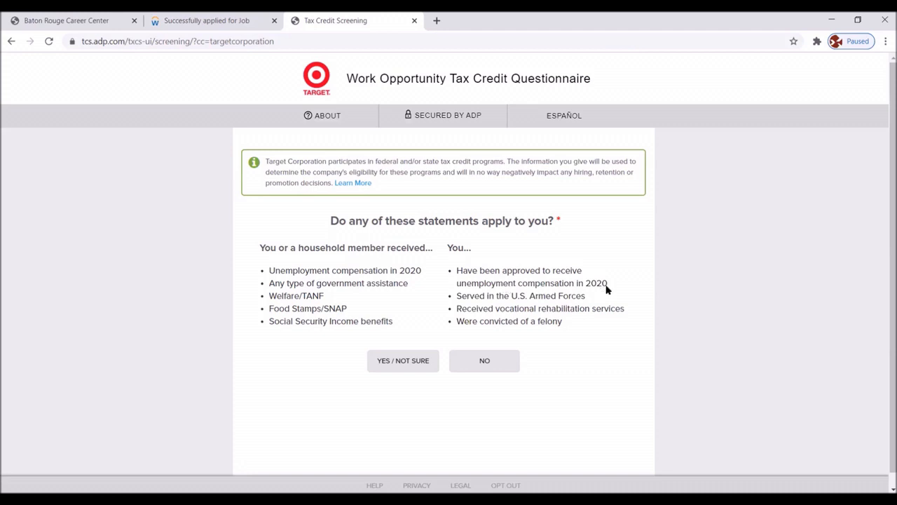
mouse_move(535, 300)
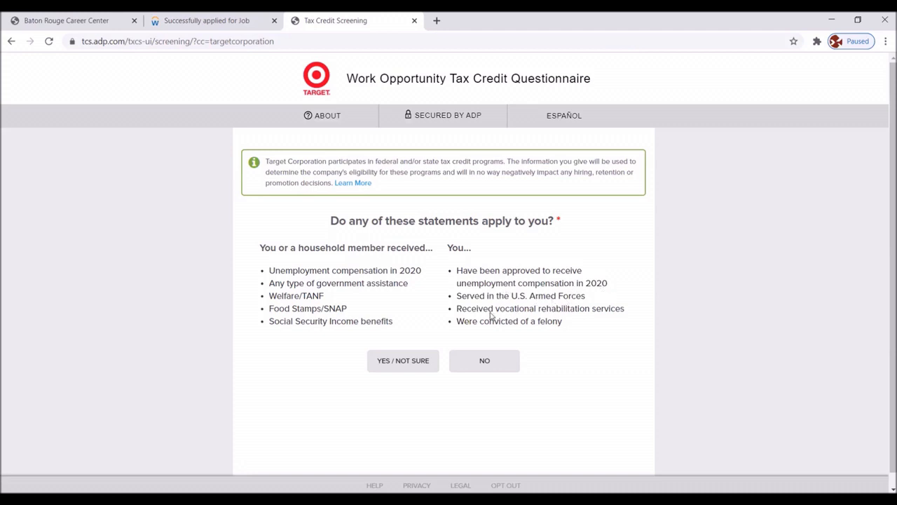
mouse_move(595, 313)
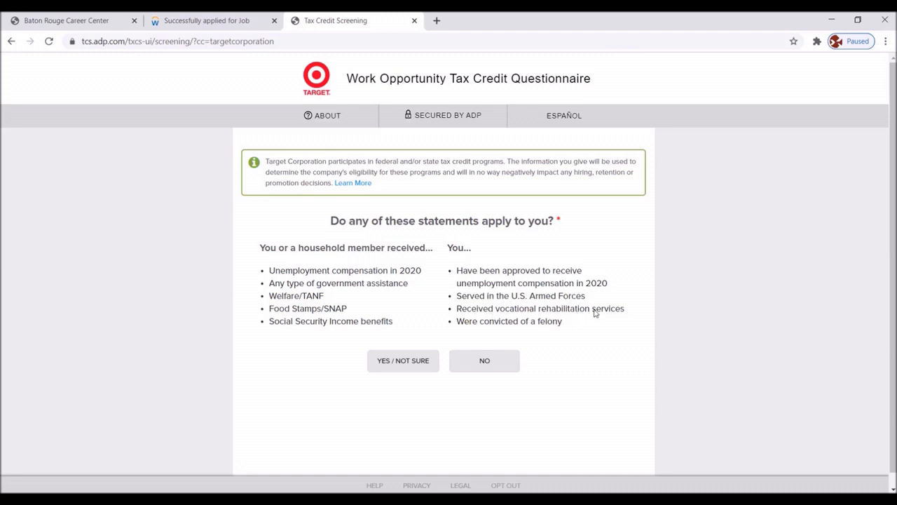
mouse_move(481, 330)
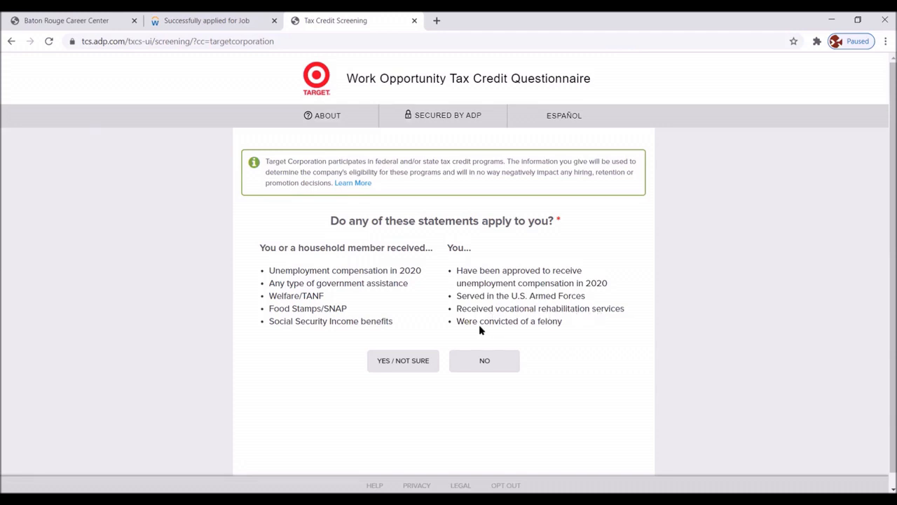
mouse_move(389, 294)
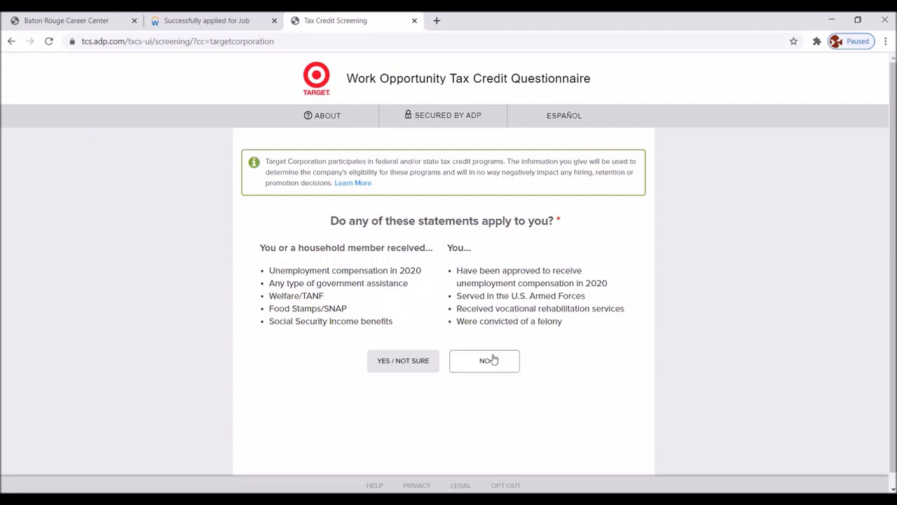
click(484, 360)
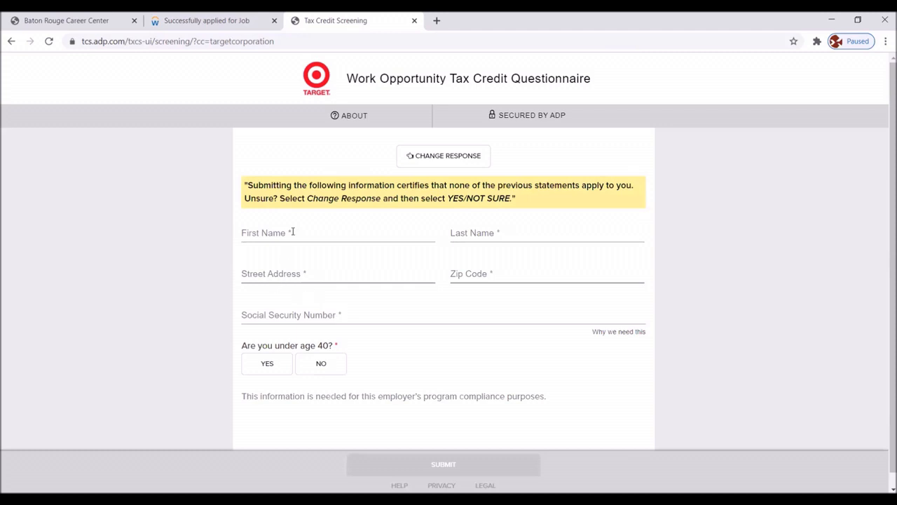
click(315, 232)
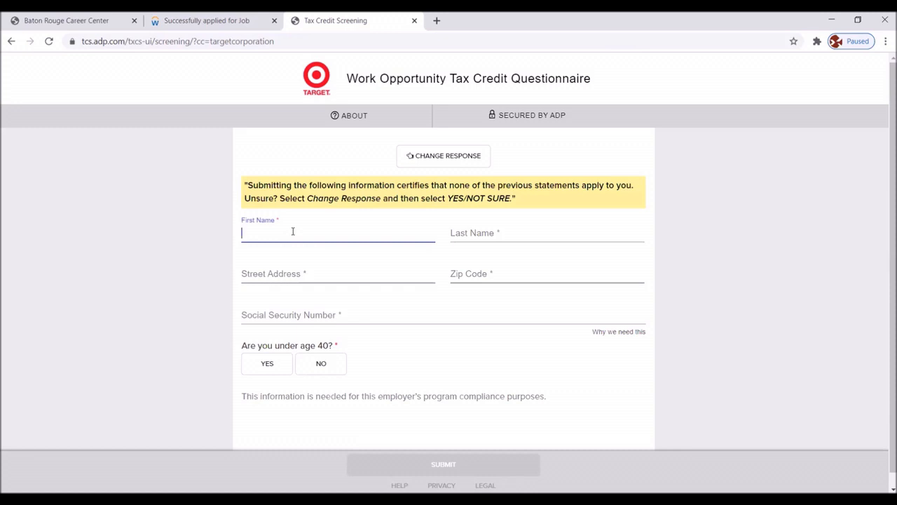
text(Ri)
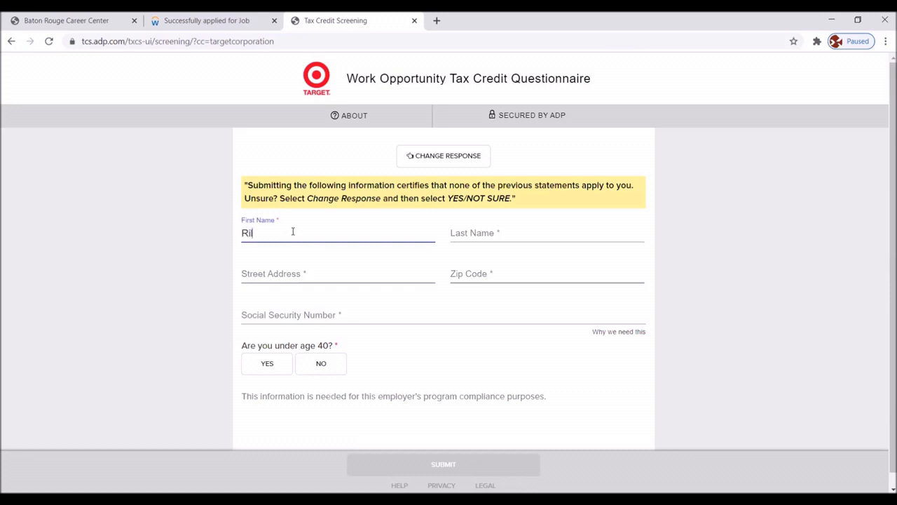
click(546, 232)
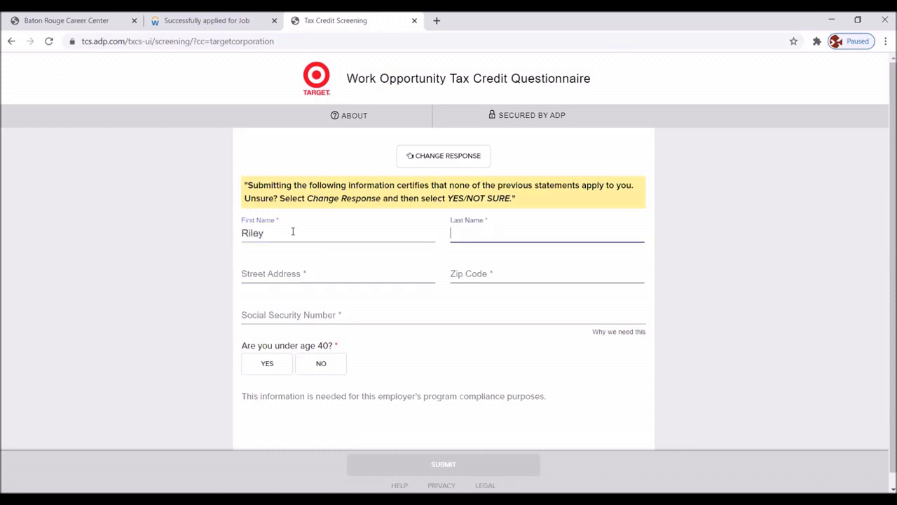
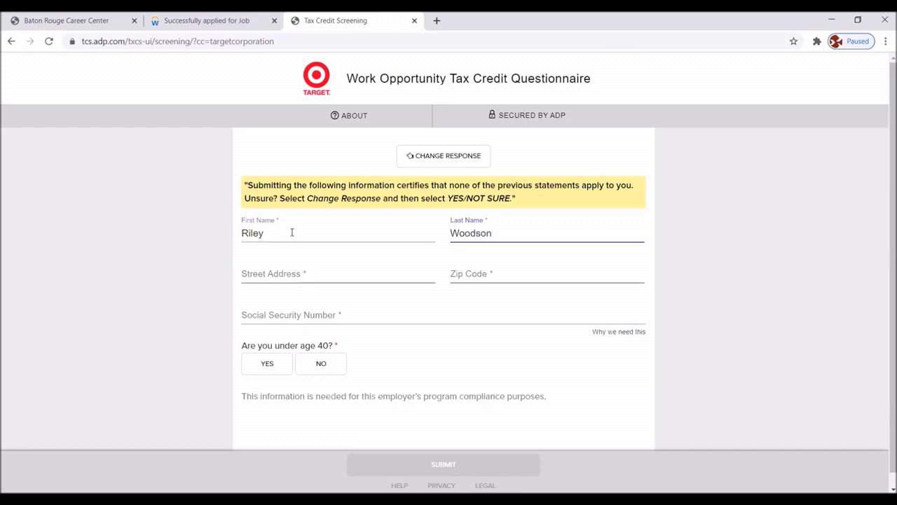
click(338, 274)
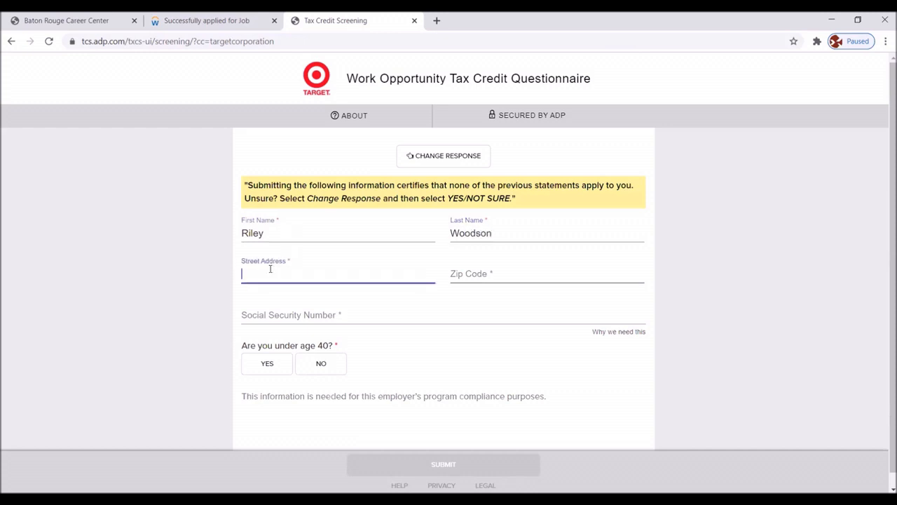
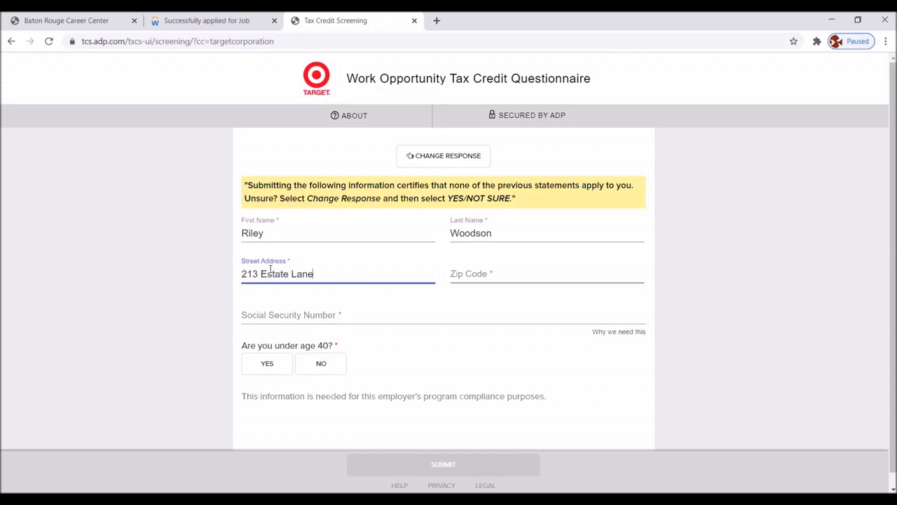
- Enter zip code 70802 and the SSN, answer No to under age 40, and submit
click(547, 273)
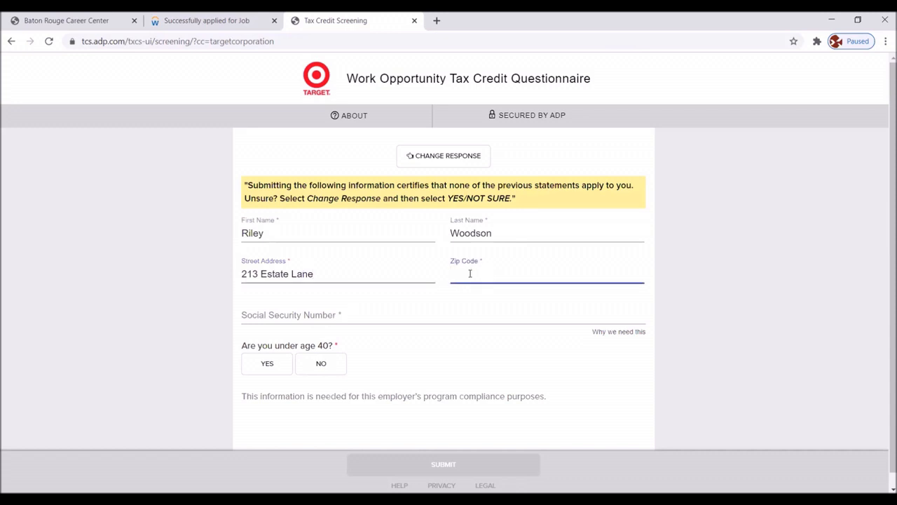
text(70802)
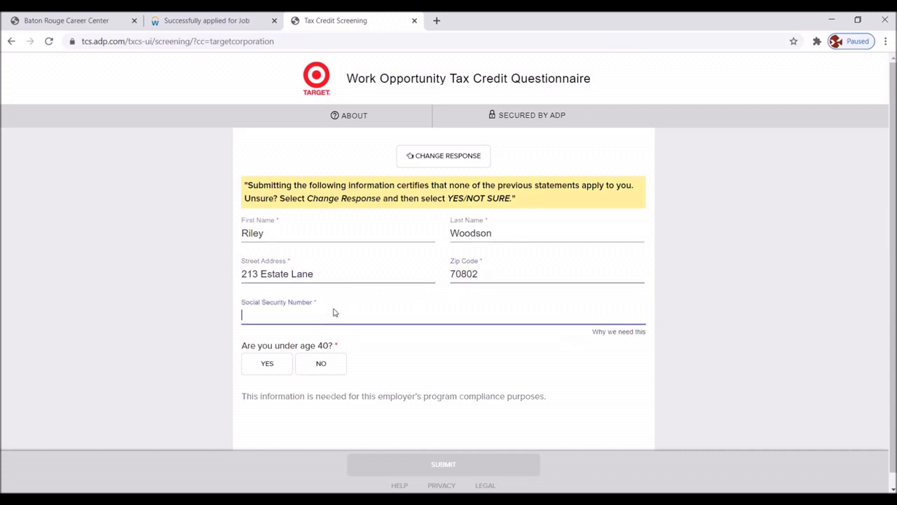
text(00)
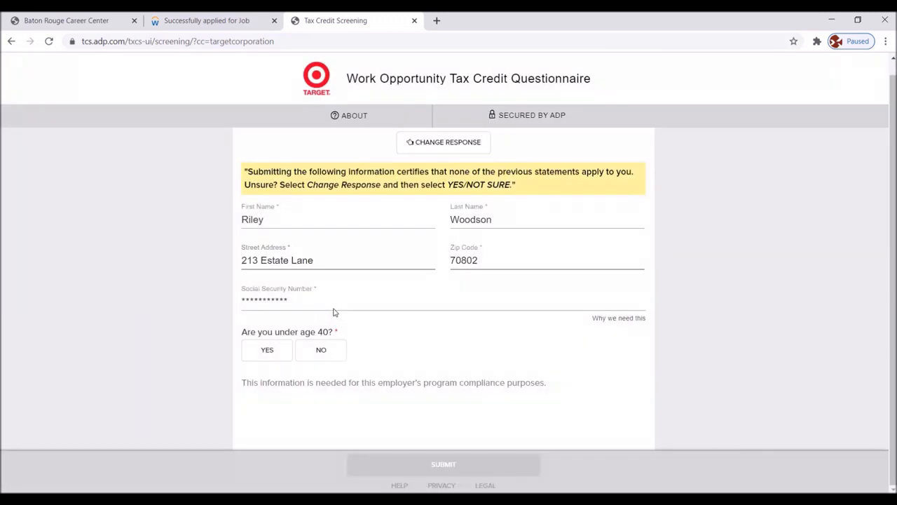
mouse_move(260, 332)
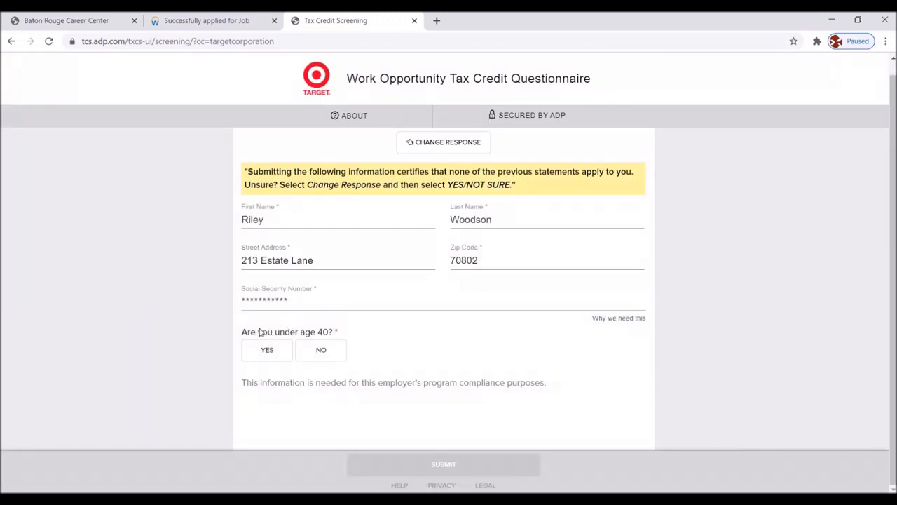
click(320, 349)
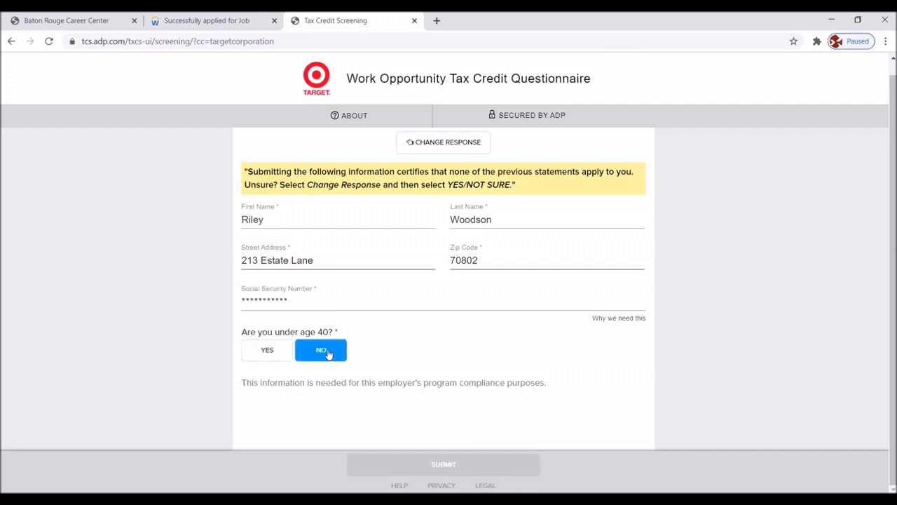
click(321, 350)
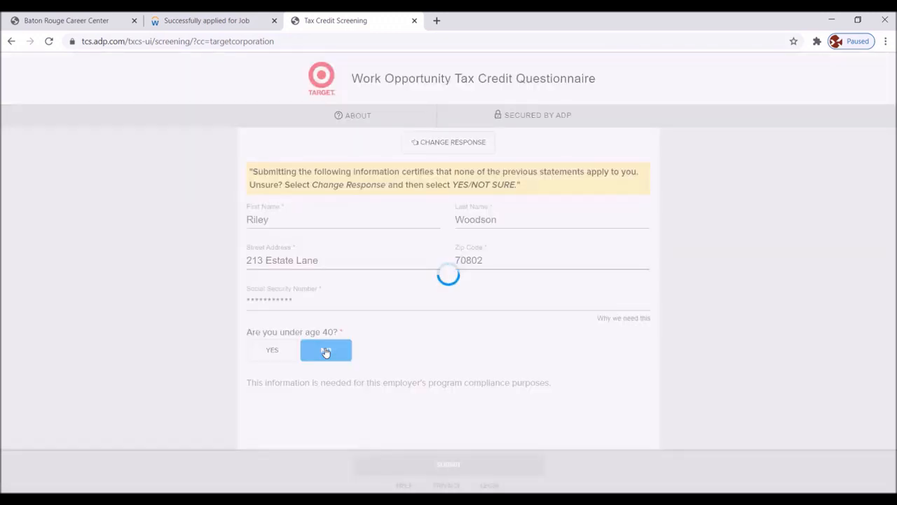
click(326, 350)
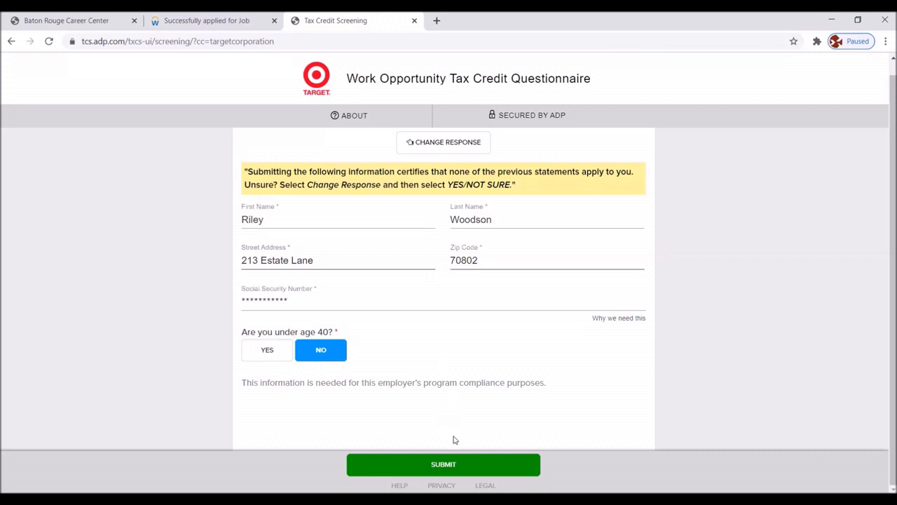
click(443, 464)
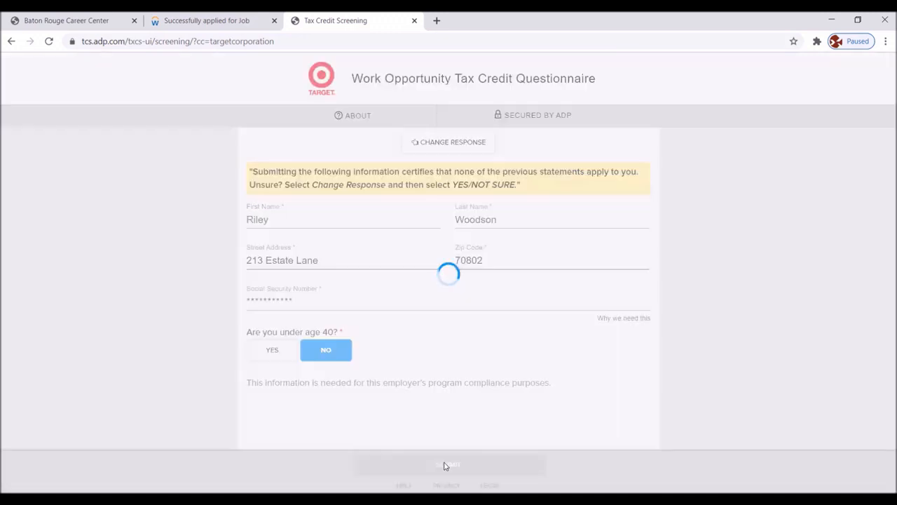
click(448, 464)
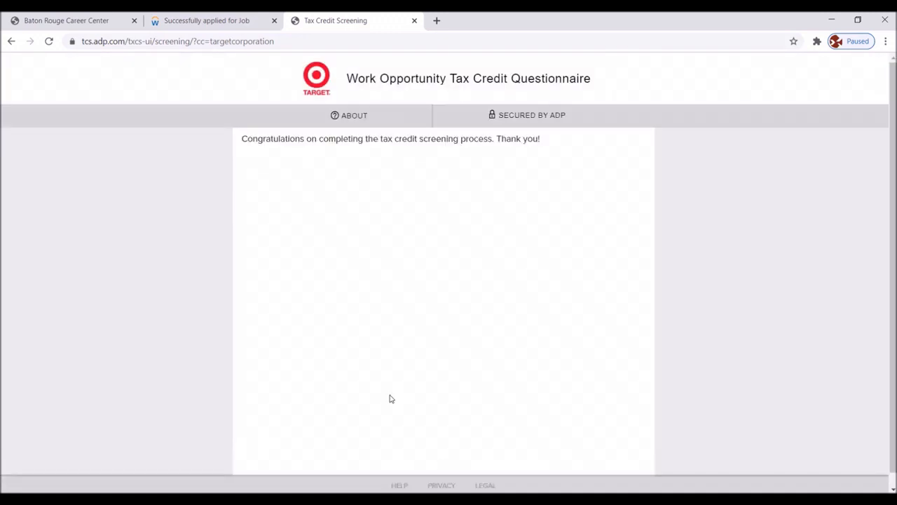
mouse_move(374, 152)
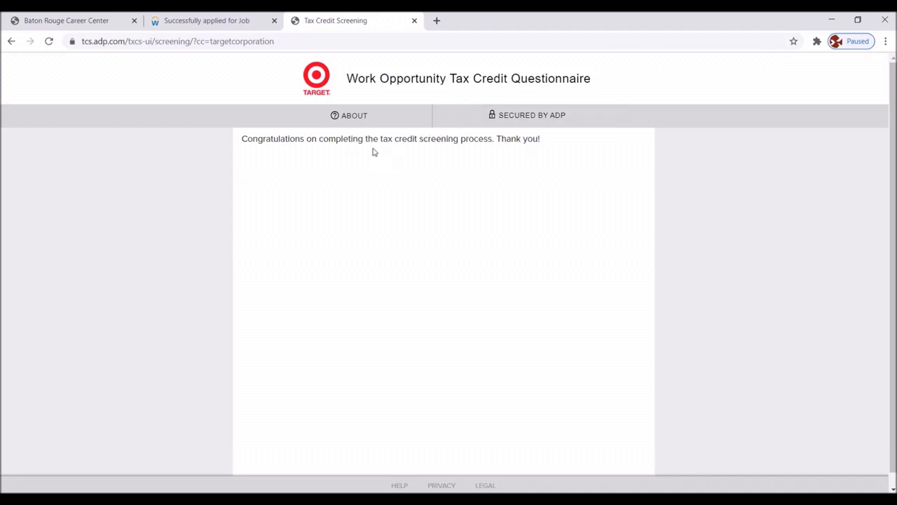
mouse_move(529, 152)
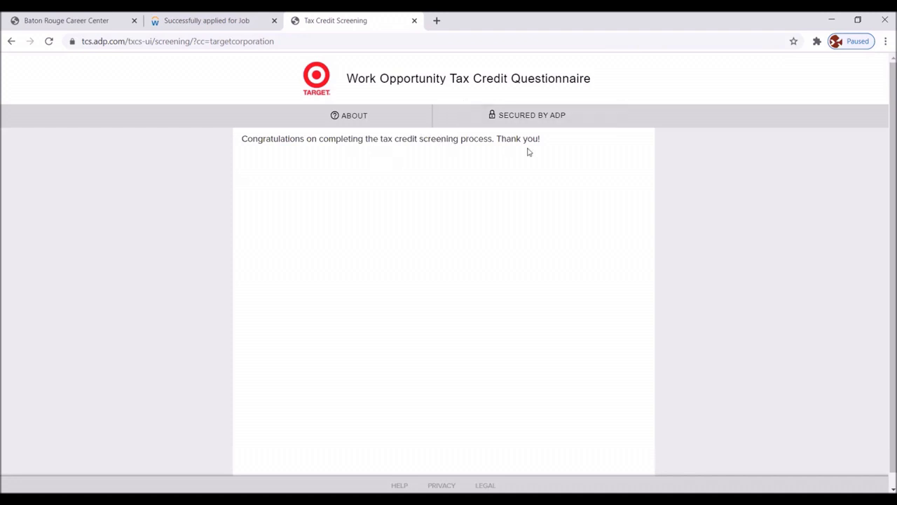